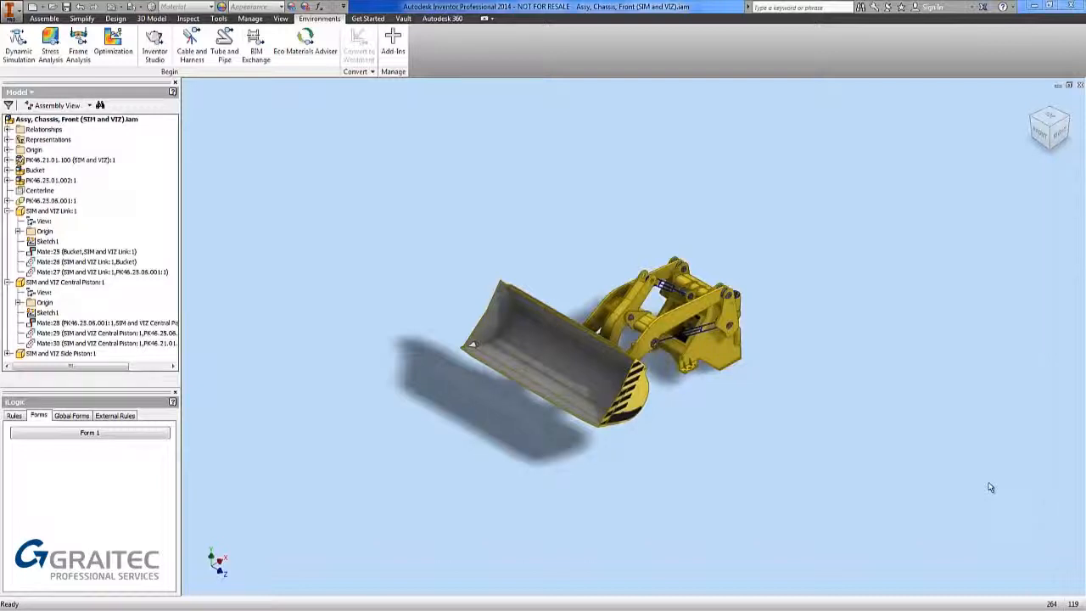
mouse_move(963, 501)
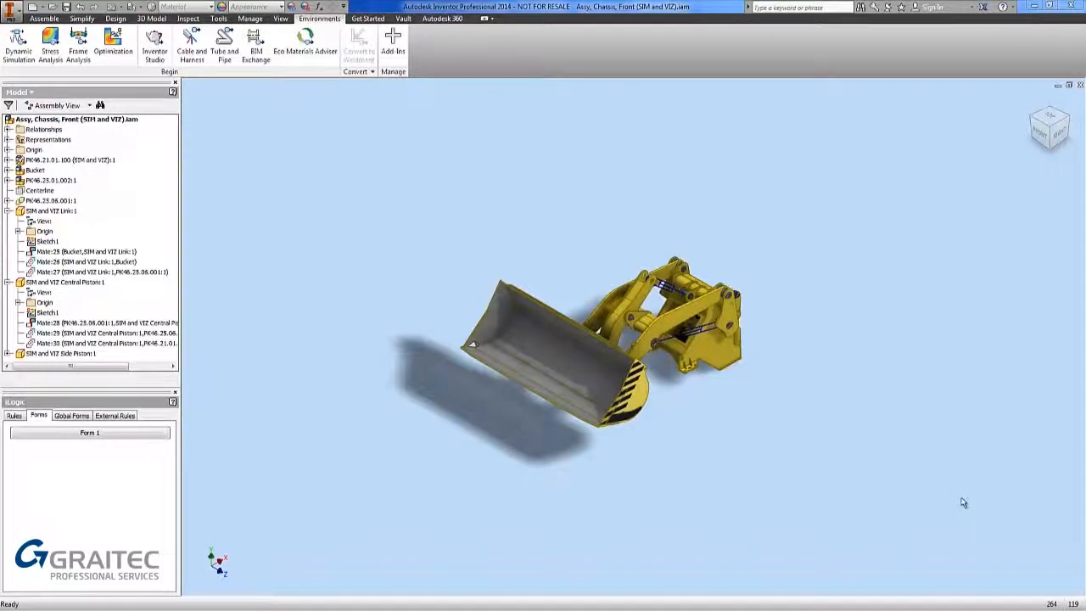
mouse_move(841, 424)
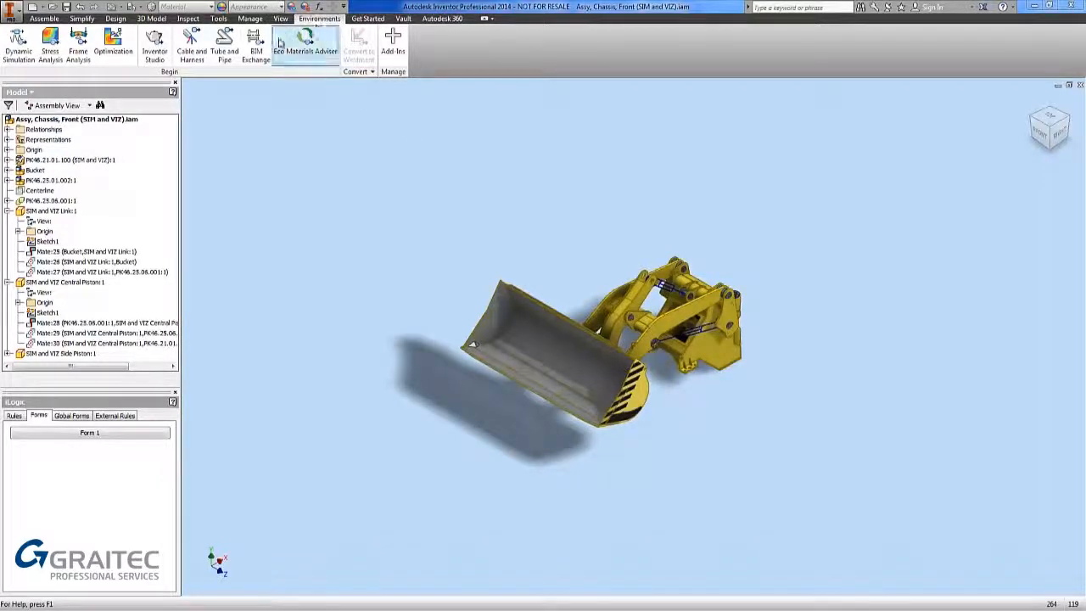
Activate Inventor Studio from the Environments tab for the loader assembly.
left_click(154, 42)
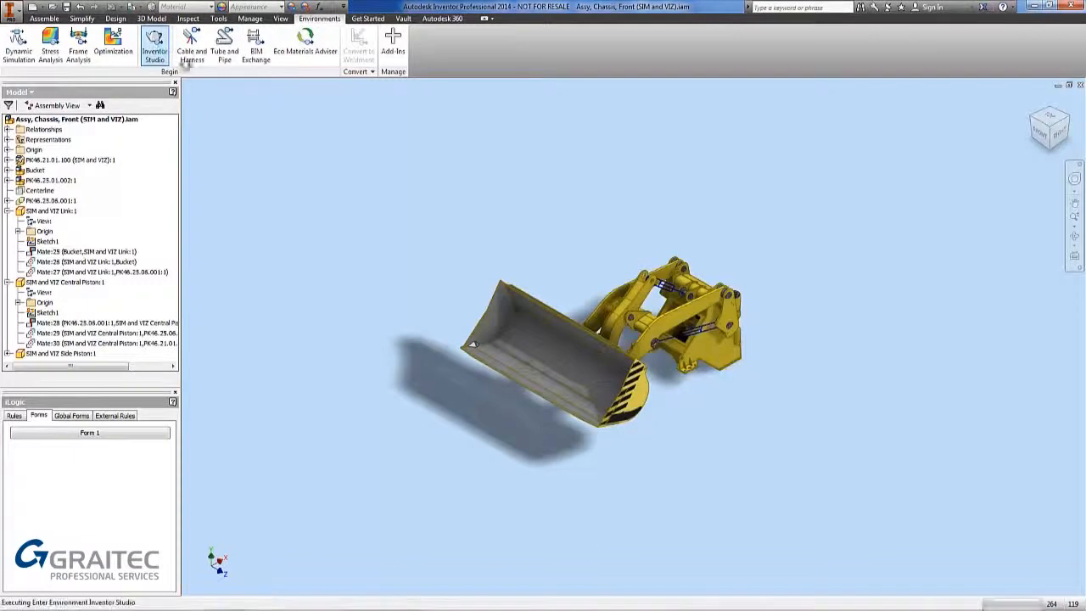
left_click(154, 45)
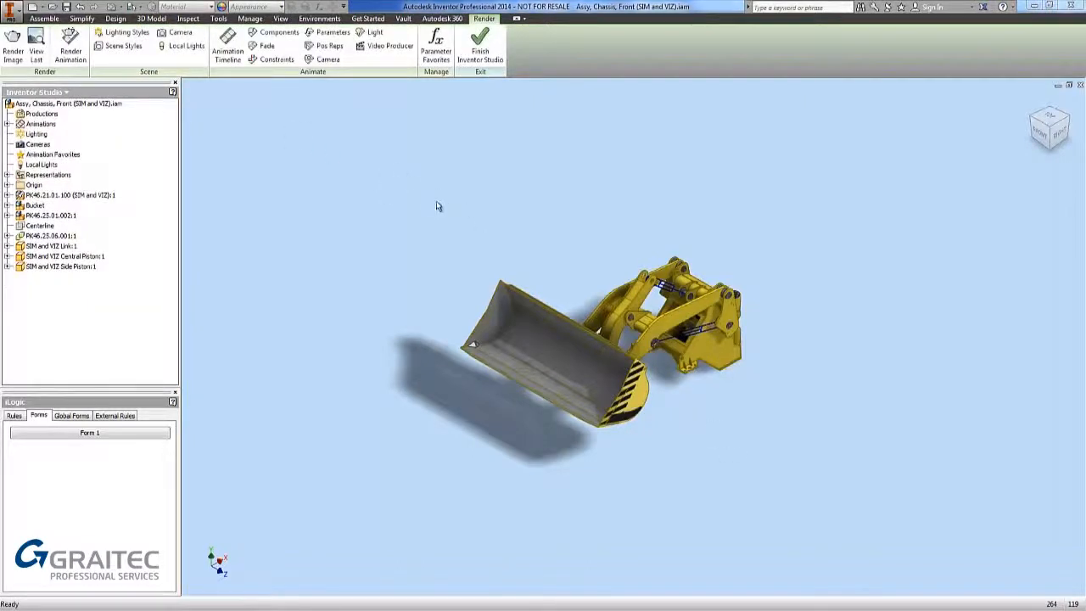
mouse_move(481, 47)
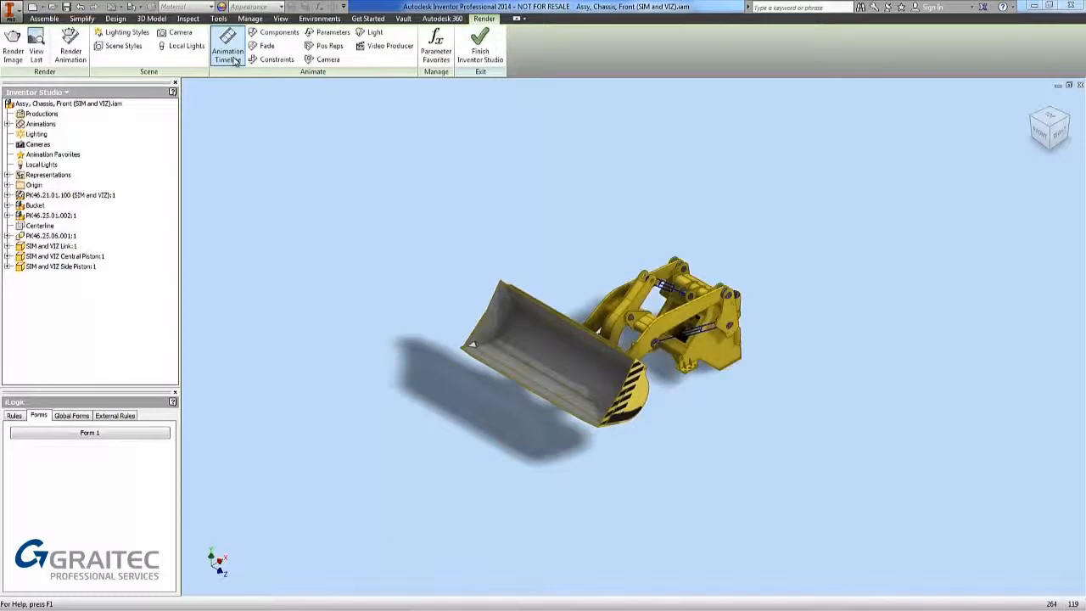
Show the animation timeline and expand it so the loader's action tracks are listed.
left_click(226, 48)
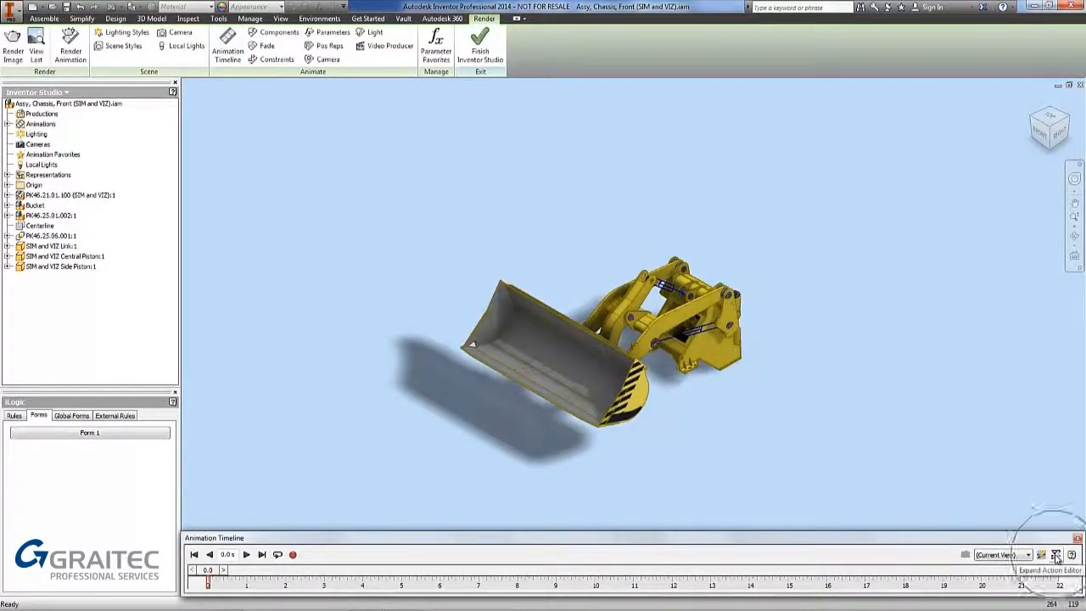
left_click(1072, 555)
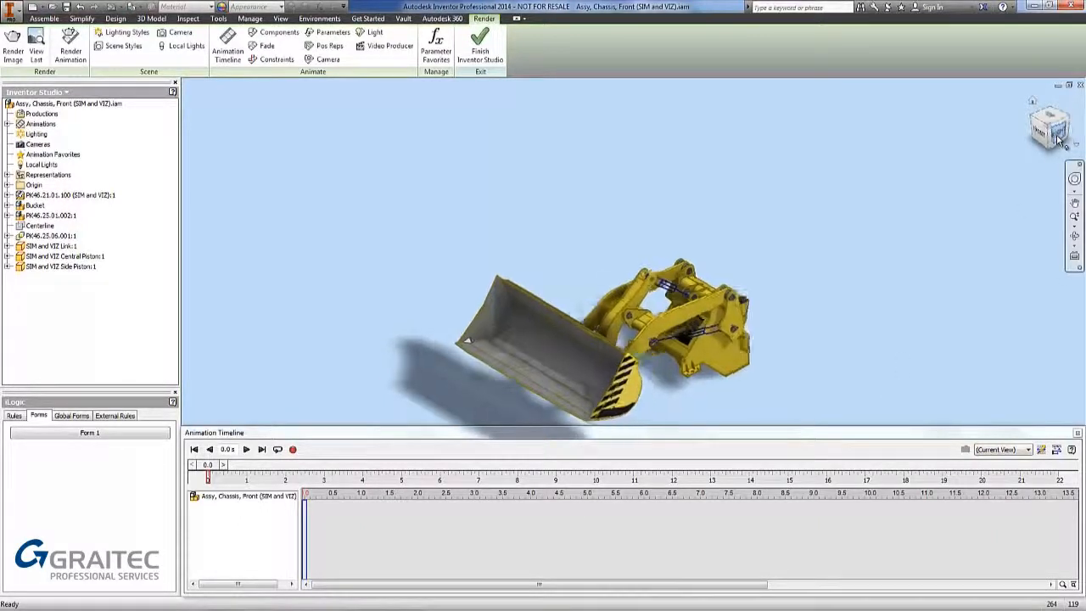
View the loader from the RIGHT side and create Camera1 from that view under Cameras.
left_click(1048, 126)
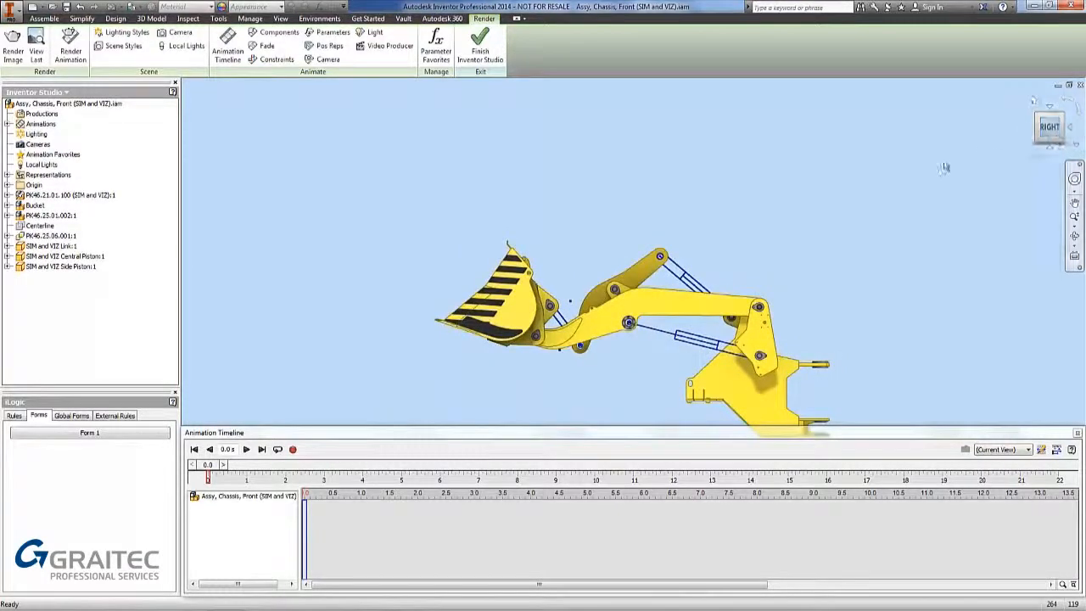
mouse_move(526, 163)
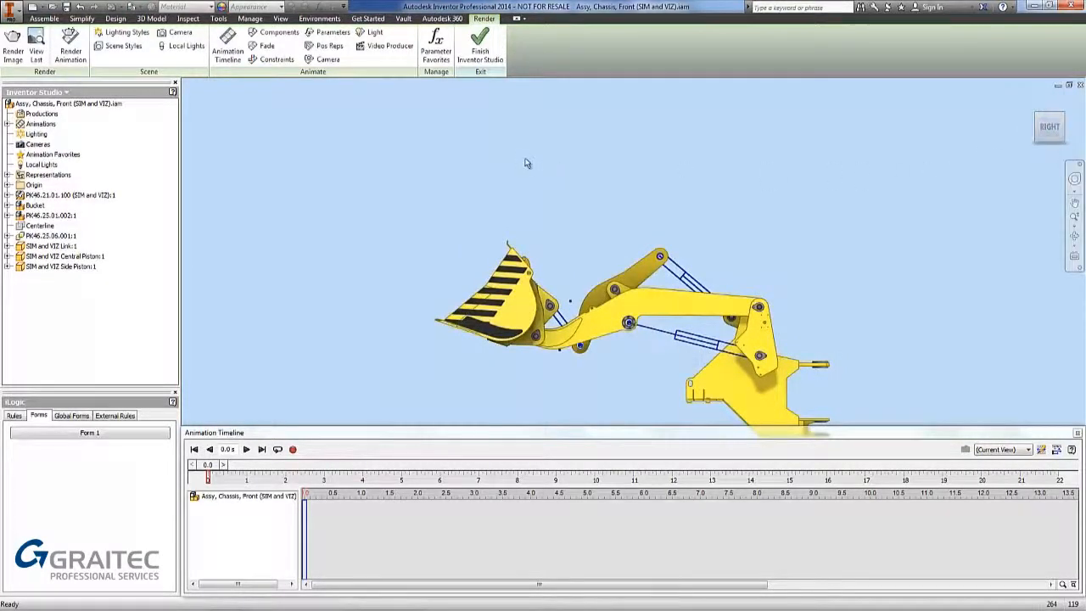
left_click(37, 144)
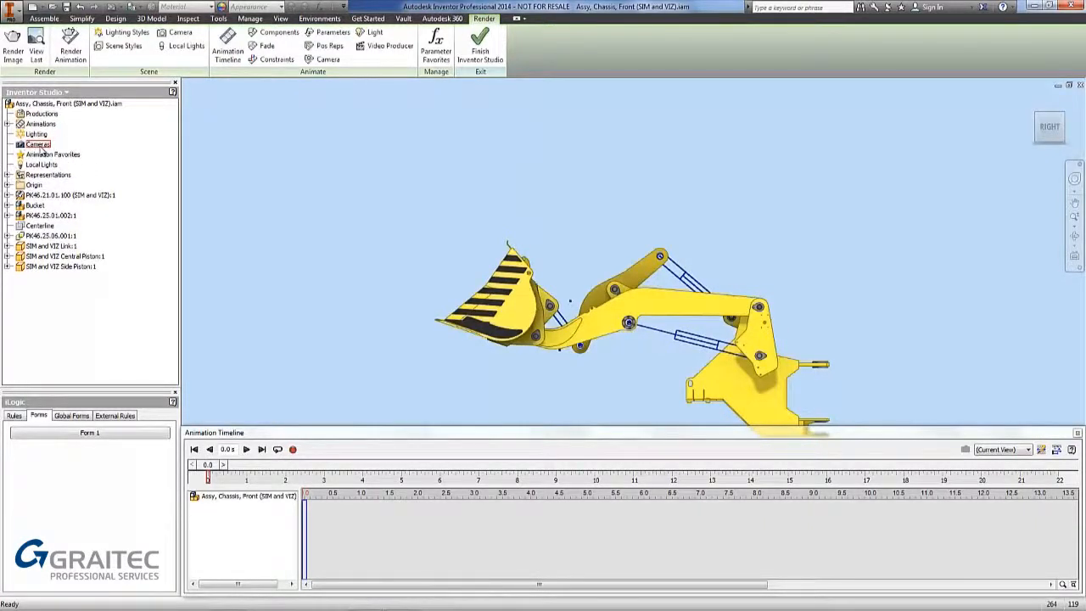
right_click(37, 143)
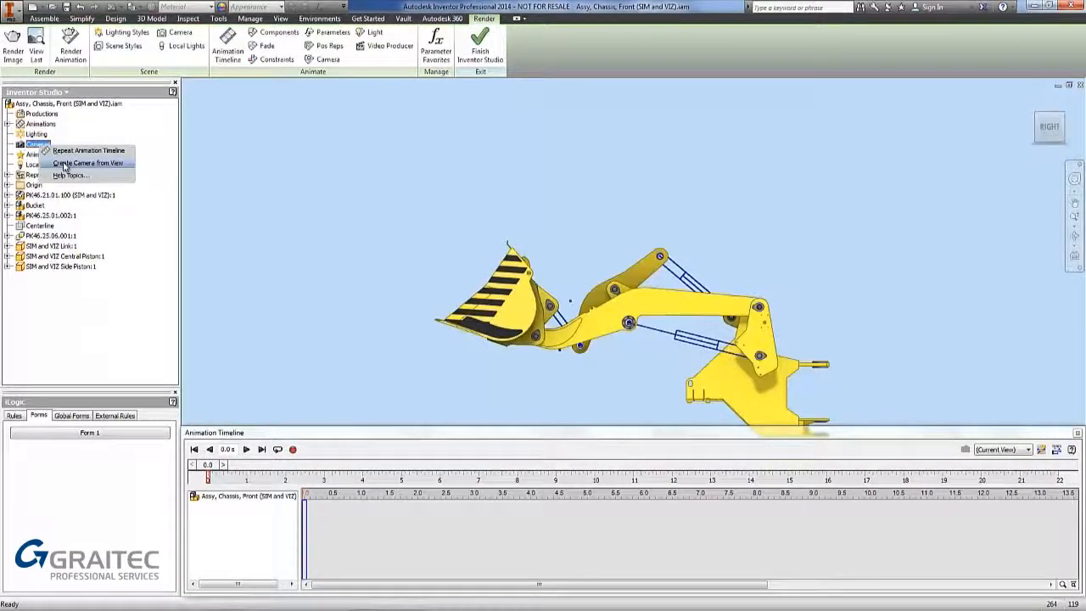
left_click(87, 162)
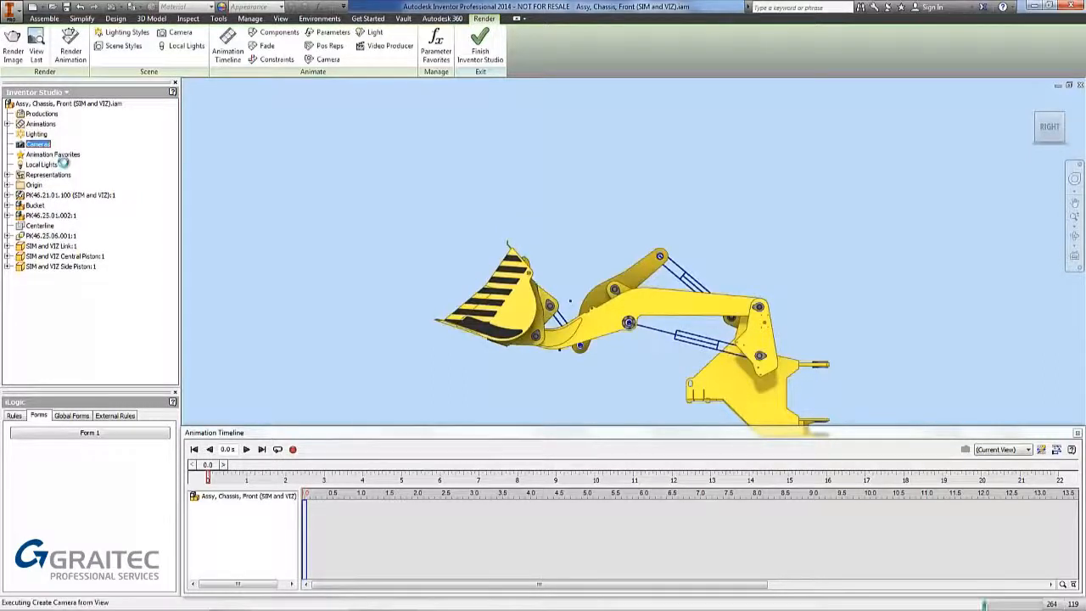
left_click(21, 144)
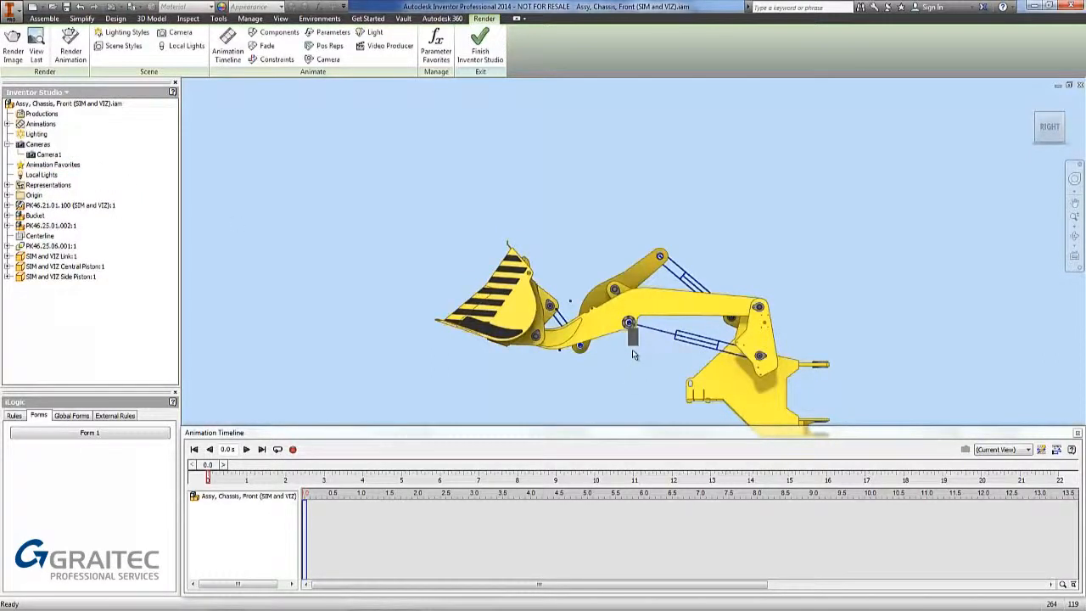
mouse_move(996, 140)
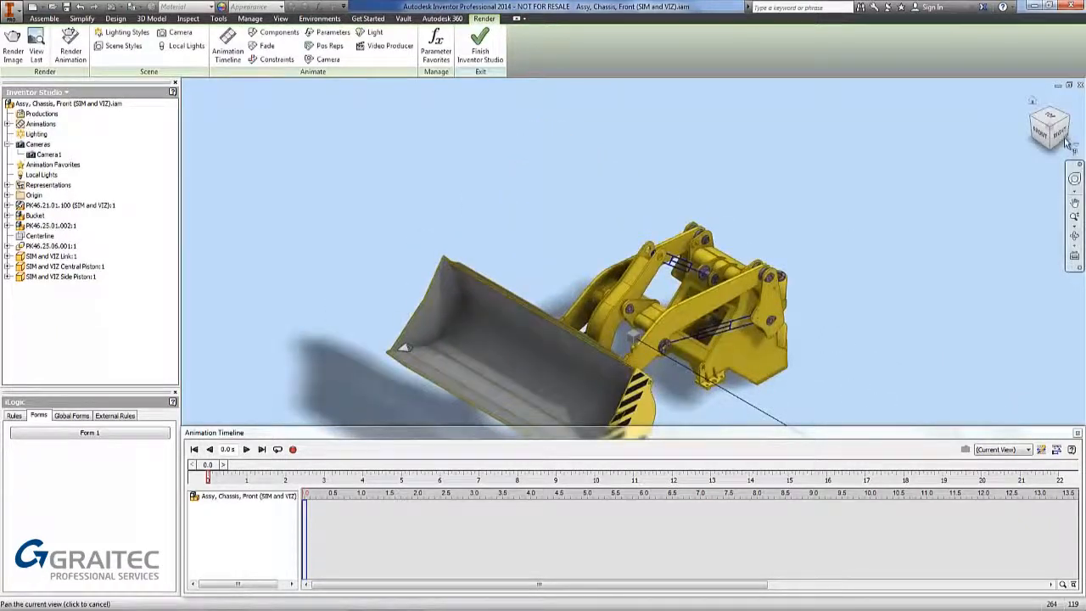
Choose Camera1 as the timeline camera and add a camera action with the slider at 3.0 s.
left_click(1026, 448)
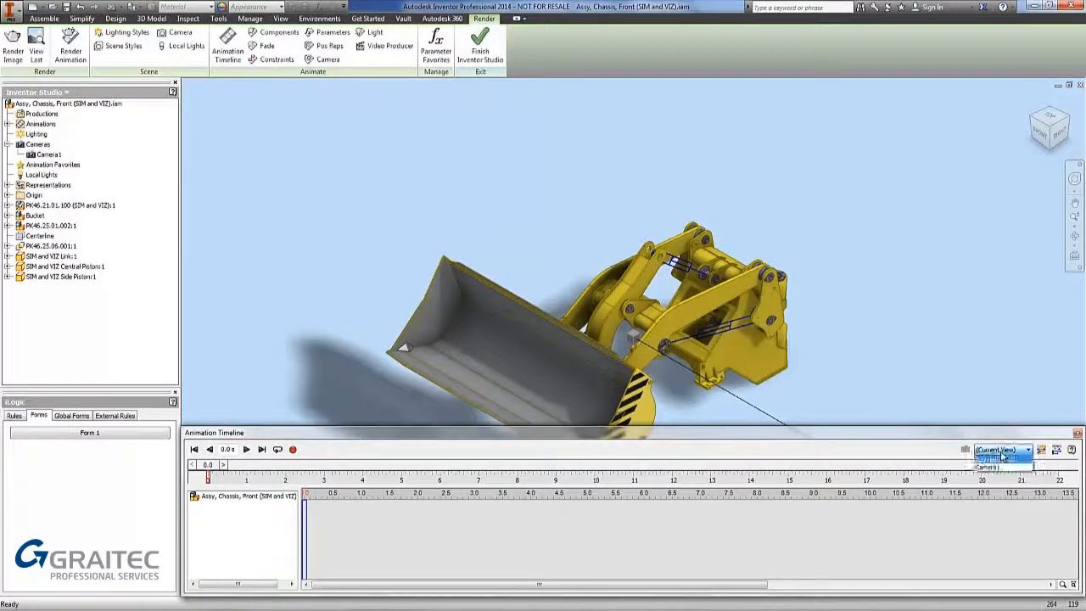
left_click(988, 466)
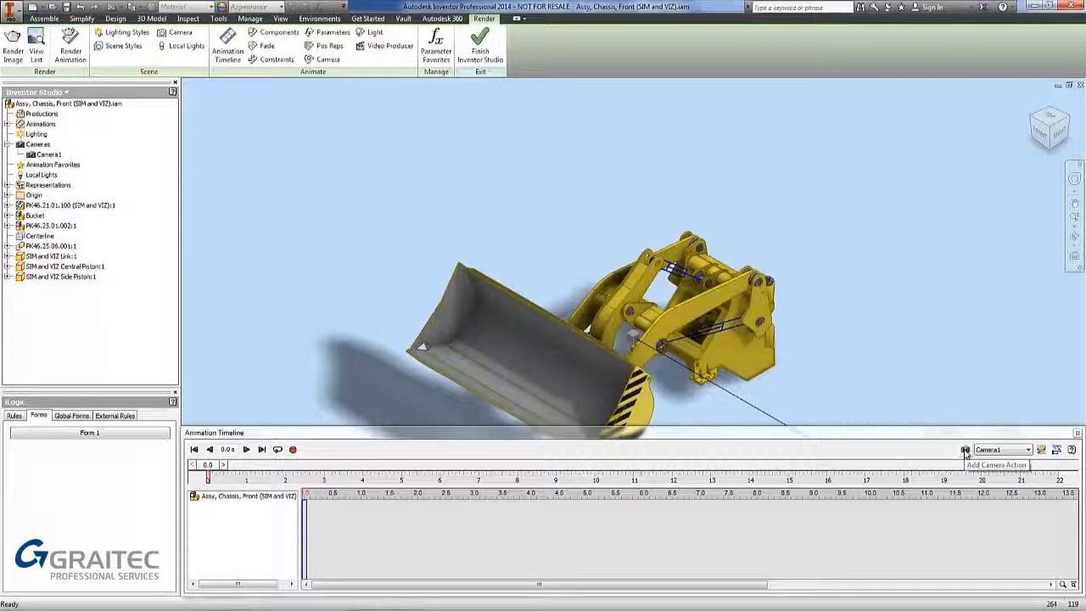
left_click(965, 450)
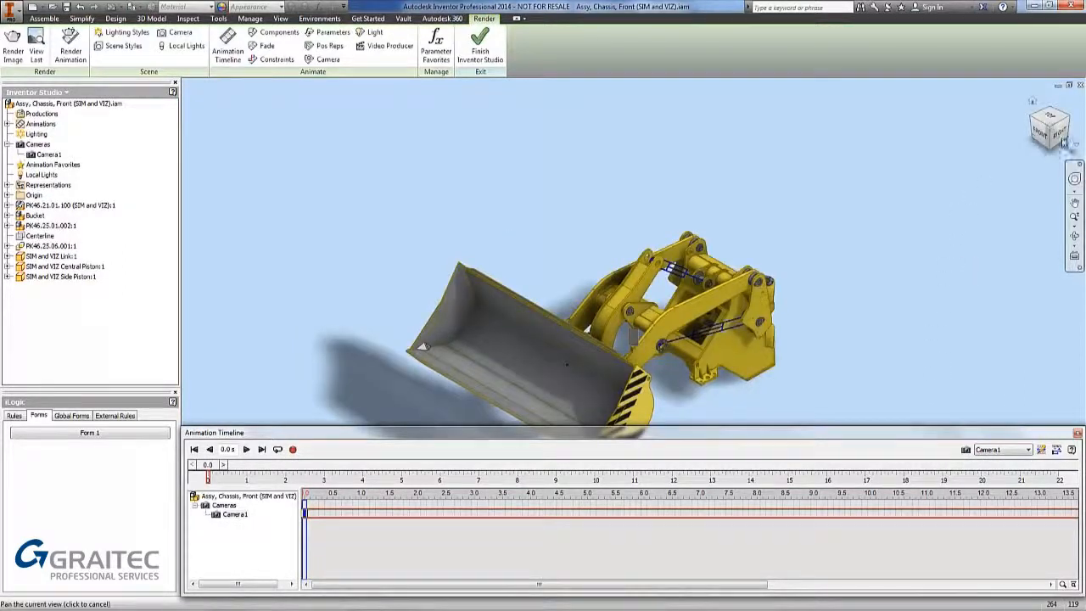
left_click(1049, 127)
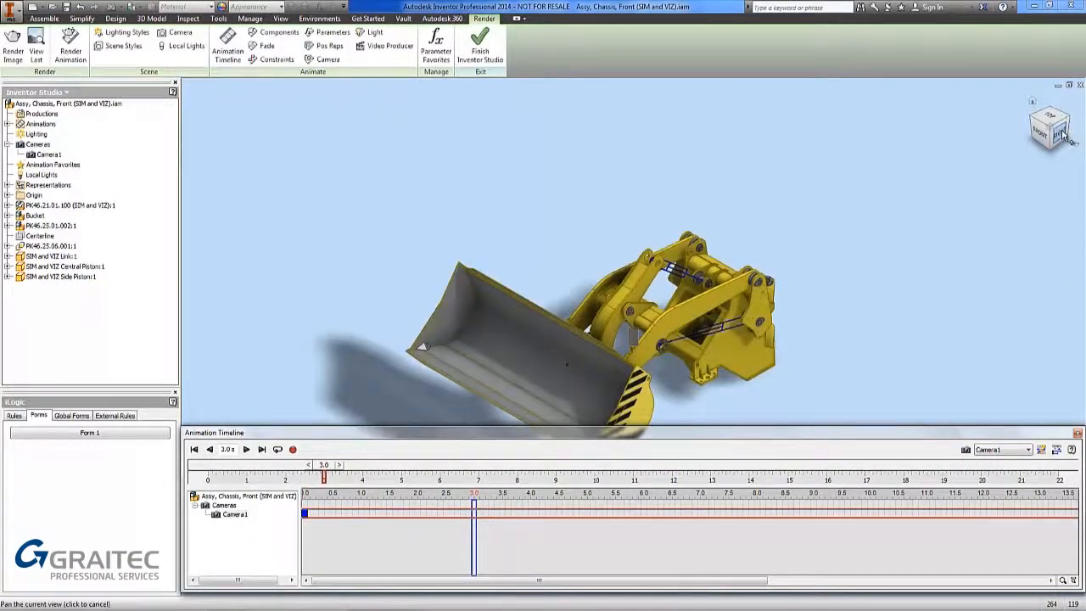
left_click(1050, 129)
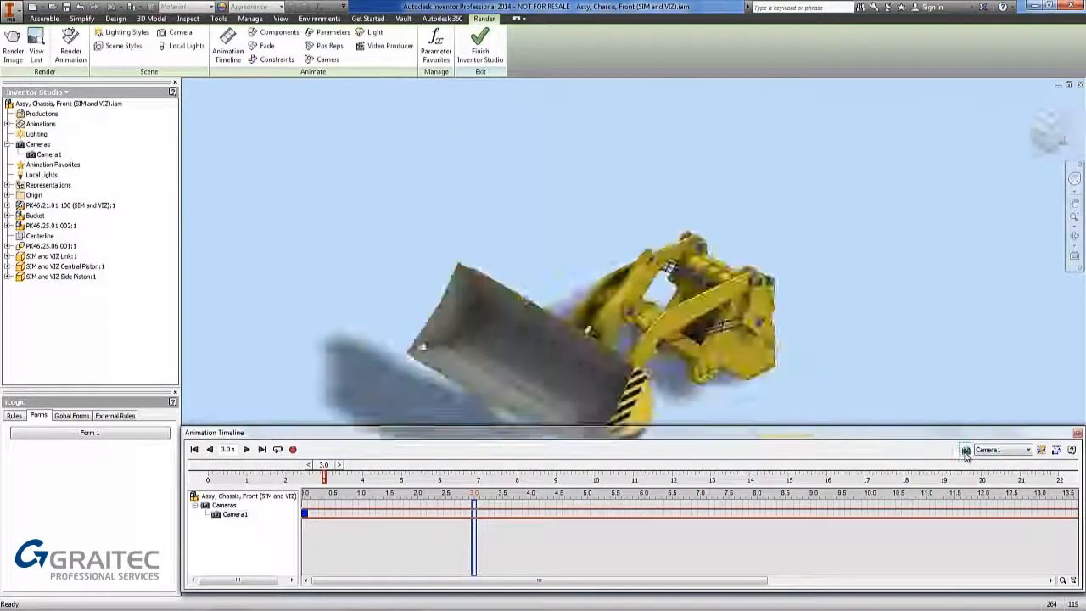
Finish the 0–3 s camera action, rewind to the start and play it back.
left_click(194, 449)
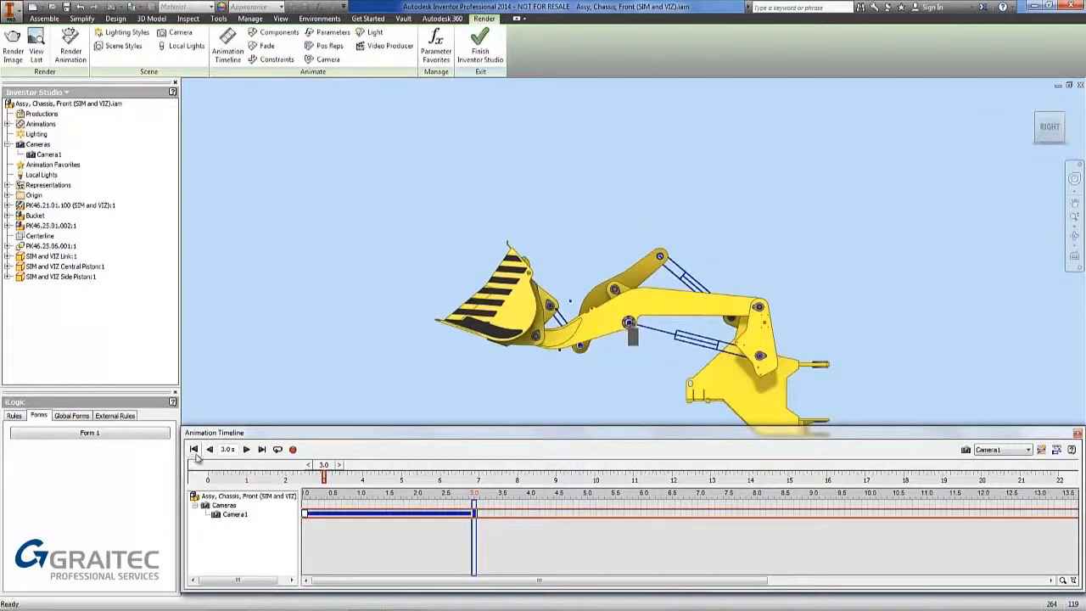
left_click(193, 449)
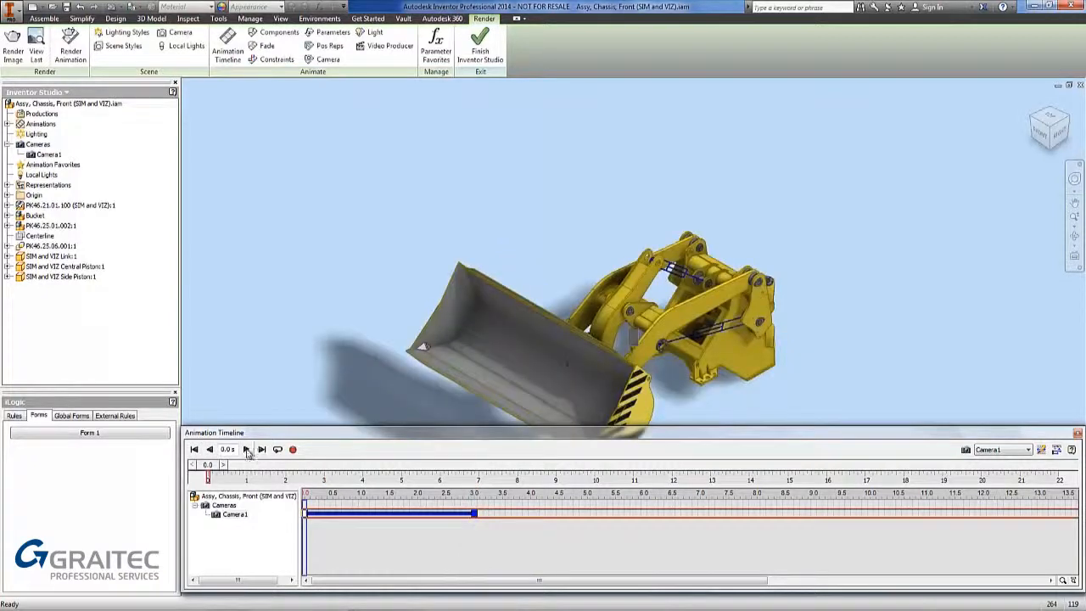
left_click(246, 449)
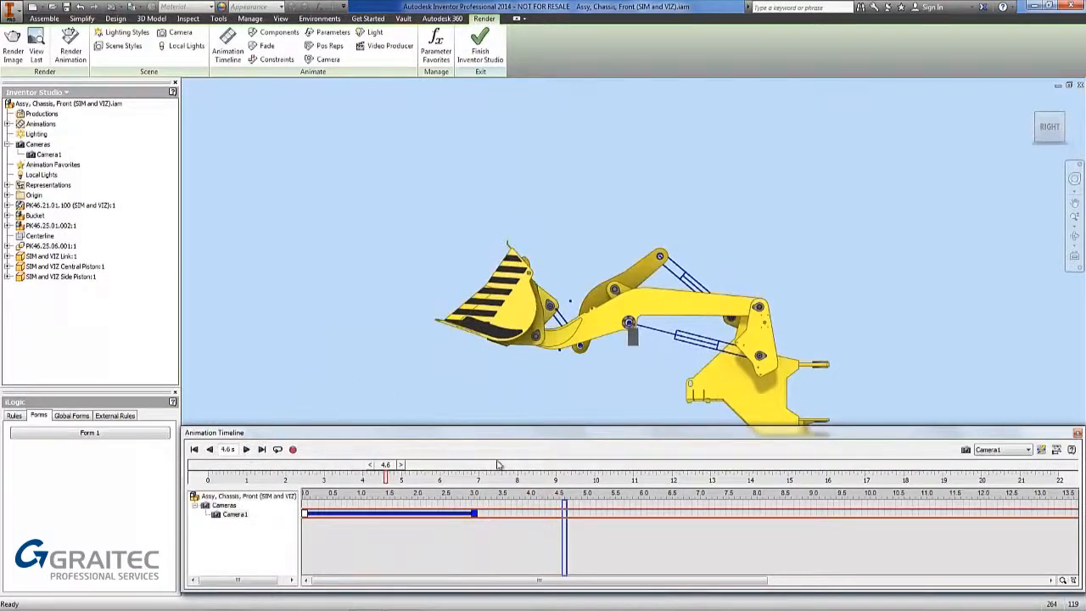
mouse_move(475, 515)
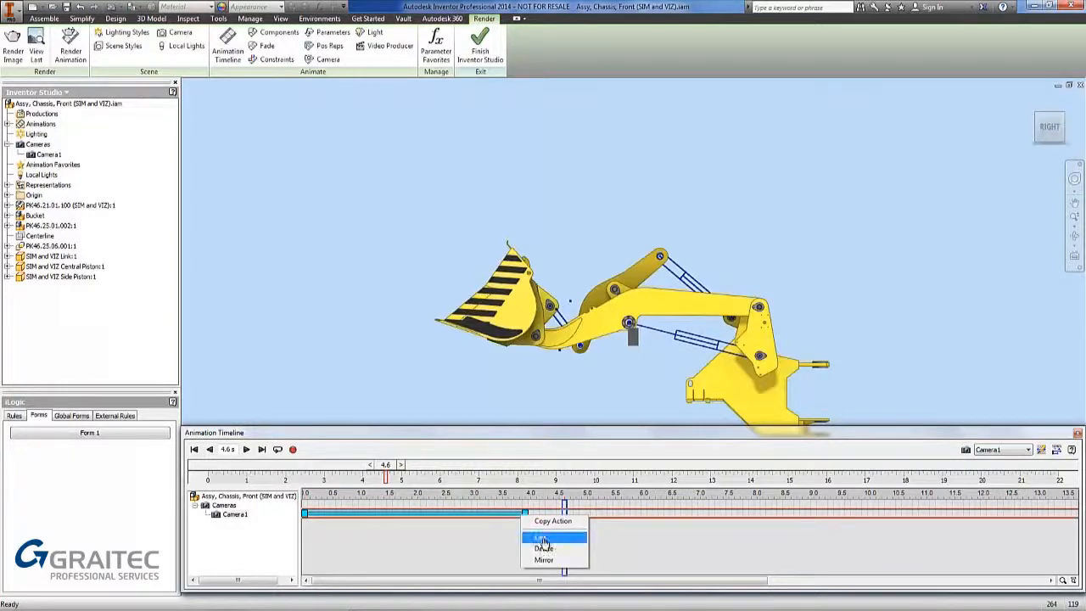
Adjust the Camera1 action timing so it runs to 3.9 seconds and confirm it.
left_click(543, 539)
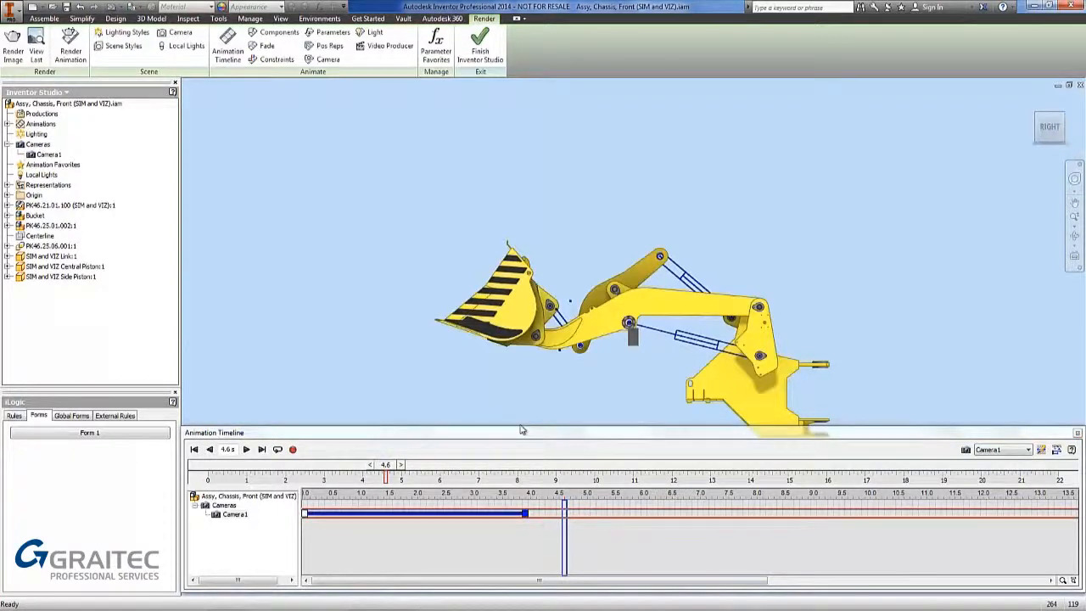
left_click(326, 46)
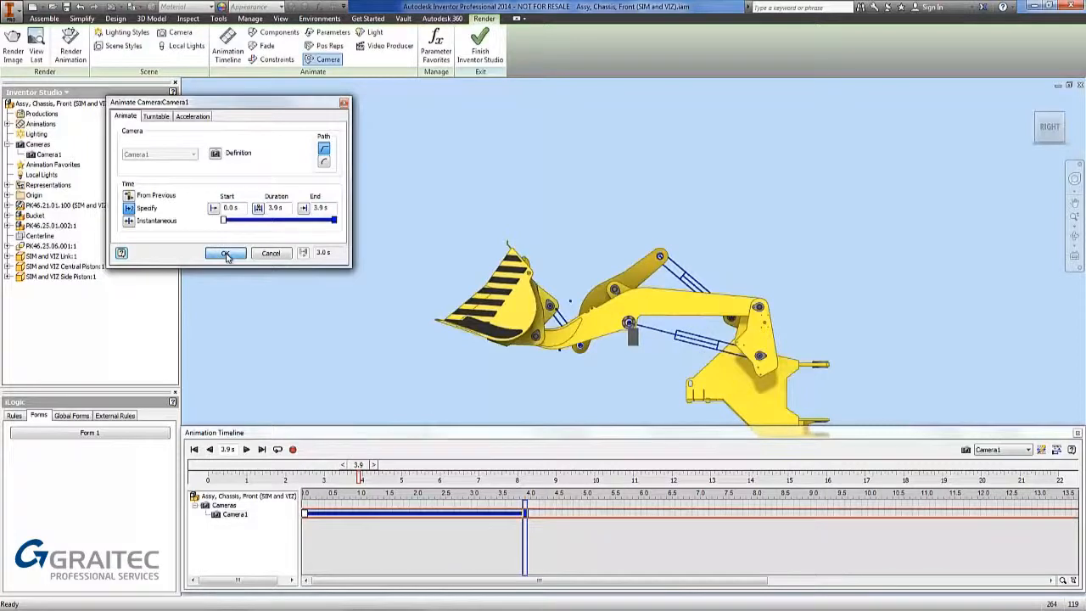
left_click(224, 254)
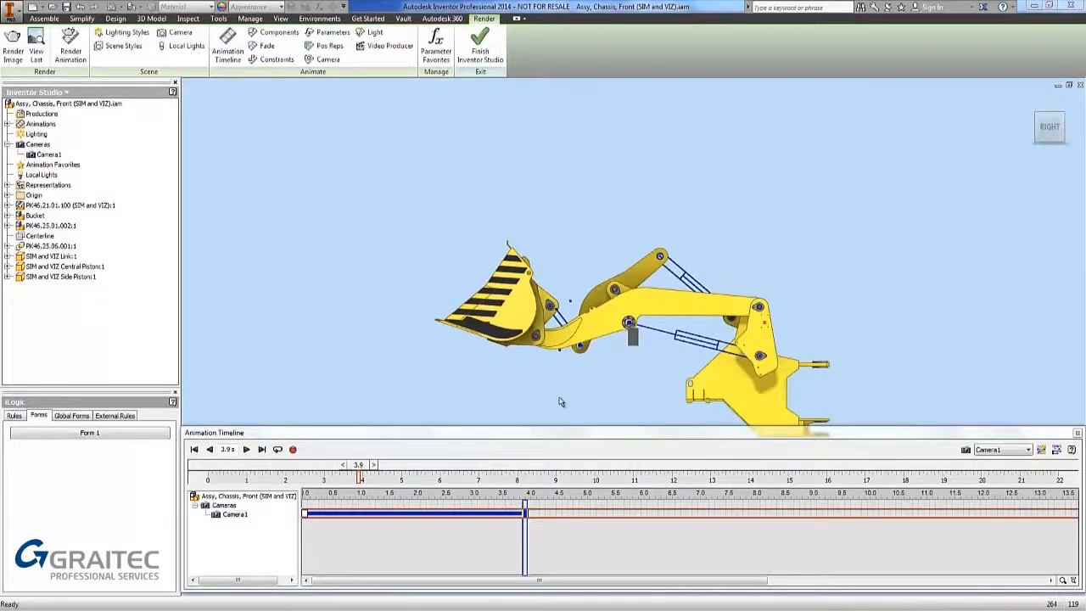
mouse_move(566, 402)
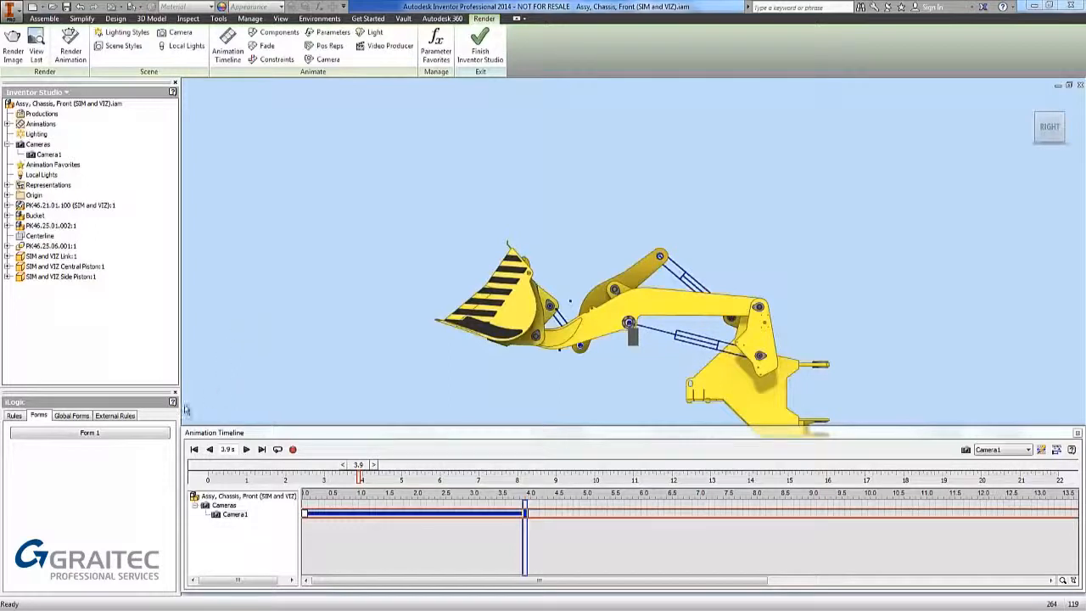
In Form 1, drag Central_Stroke down to 180 mm and Side_Stroke to 500 mm.
left_click(89, 433)
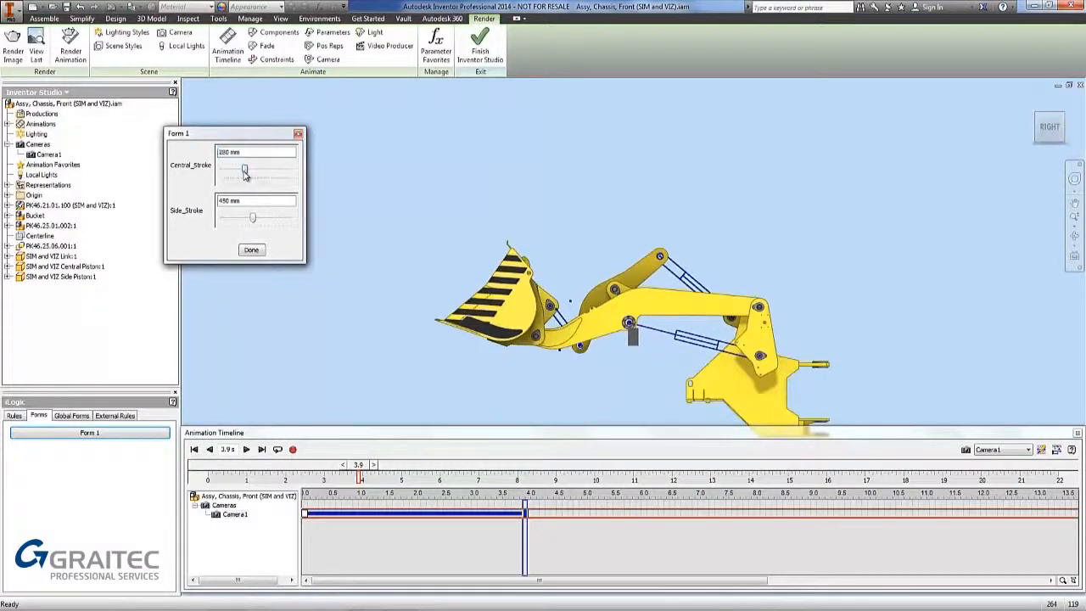
left_click_drag(245, 172, 268, 173)
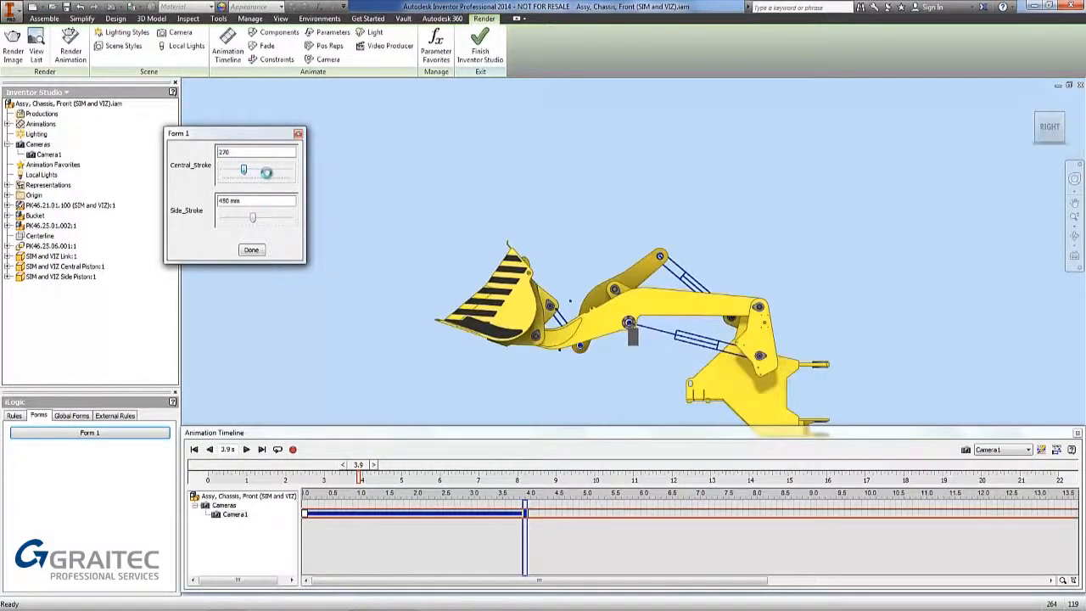
left_click_drag(267, 171, 257, 169)
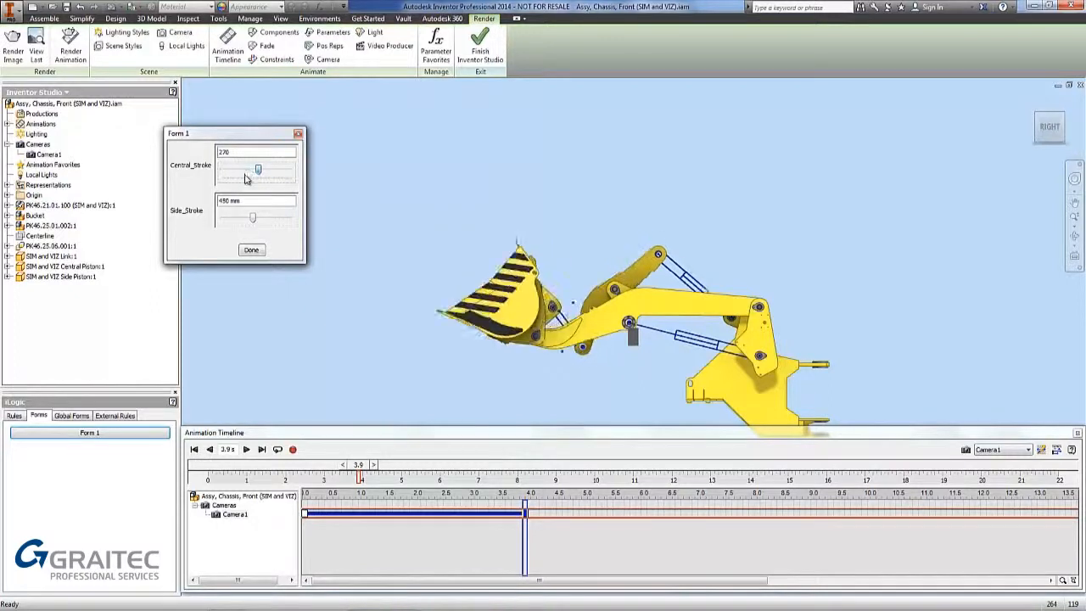
left_click_drag(258, 168, 231, 168)
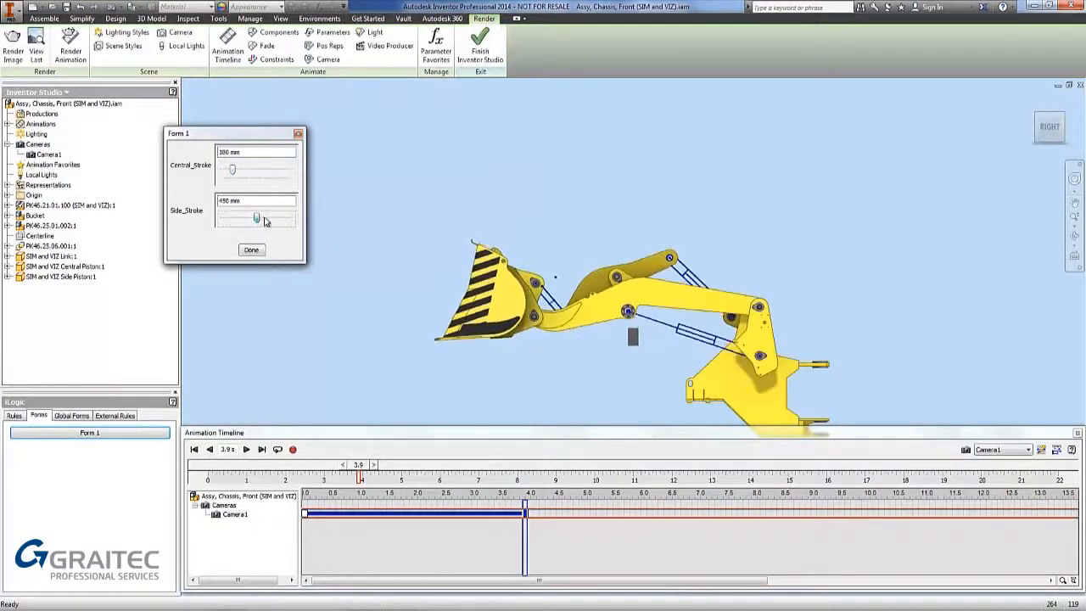
left_click_drag(257, 219, 273, 218)
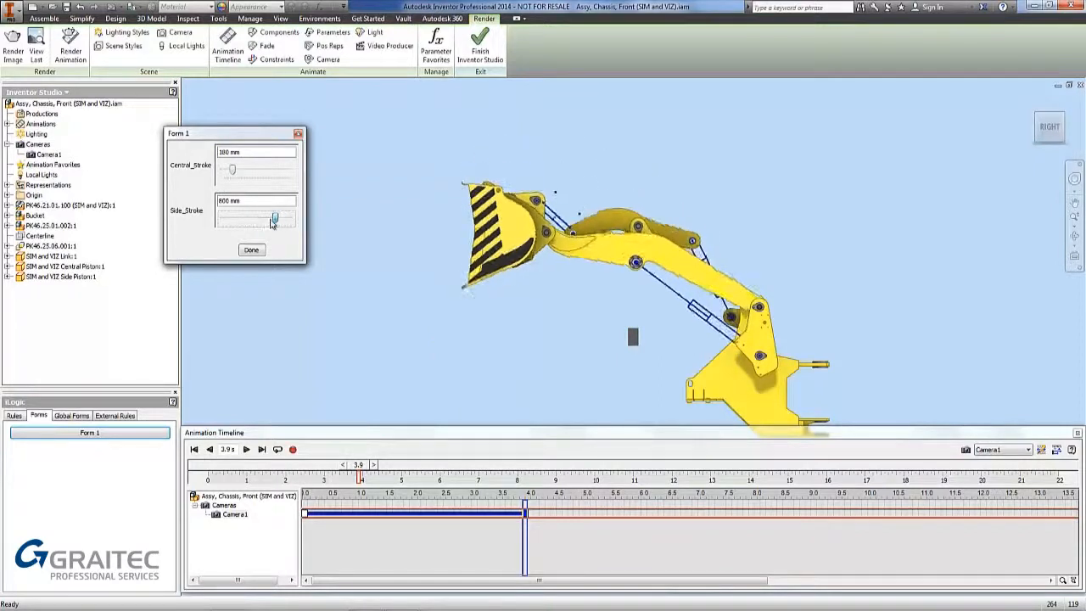
left_click_drag(273, 218, 261, 218)
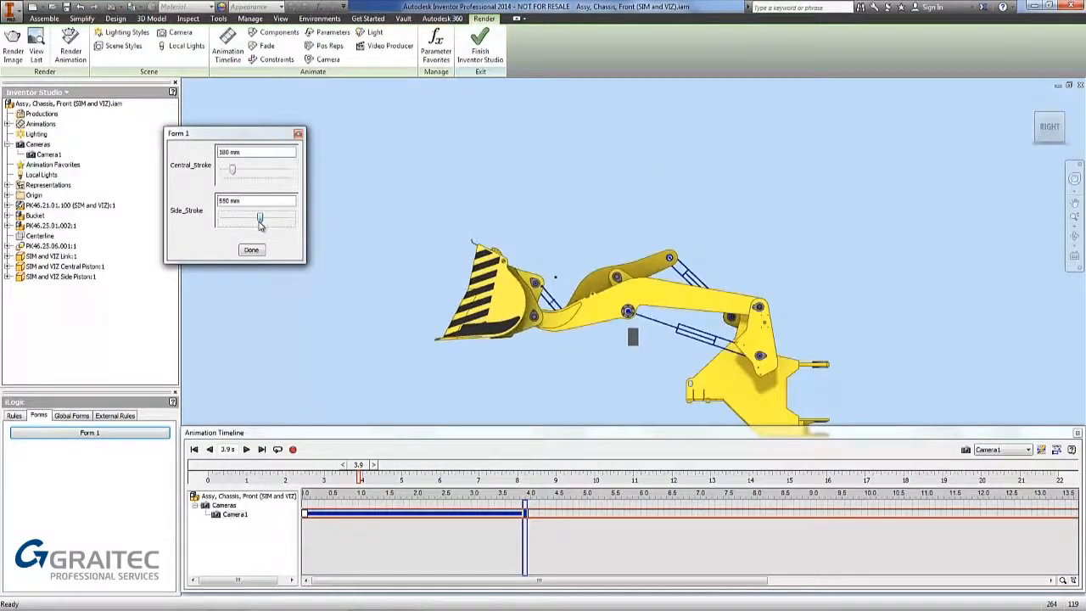
left_click_drag(260, 218, 257, 219)
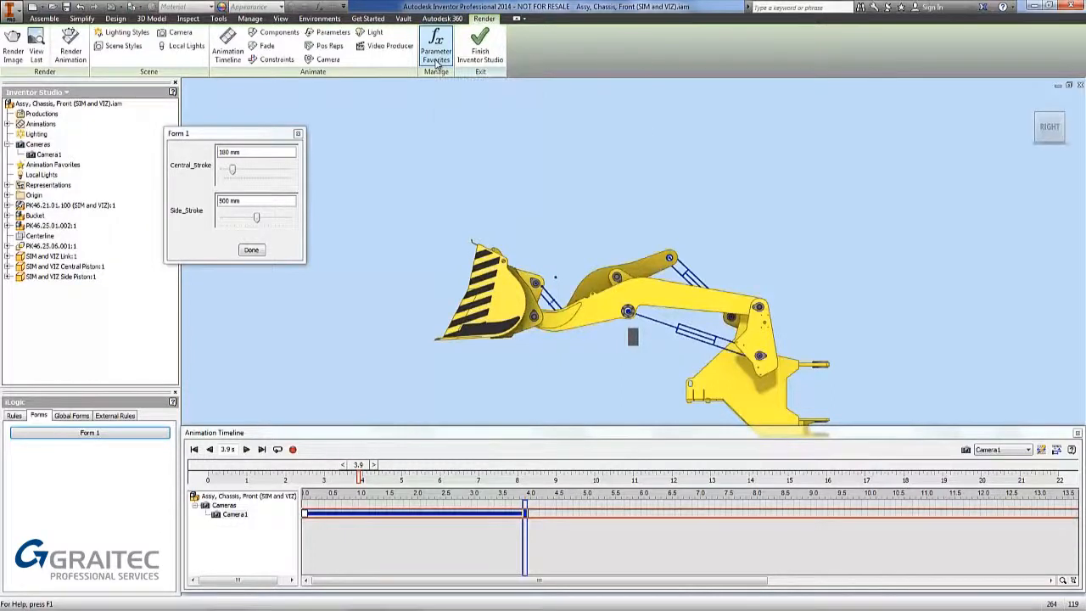
Mark Central_Stroke and Side_Stroke as Parameter Favorites and select Central_Stroke.
left_click(435, 47)
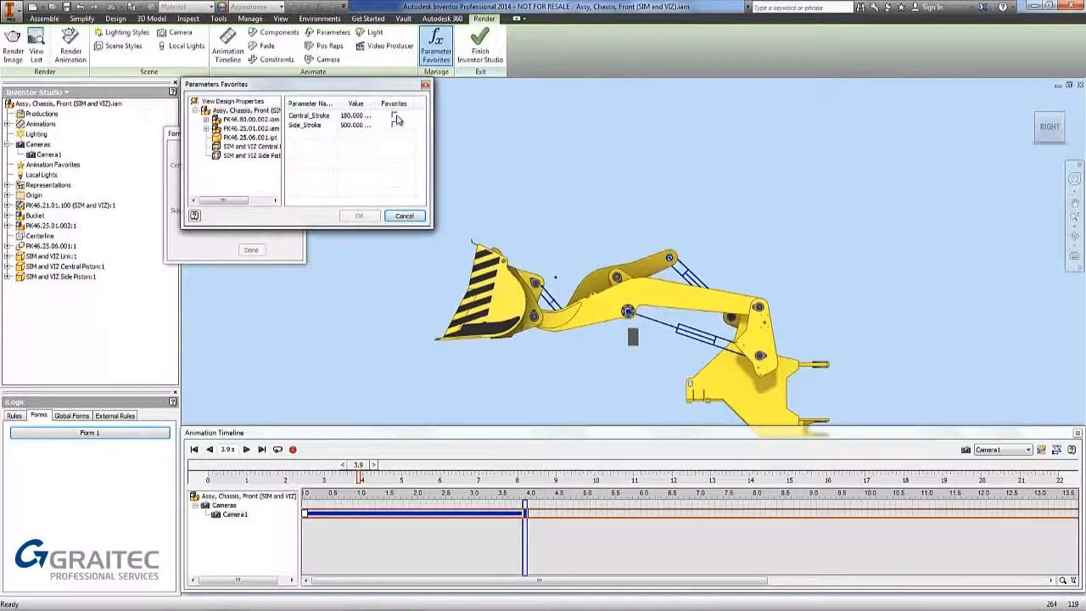
left_click(359, 214)
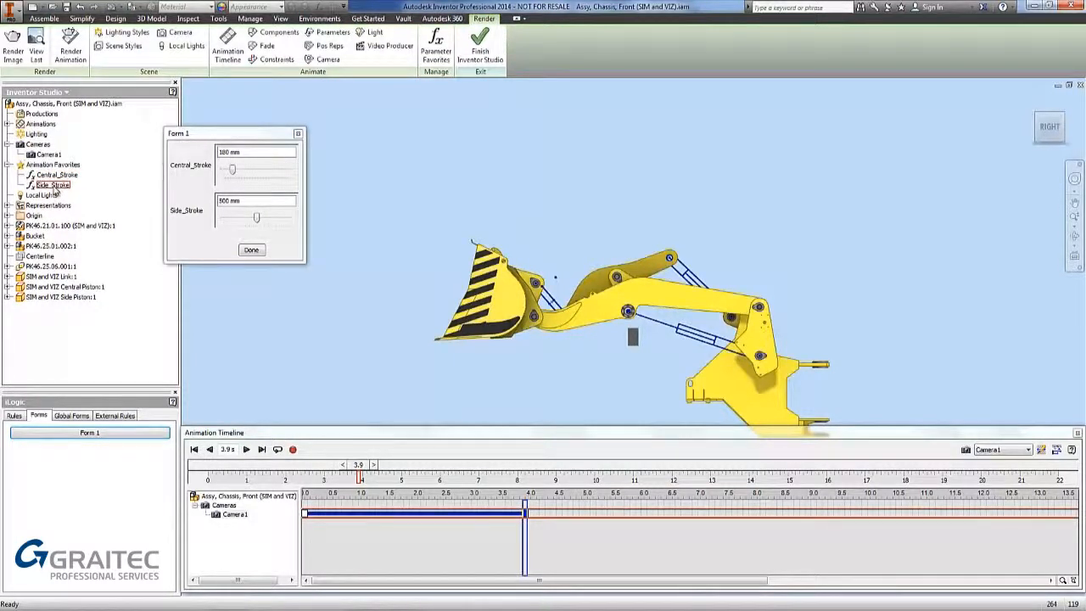
left_click(57, 174)
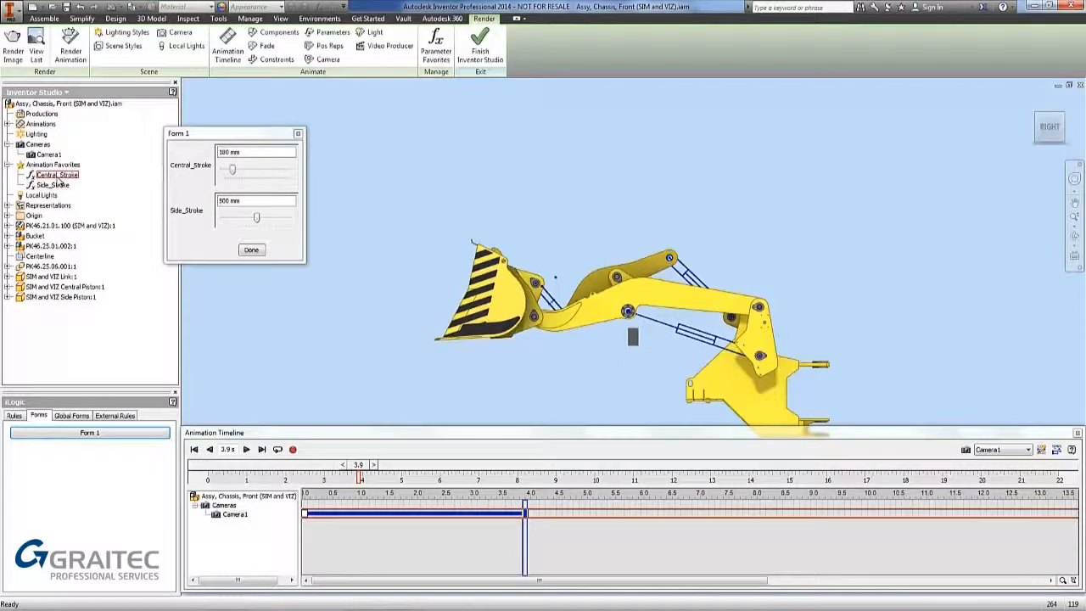
Animate Central_Stroke to an end value of 500 mm starting at 4 s, then select Side_Stroke.
right_click(57, 175)
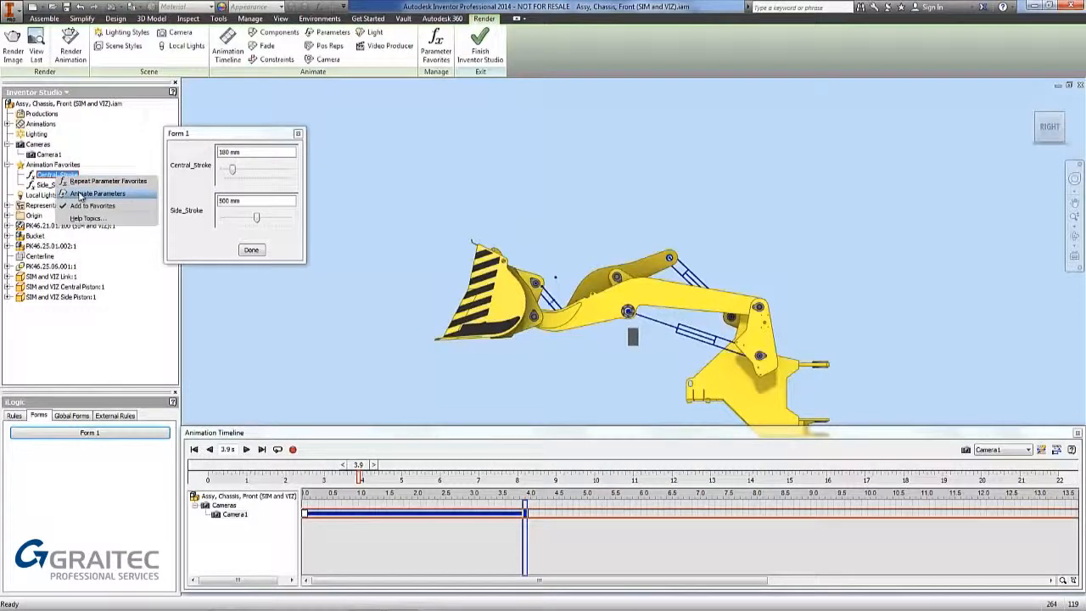
left_click(100, 193)
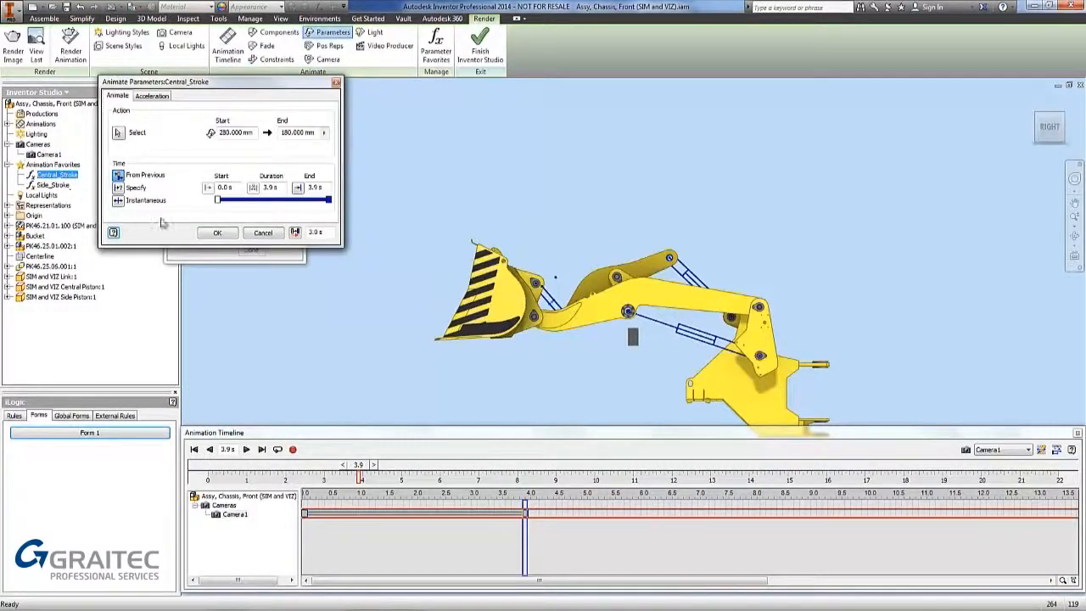
mouse_move(228, 145)
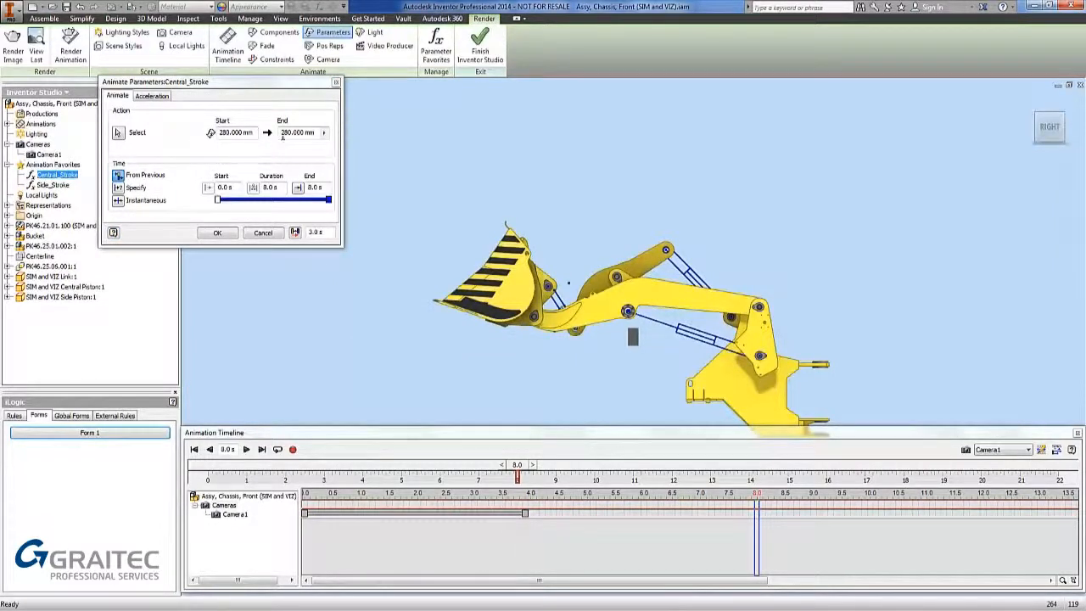
triple_click(297, 132)
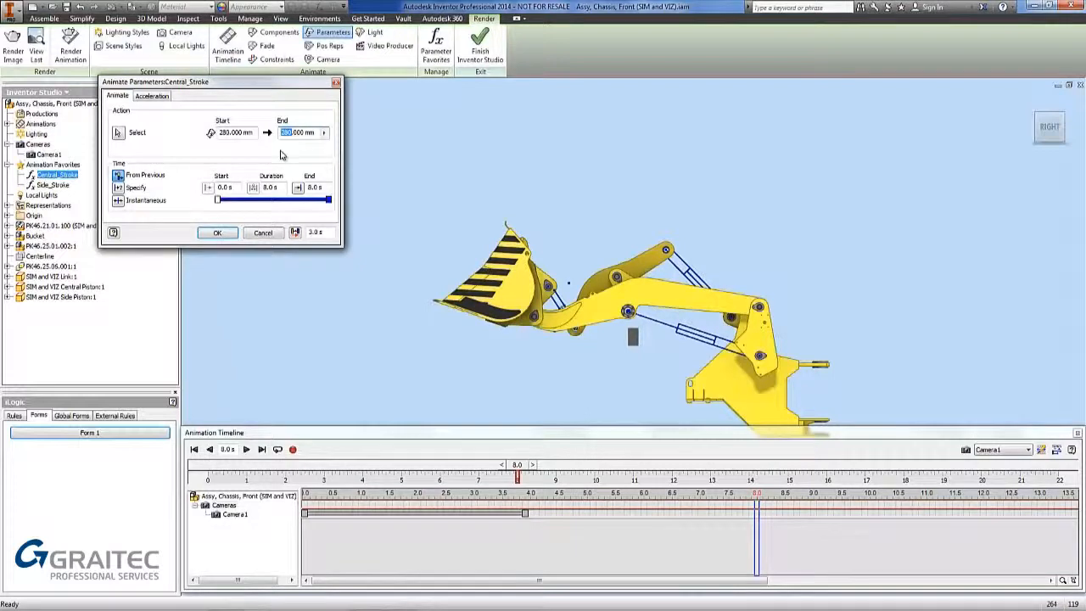
type("500.000 mm")
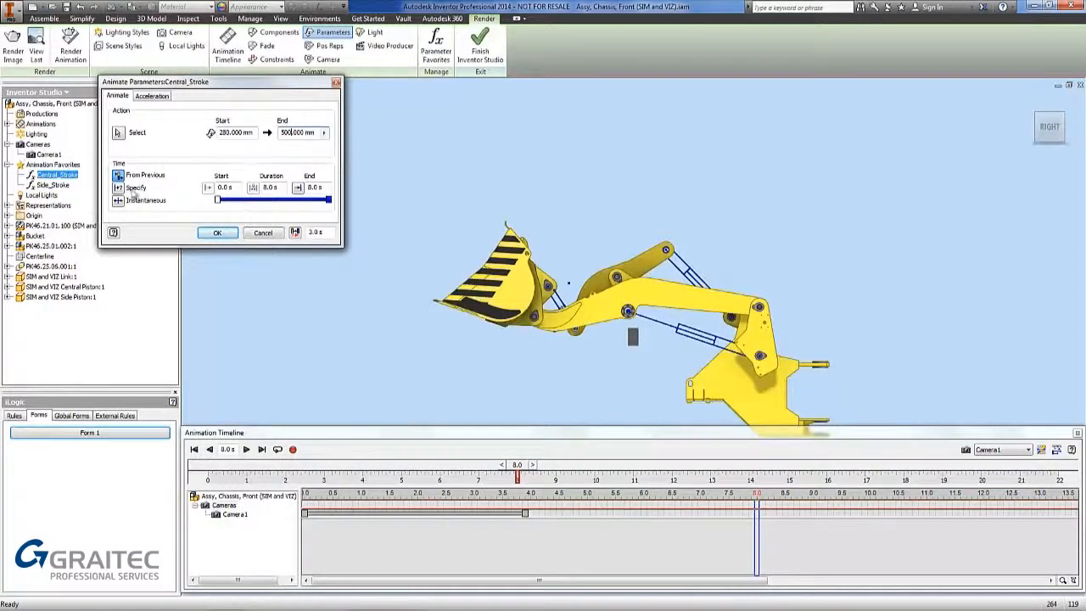
mouse_move(118, 199)
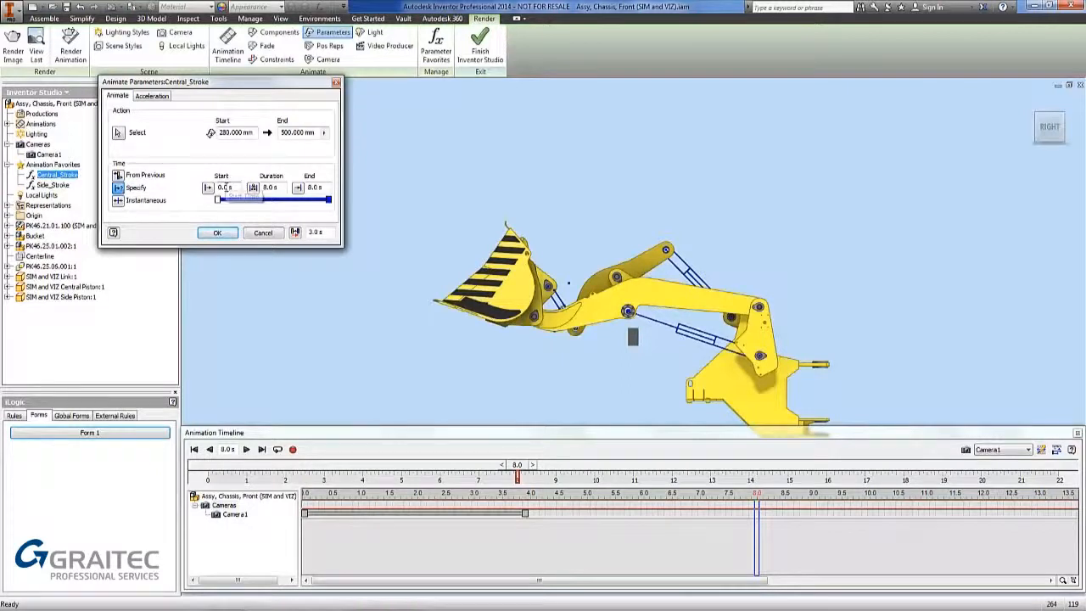
triple_click(227, 188)
type("4")
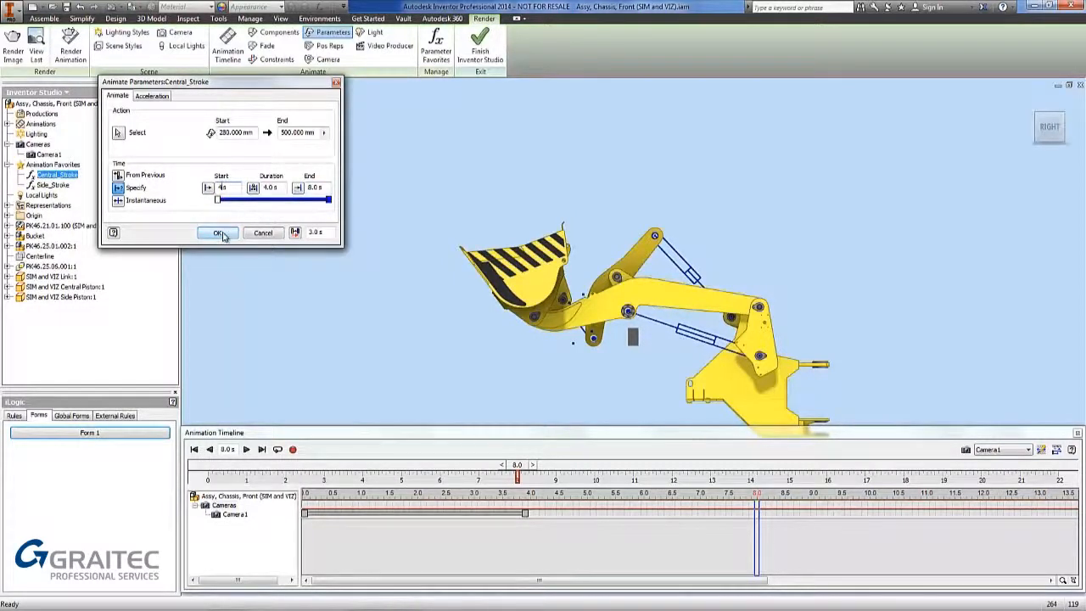
left_click(218, 232)
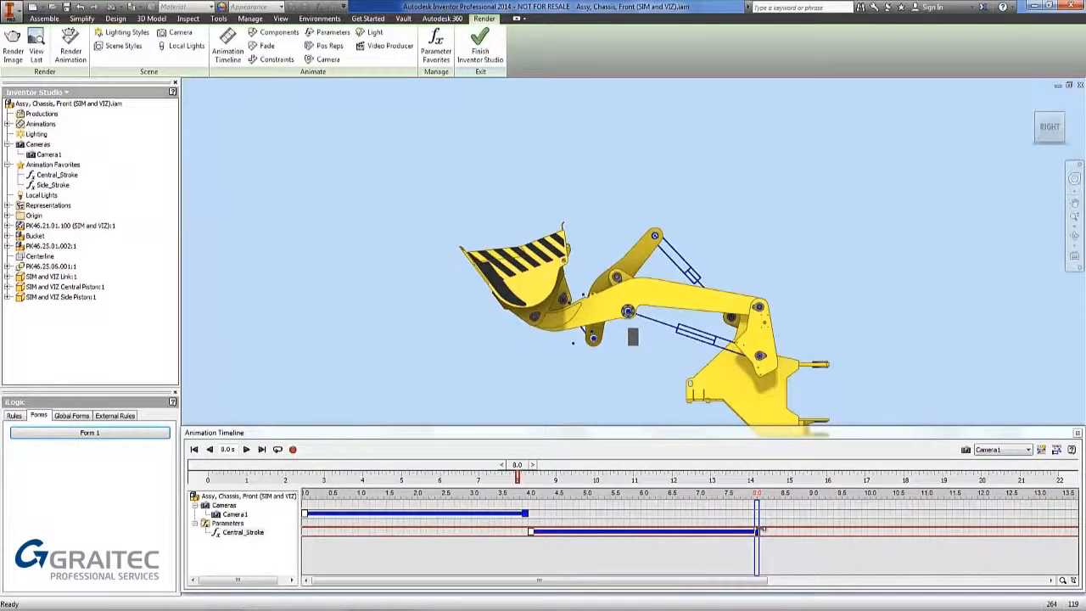
mouse_move(453, 361)
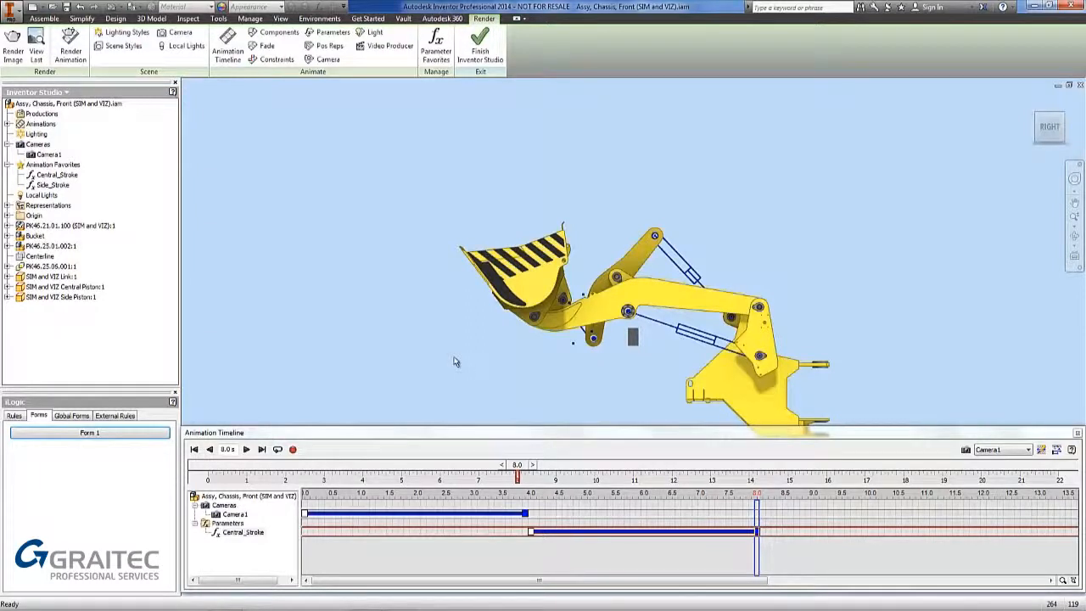
left_click(54, 185)
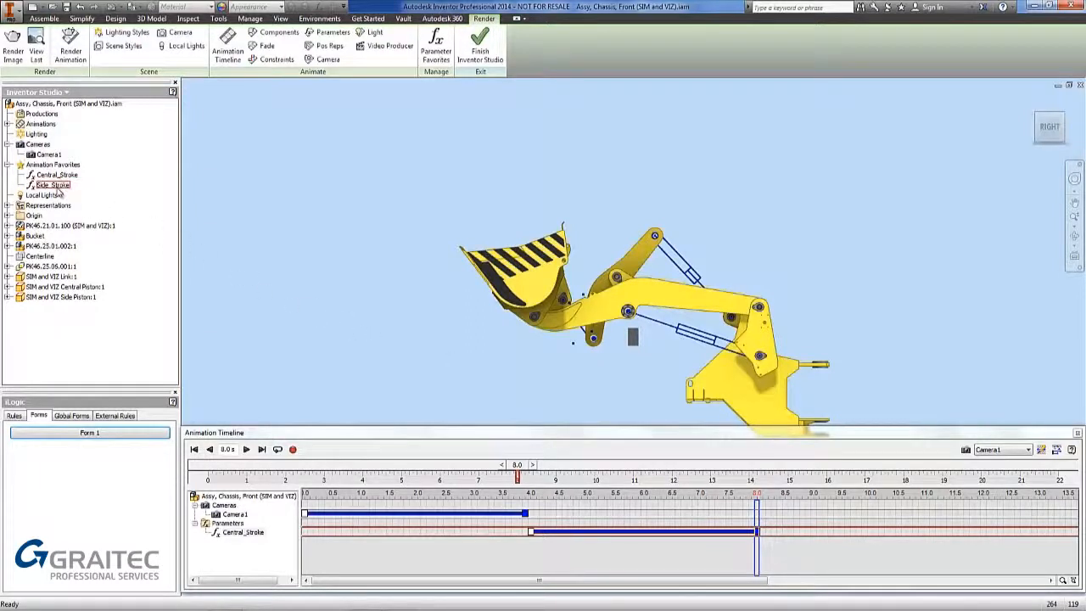
Animate Side_Stroke to an end value of 650 mm, running from 7 s to 10 s.
right_click(53, 184)
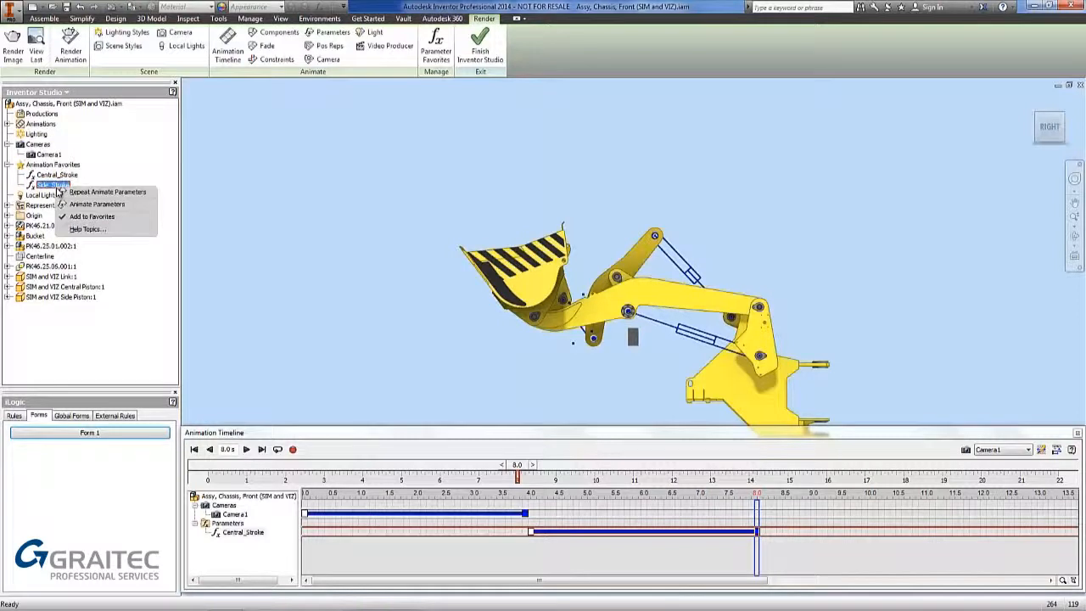
left_click(97, 204)
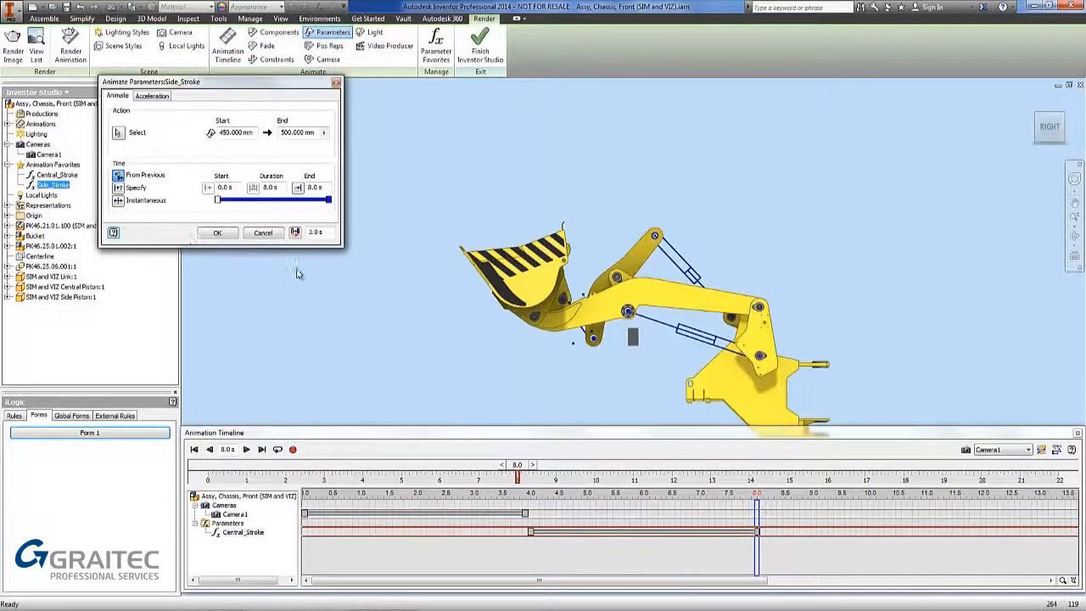
mouse_move(249, 167)
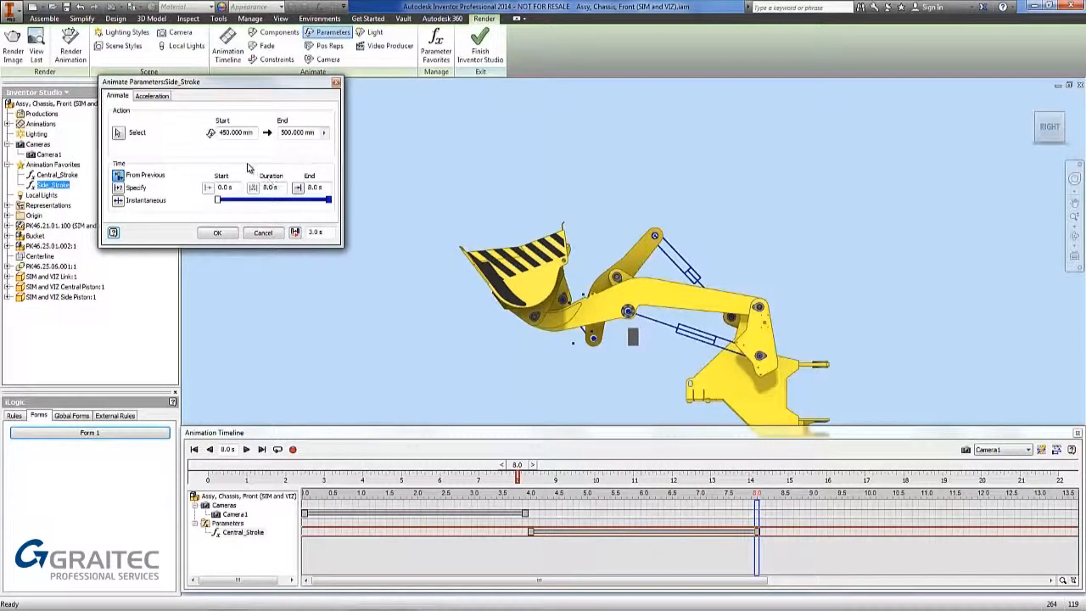
triple_click(297, 133)
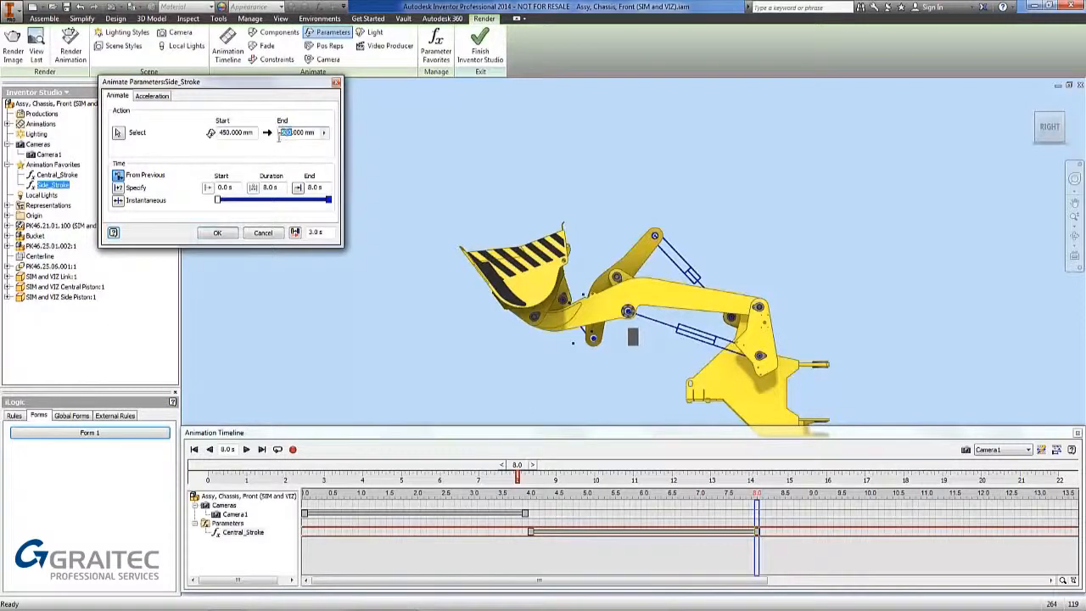
type("650.000 mm")
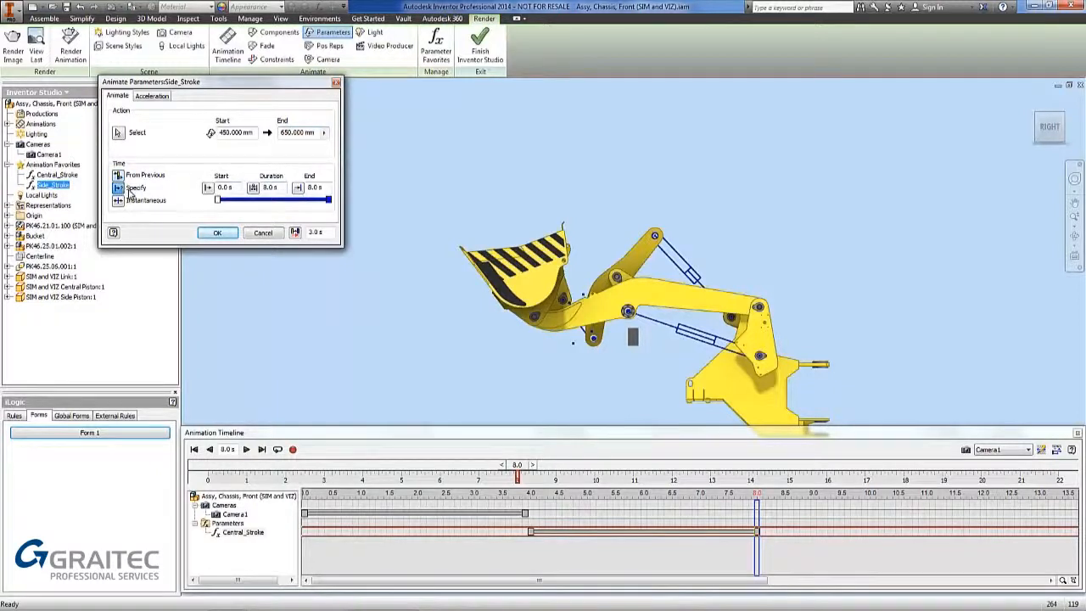
triple_click(223, 188)
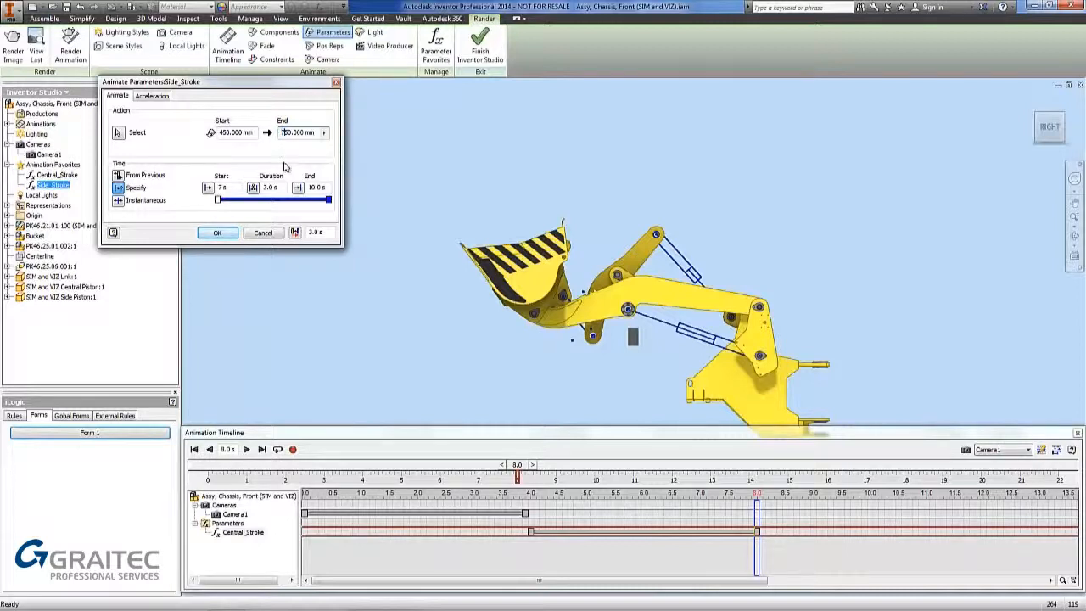
mouse_move(262, 227)
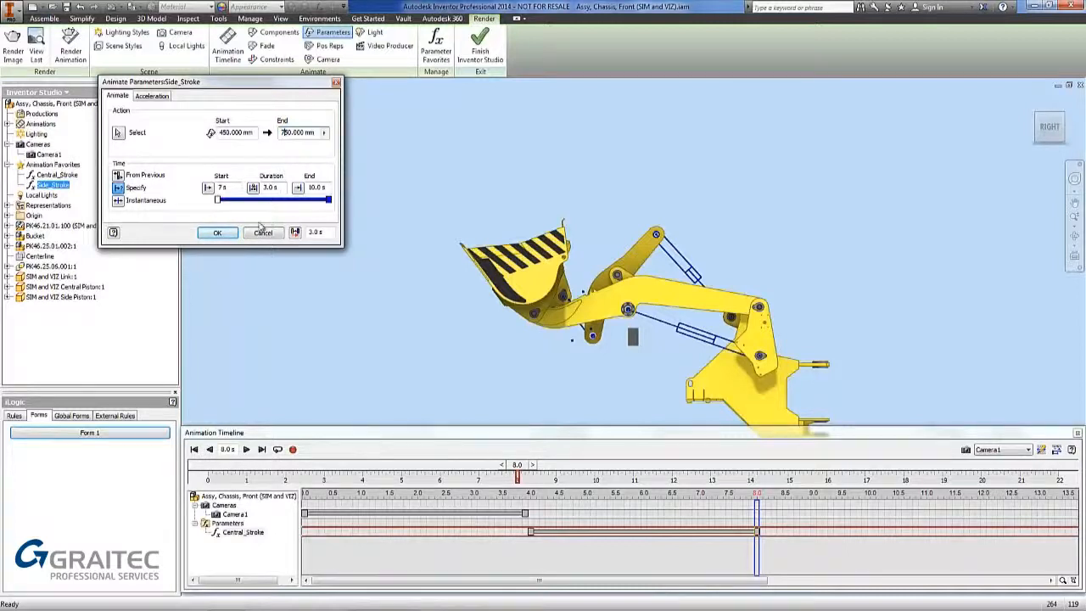
left_click(217, 232)
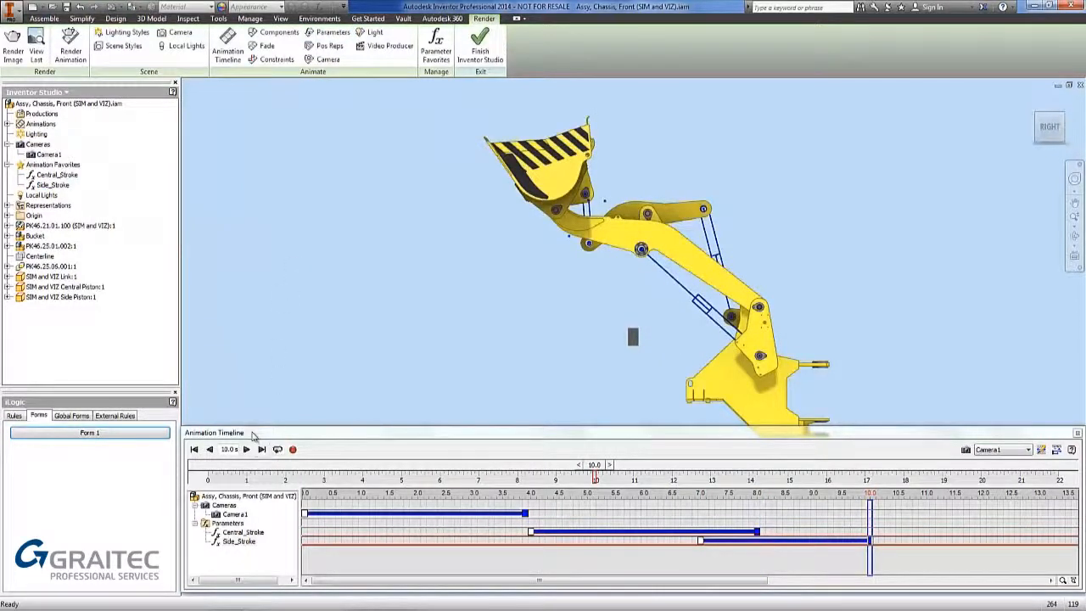
left_click(193, 450)
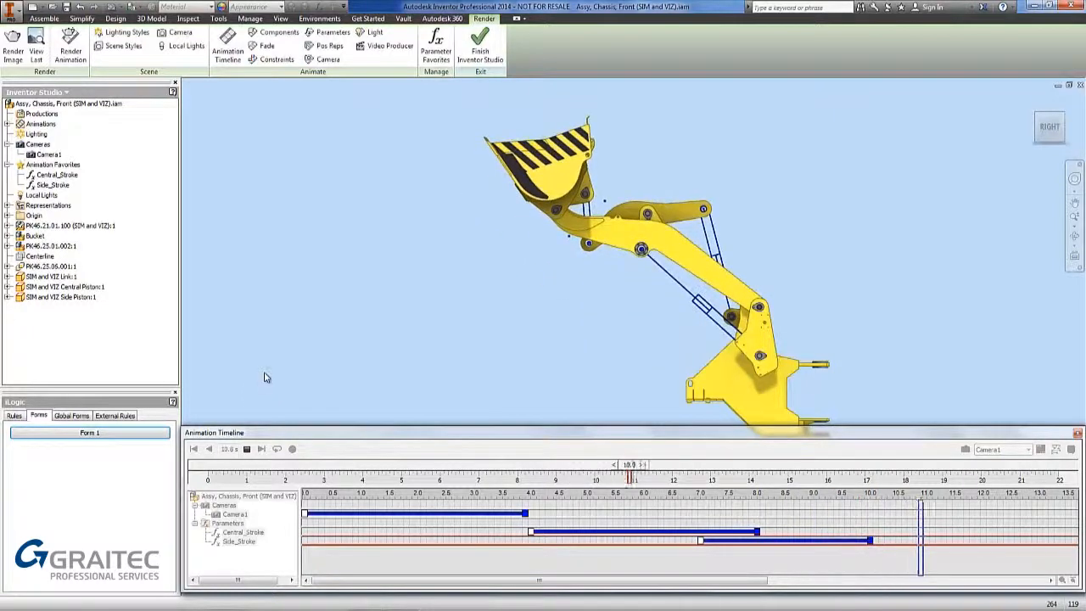
left_click(261, 449)
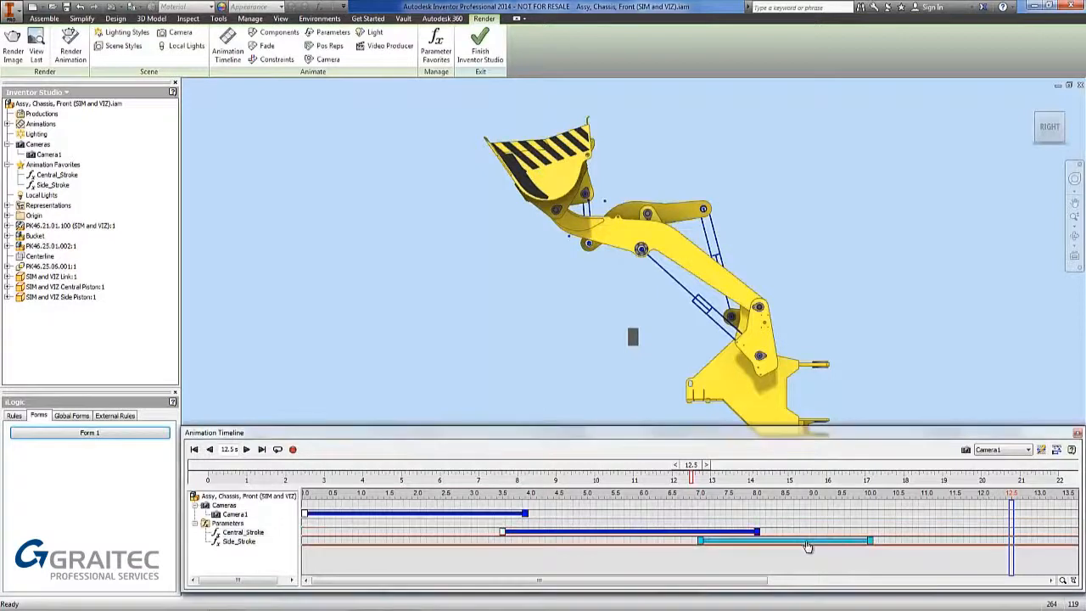
Mirror the Side_Stroke action, then mirror the Central_Stroke action on the timeline.
right_click(806, 547)
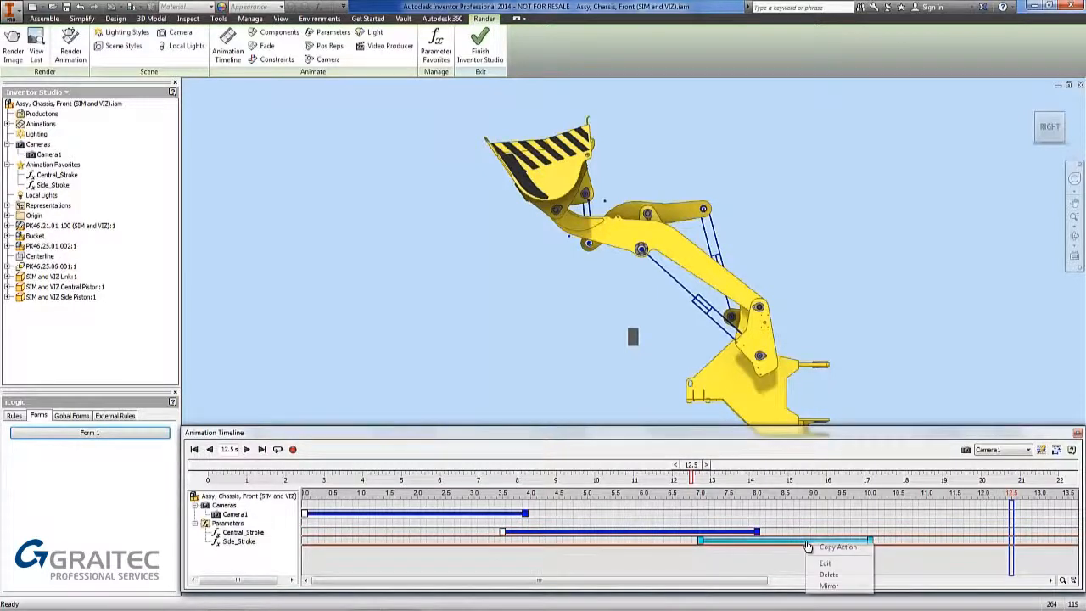
mouse_move(828, 585)
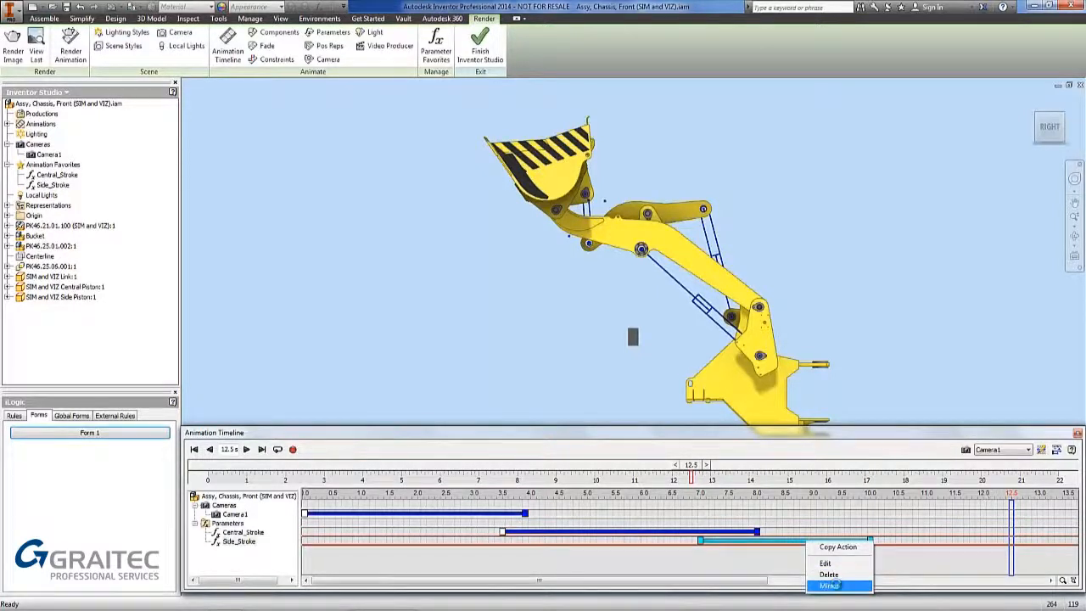
left_click(830, 586)
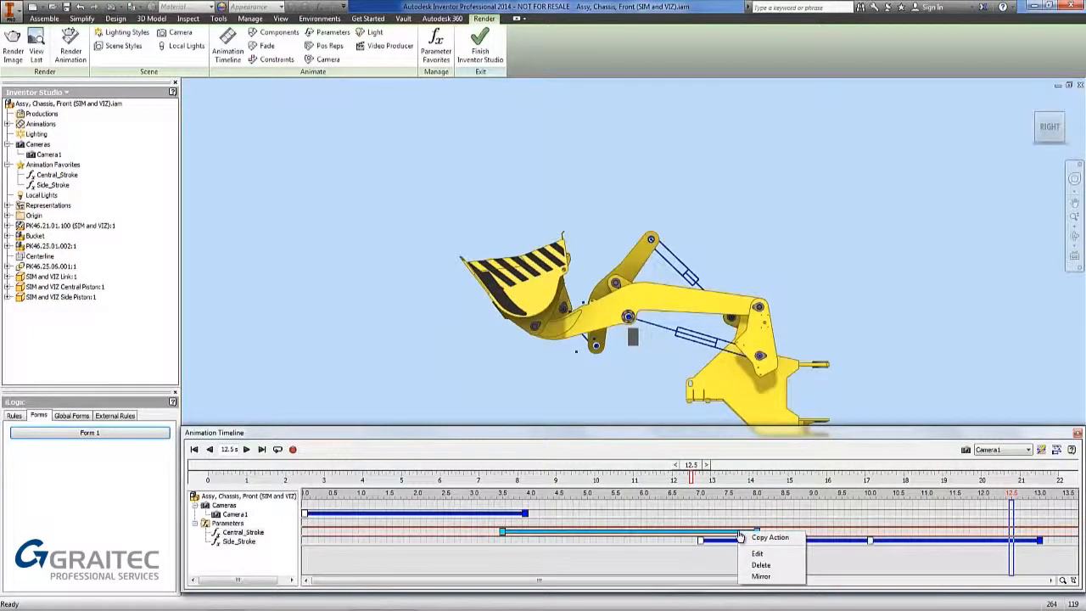
mouse_move(761, 576)
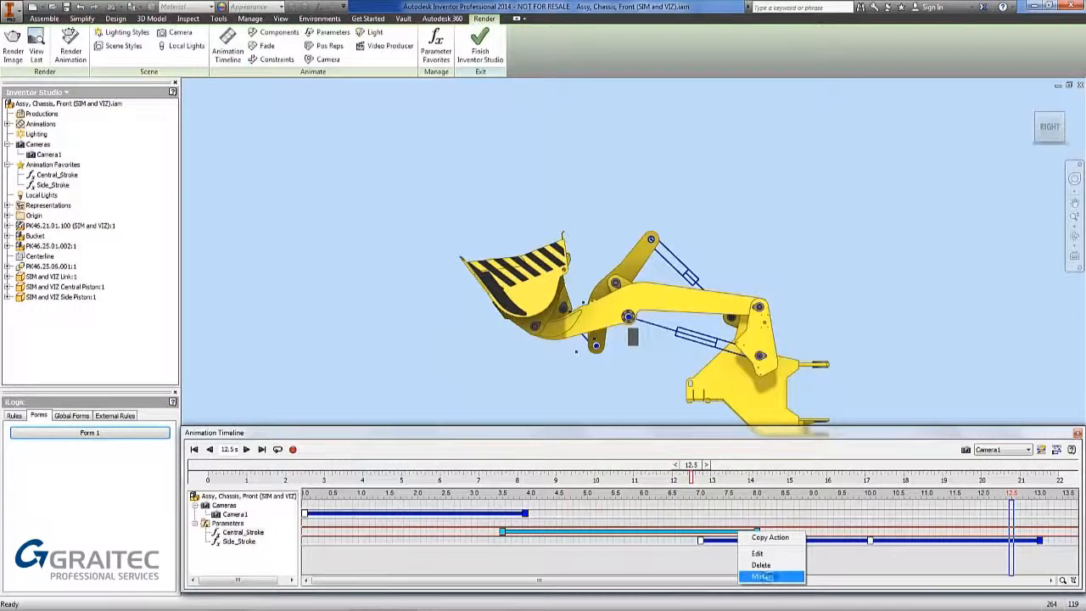
left_click(762, 577)
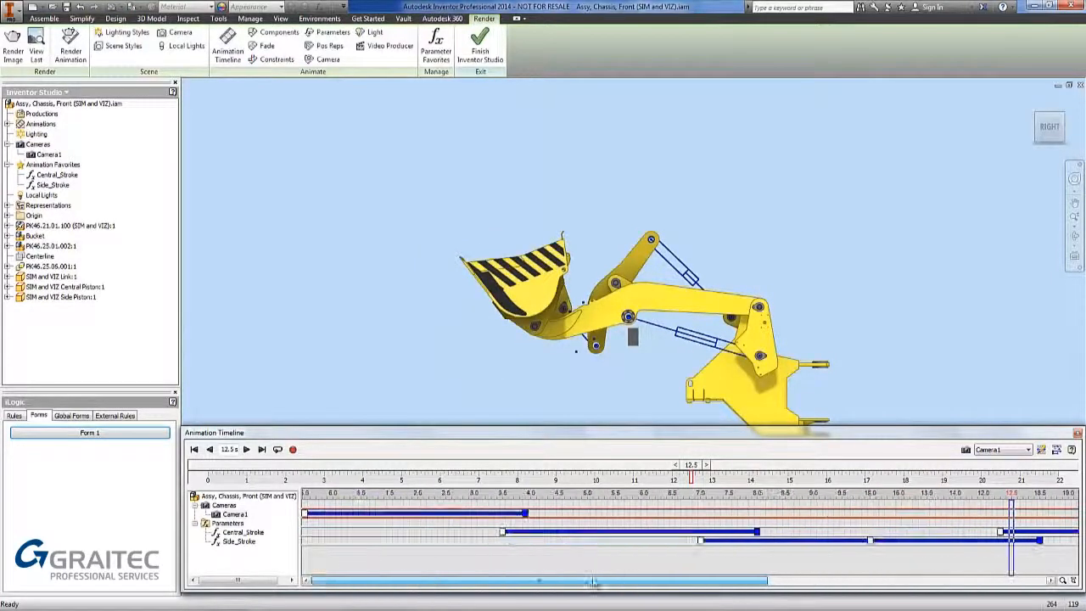
Rewind the timeline to 0.0 s and play back the full loader animation.
left_click(193, 448)
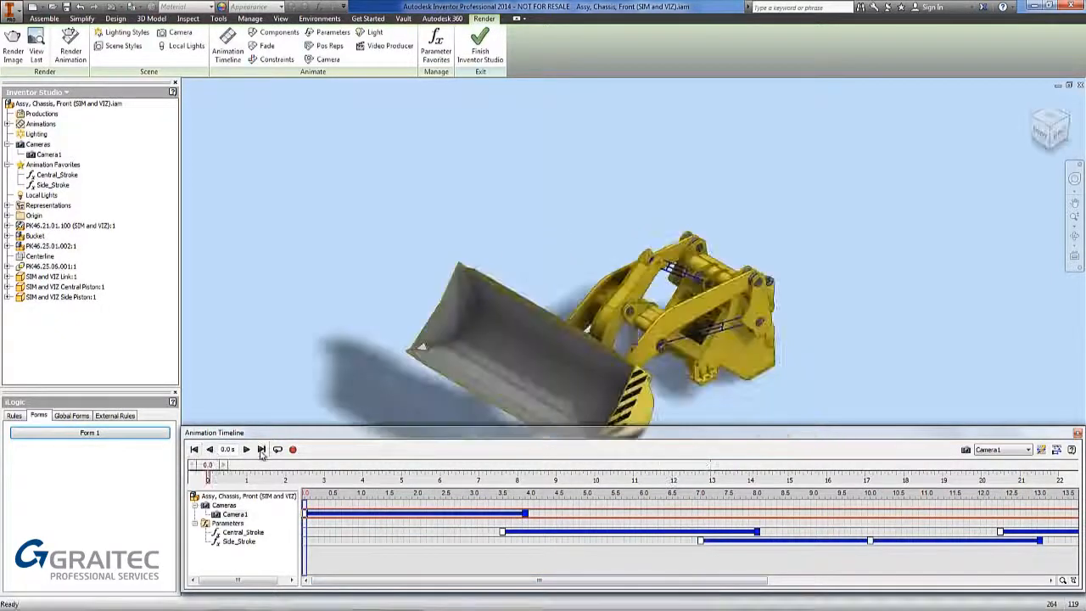
left_click(261, 450)
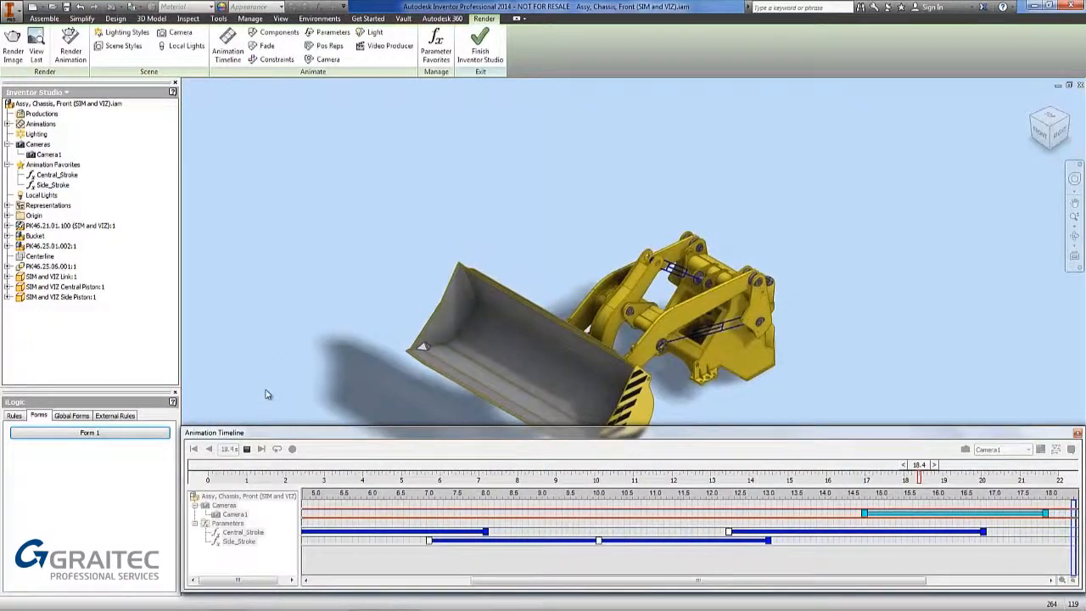
left_click(219, 18)
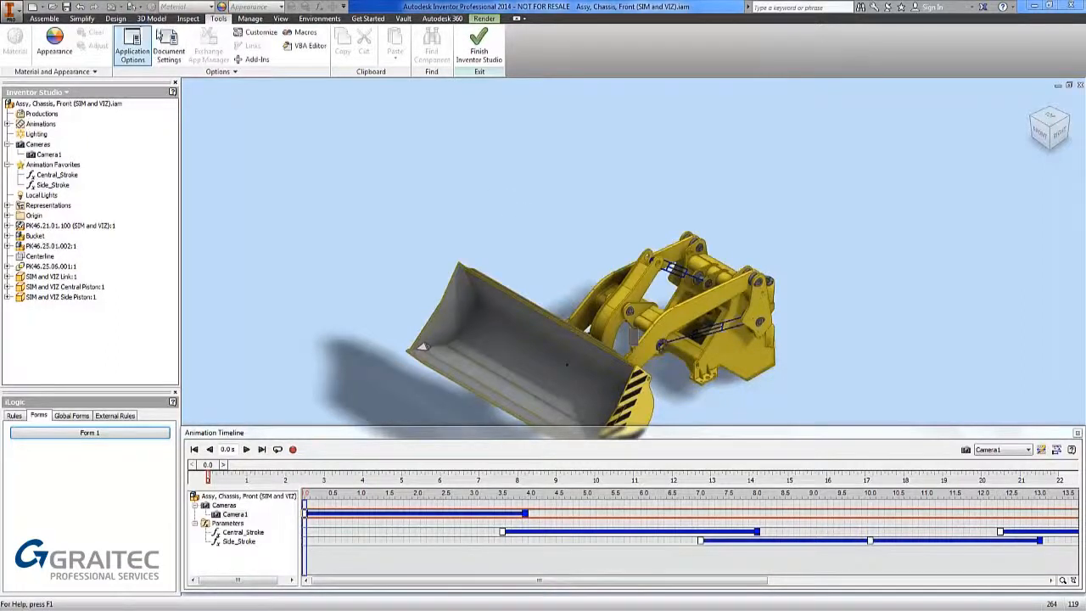
Uncheck Show Origin 3D indicator in Application Options Display settings and apply it.
left_click(133, 48)
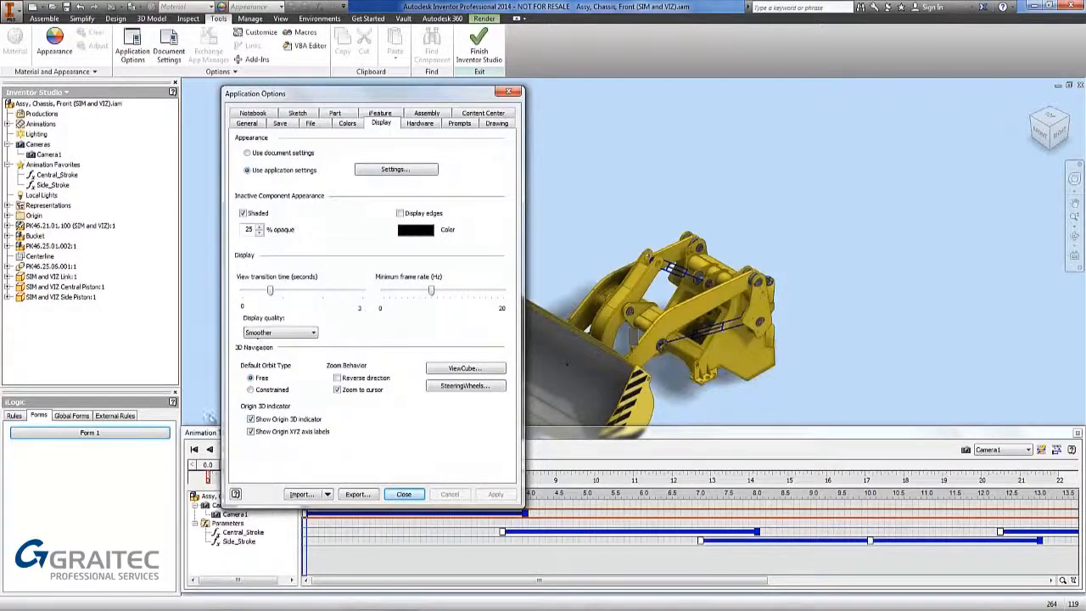
left_click(251, 419)
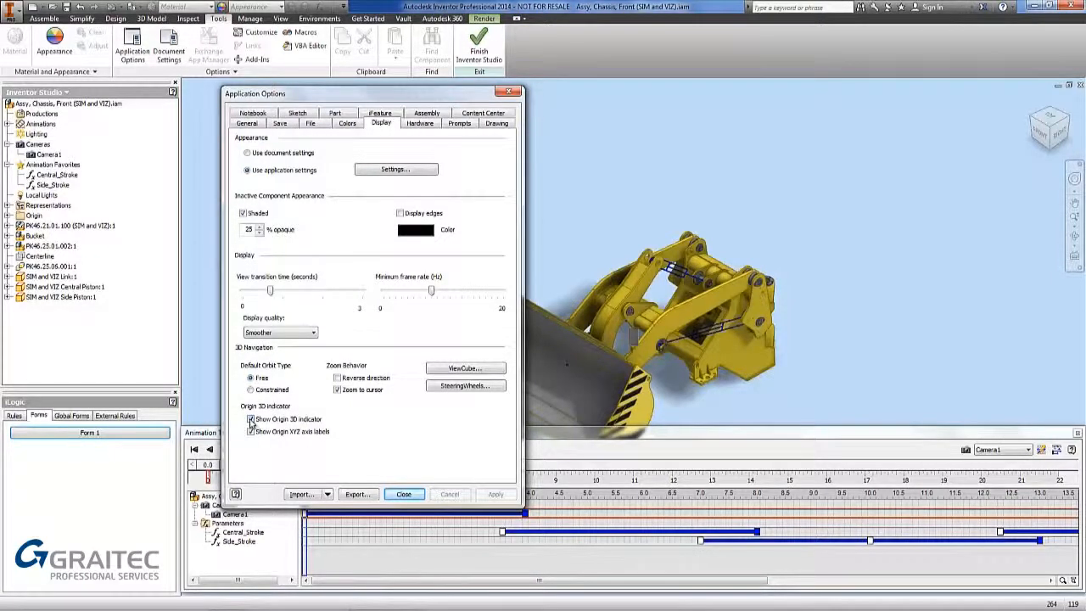
left_click(251, 418)
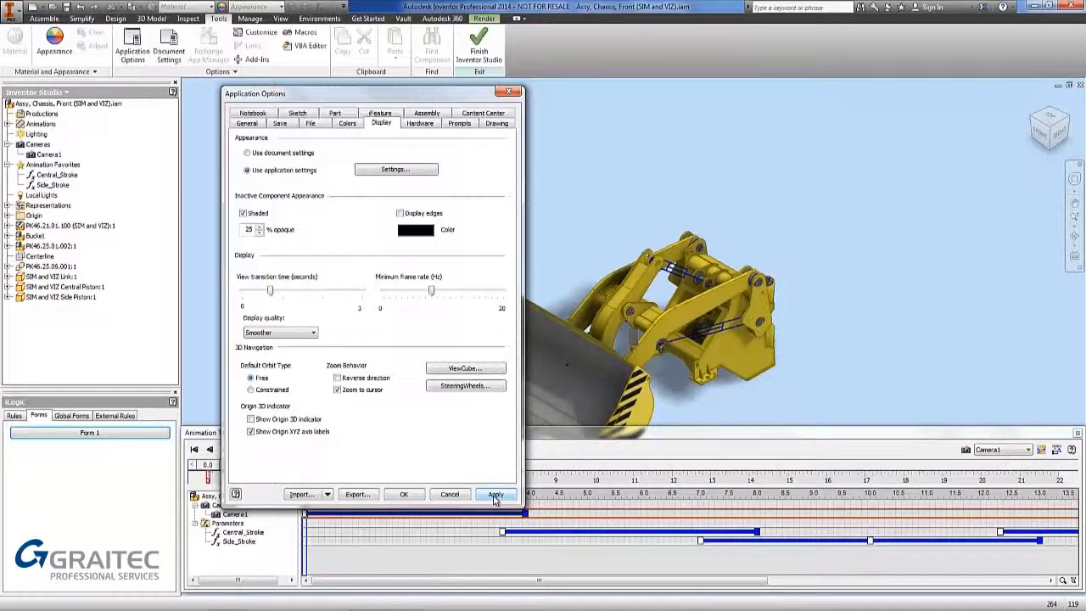
left_click(495, 493)
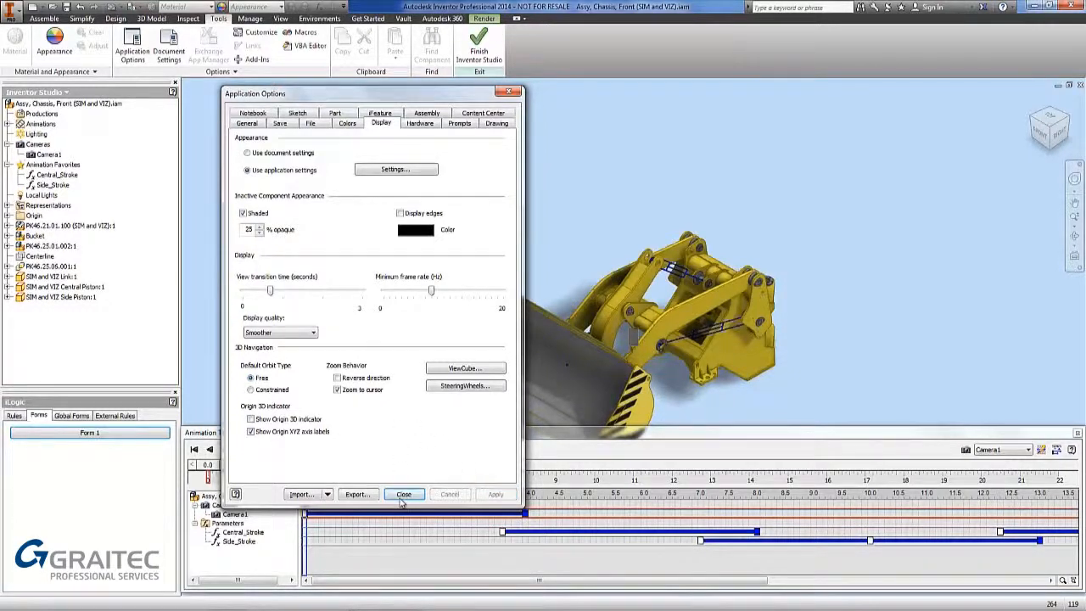
left_click(404, 494)
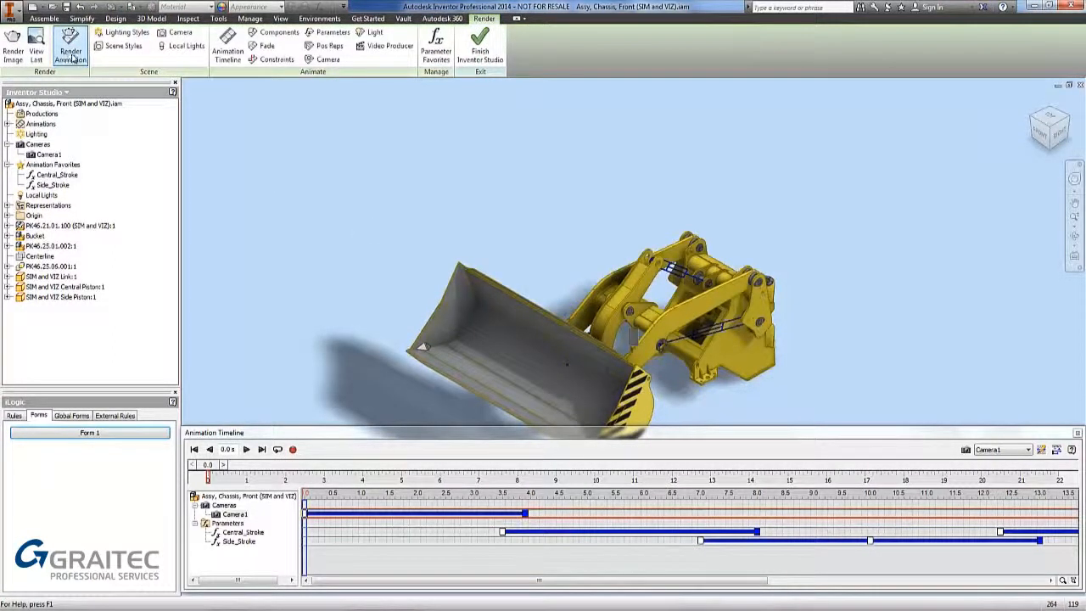
mouse_move(70, 47)
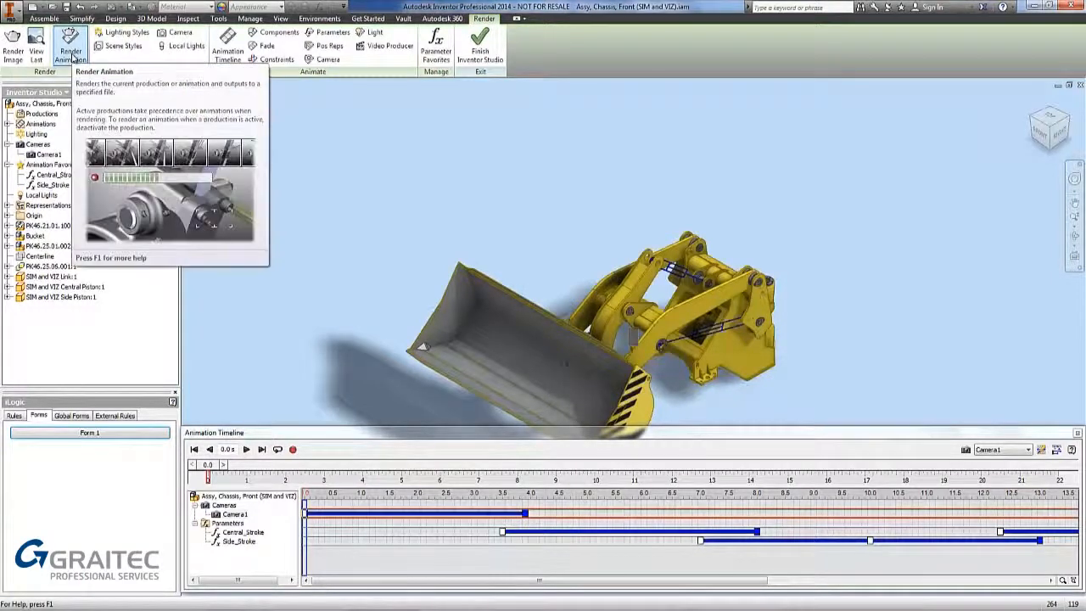
Show the Render Animation settings' Output options with the 0-20 s time range.
left_click(70, 47)
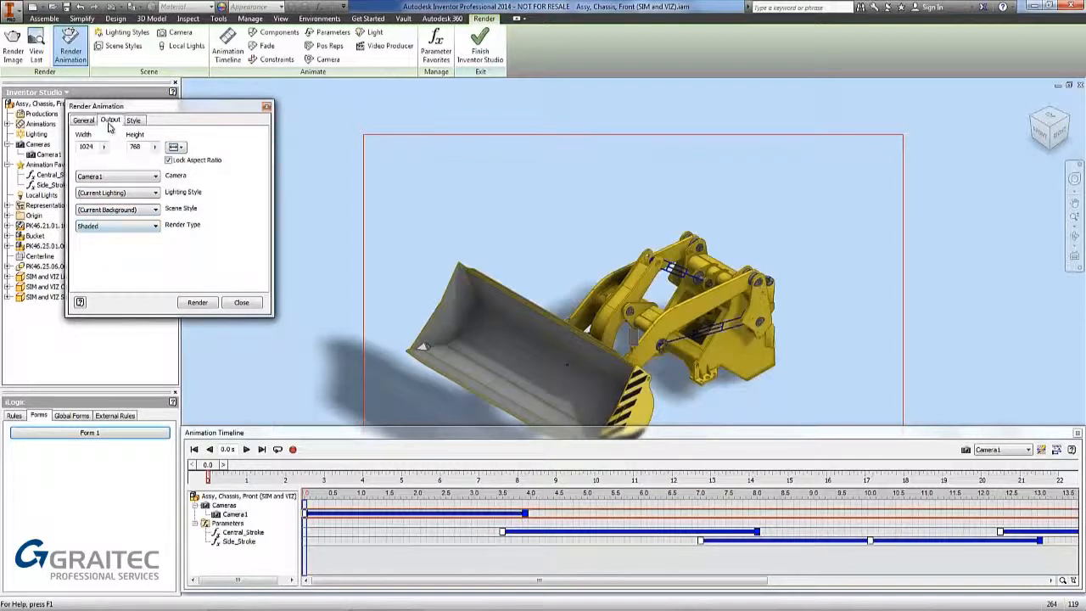
left_click(110, 119)
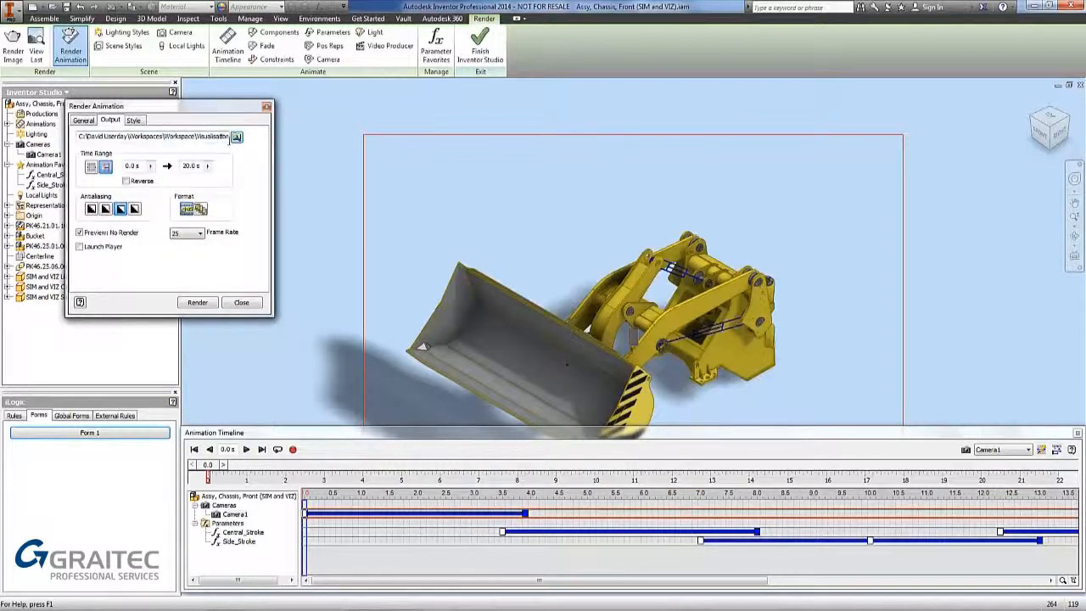
mouse_move(236, 139)
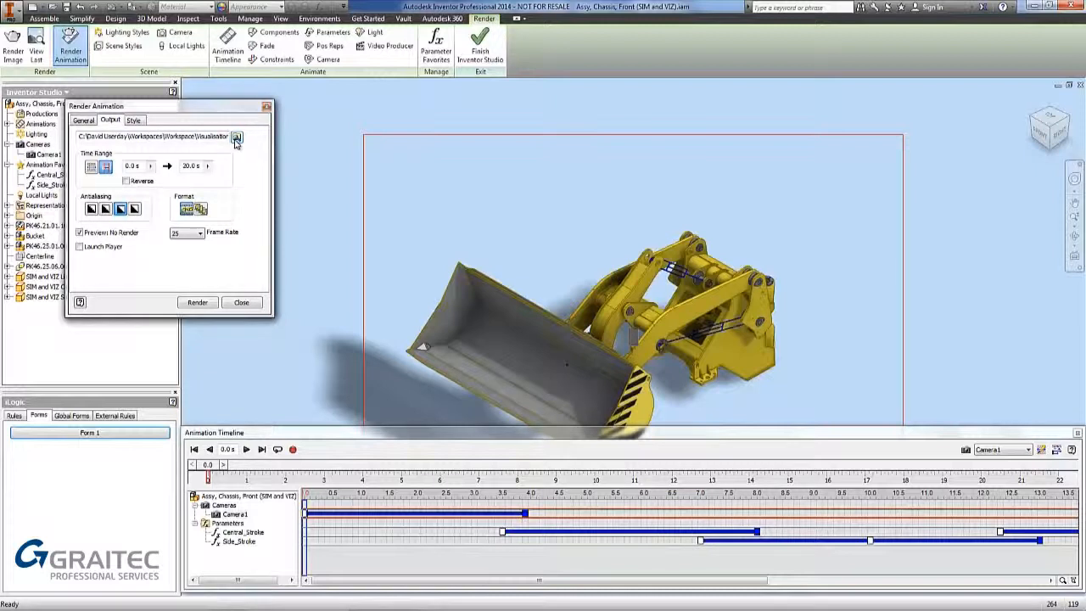
Set the render output file to Visualisation_1.avi based on the existing Visualisation.avi.
left_click(236, 136)
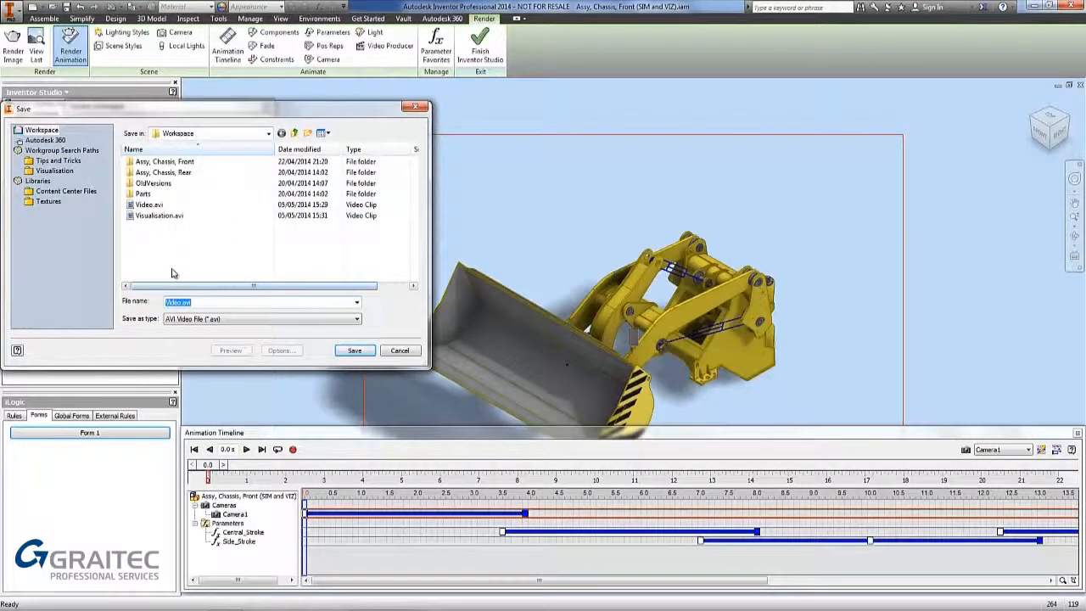
left_click(160, 215)
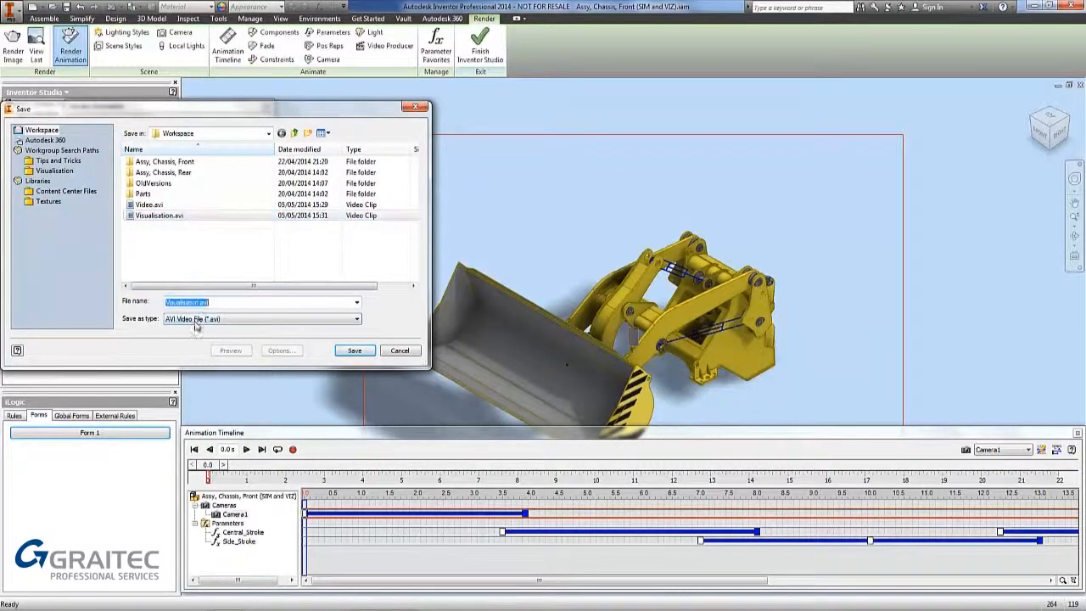
left_click(255, 301)
type("_1")
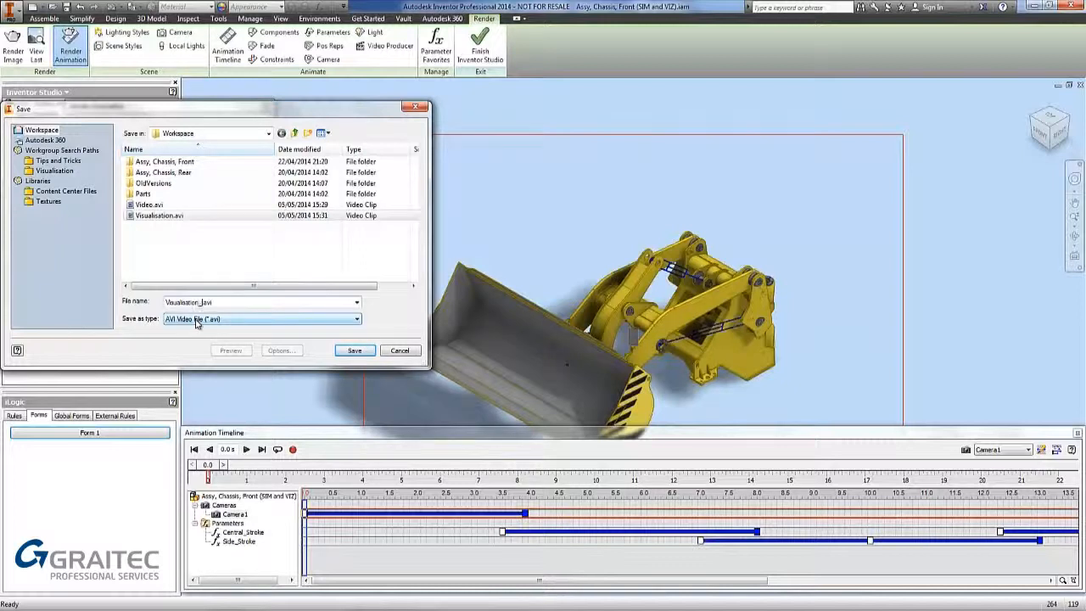
left_click(355, 318)
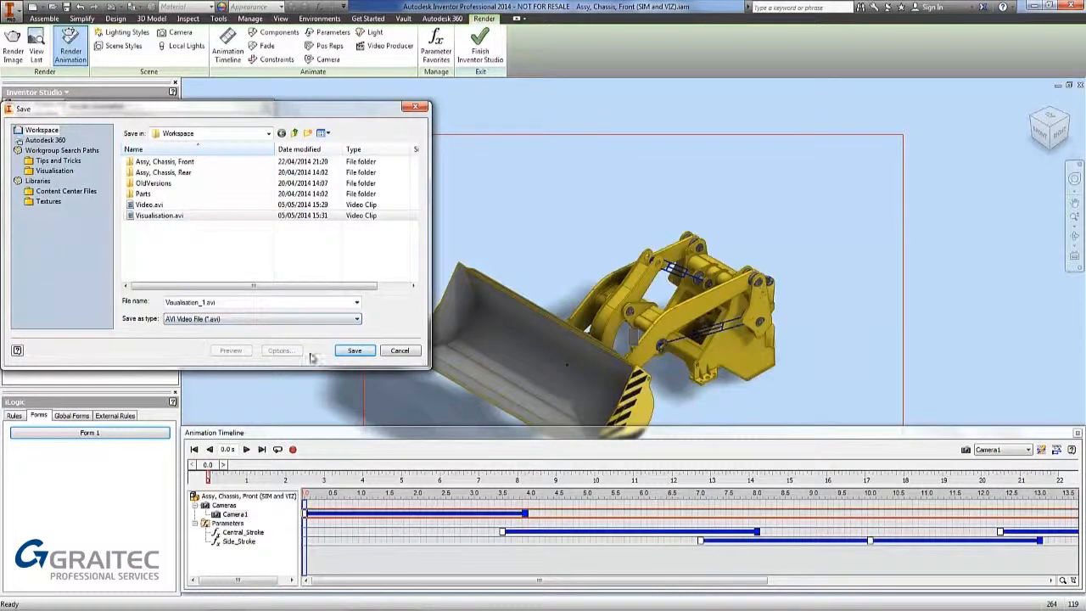
left_click(353, 350)
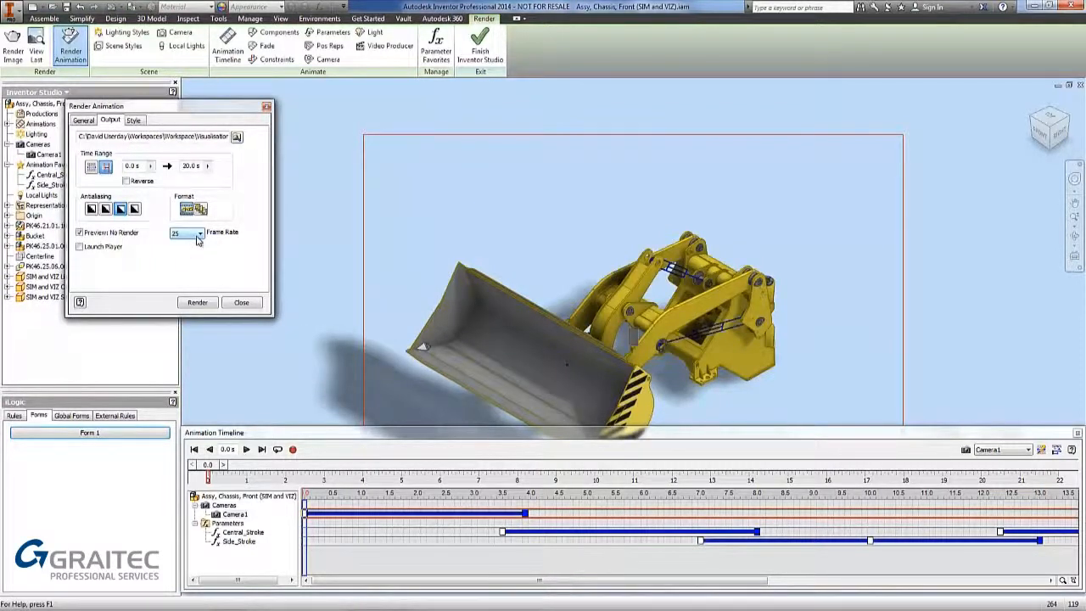
left_click(133, 120)
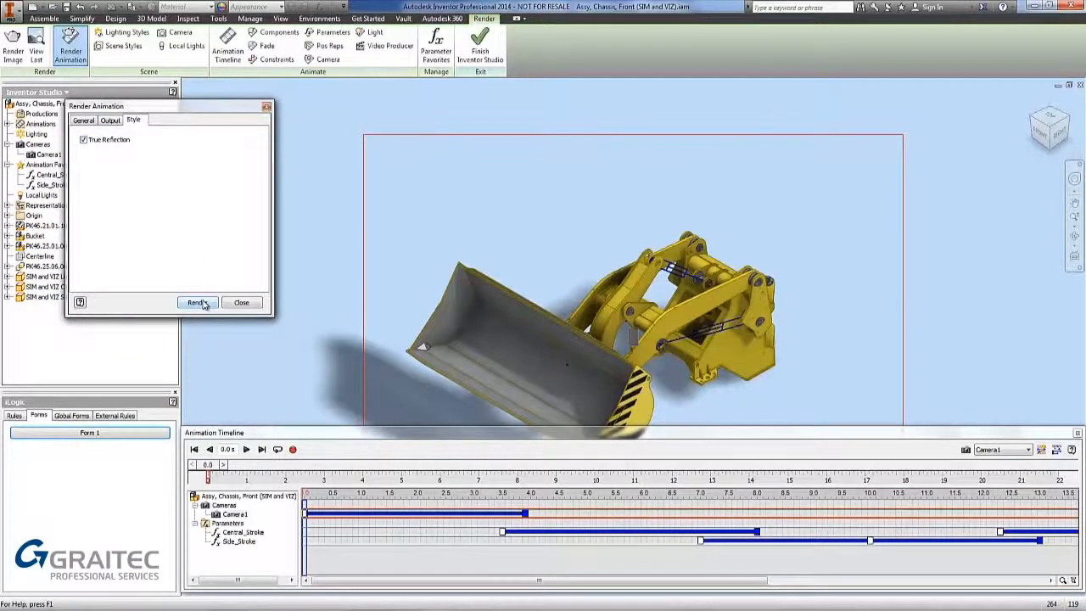
Render the animation using the Microsoft Video 1 compressor with raised quality.
left_click(196, 303)
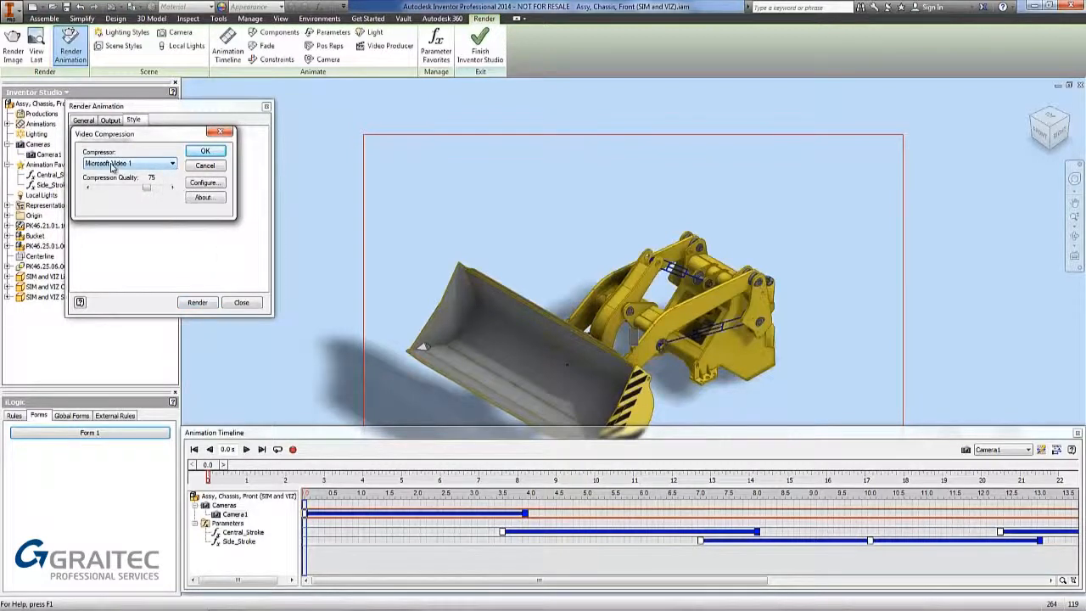
left_click(171, 163)
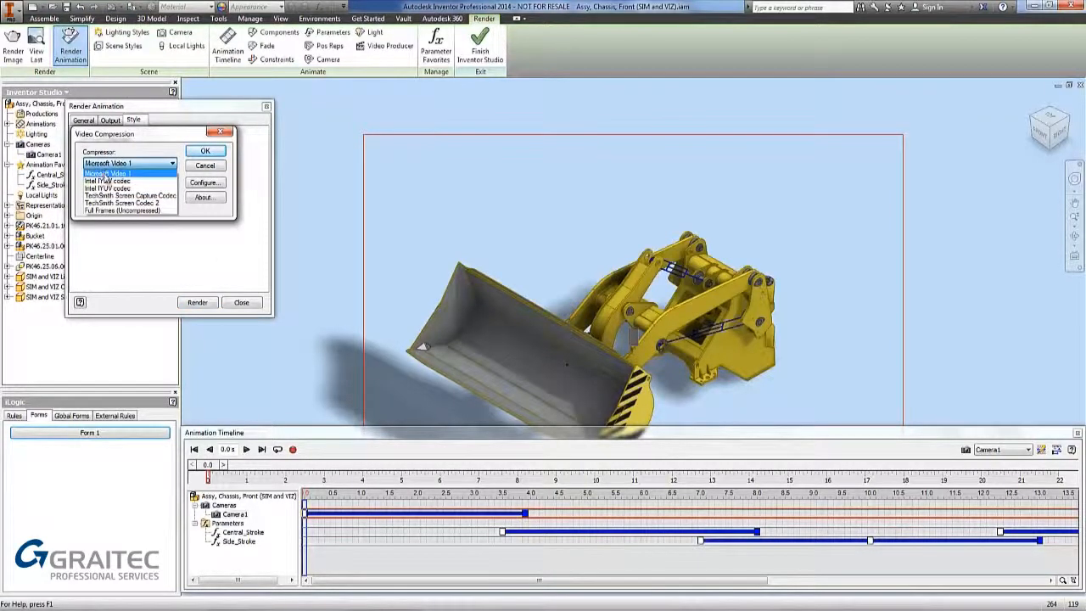
left_click(108, 162)
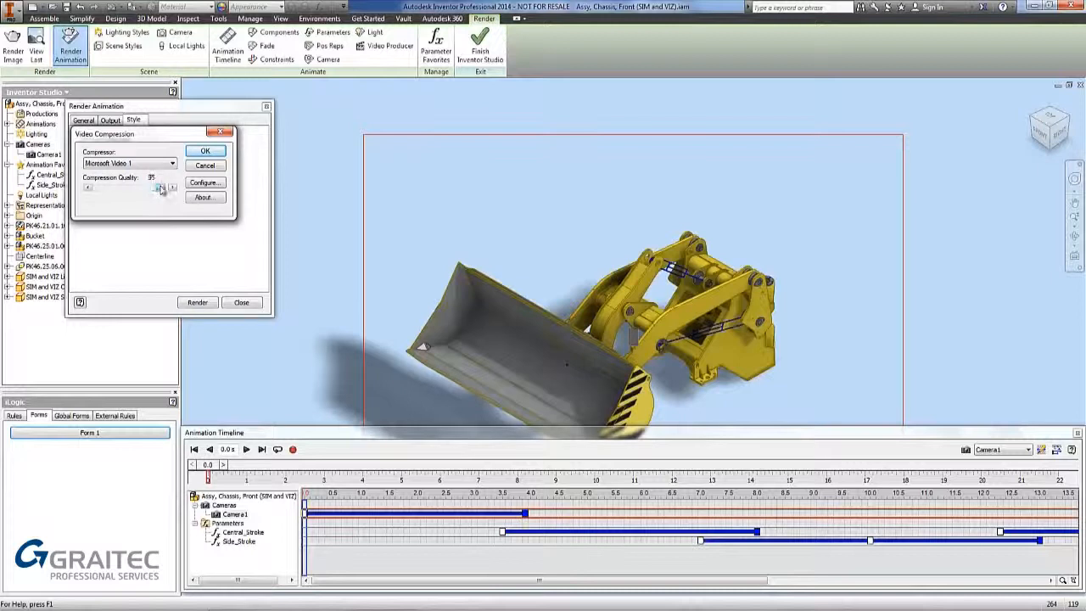
left_click(205, 150)
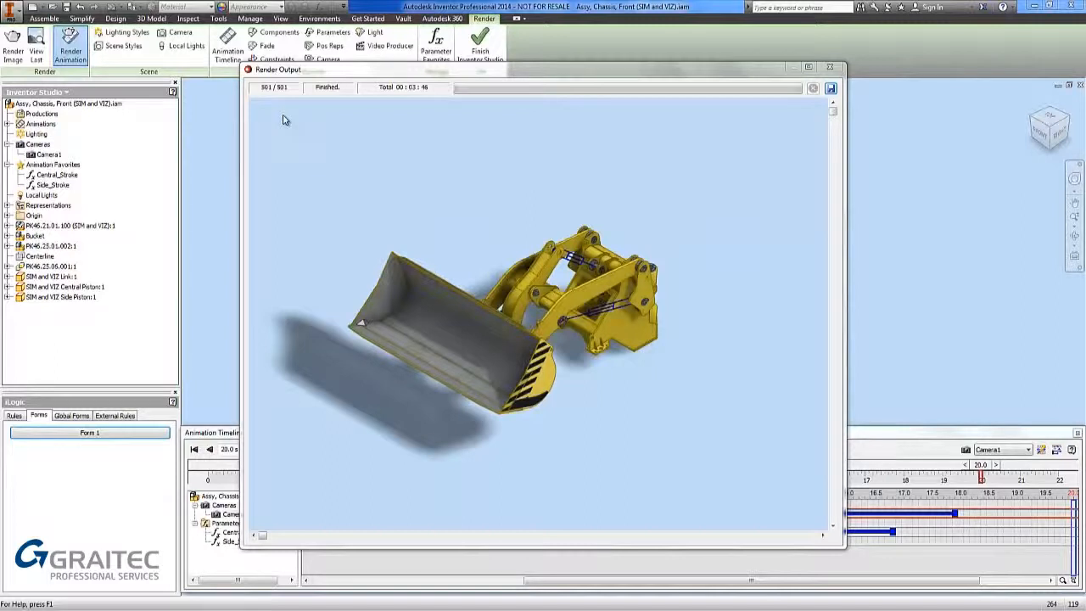
mouse_move(780, 125)
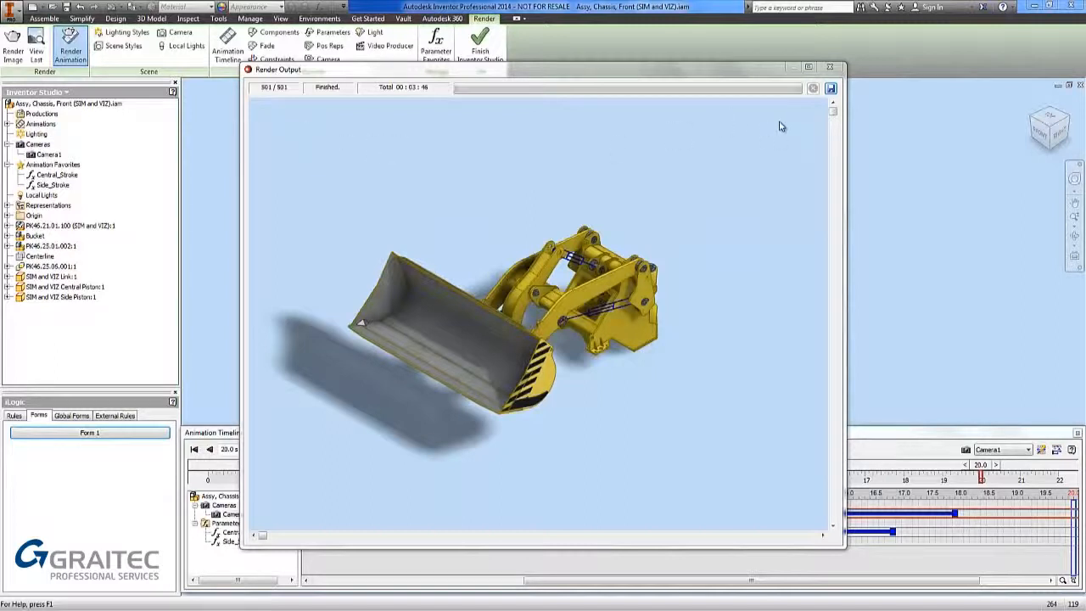
Save the finished render as a BMP Image File in the Workspace folder.
left_click(830, 88)
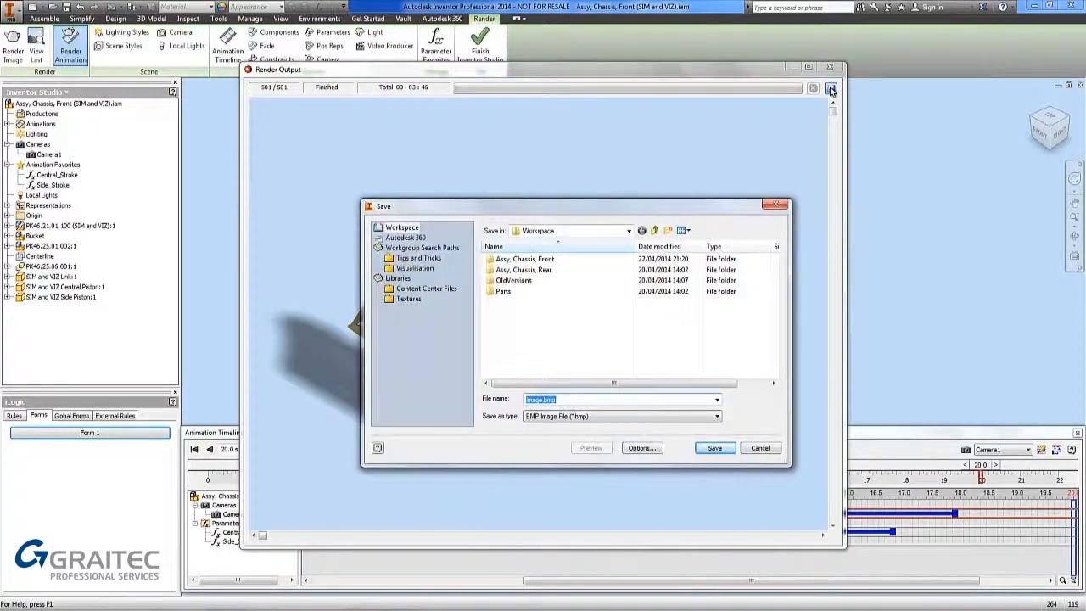
mouse_move(591, 369)
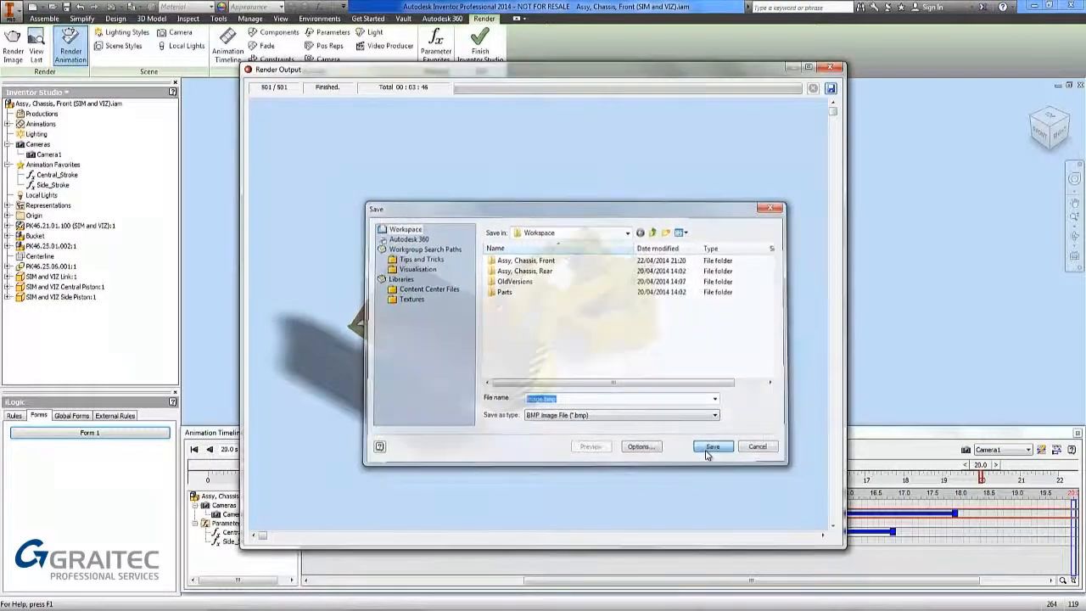
left_click(712, 446)
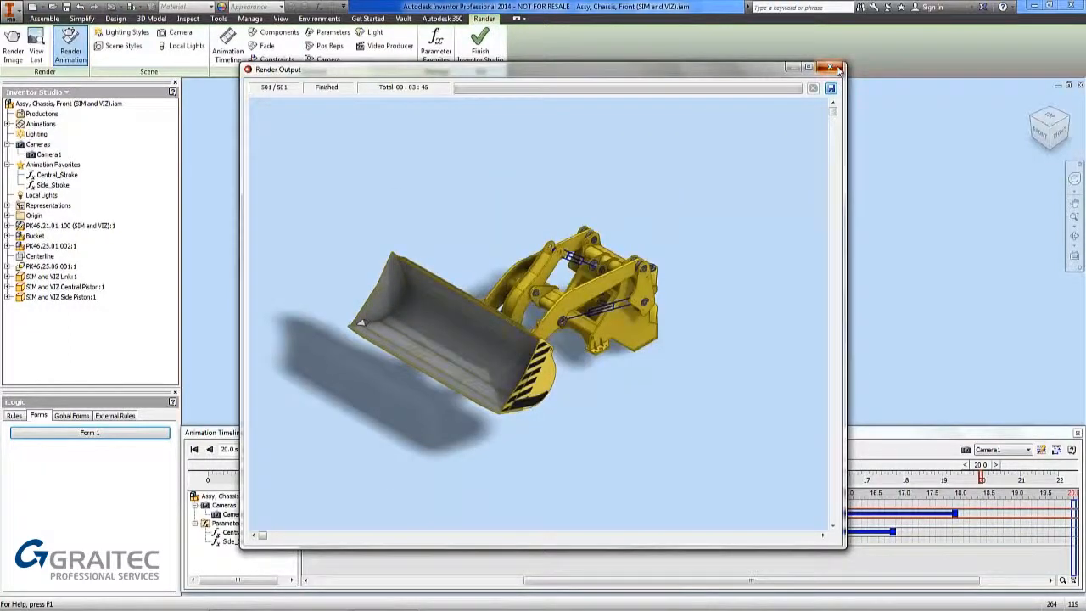
Close the Render Output window back to the Render Animation settings.
left_click(829, 67)
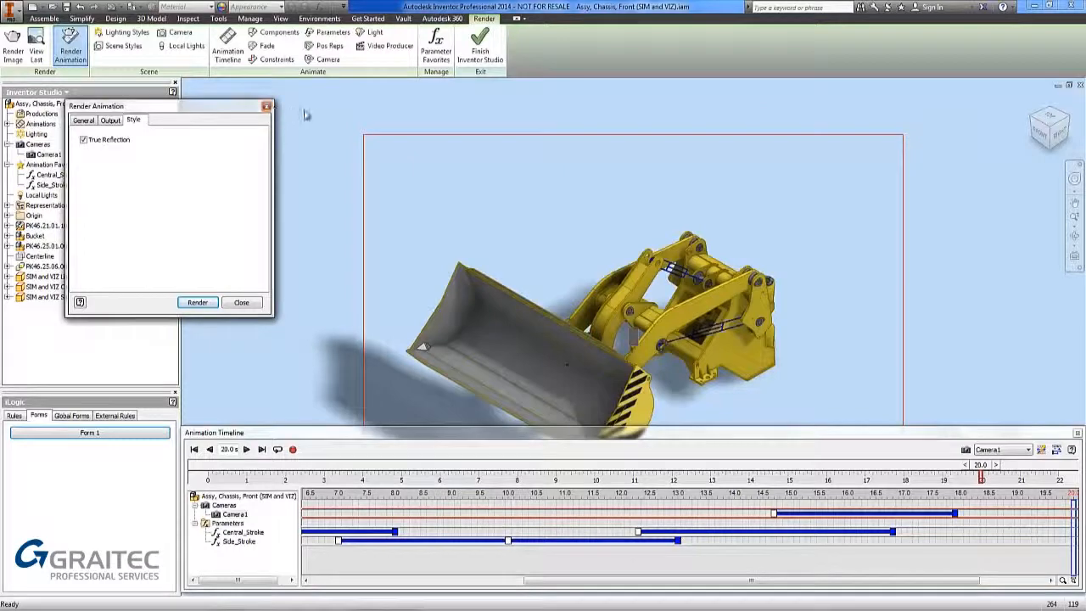
Close the render settings and replay the rendered AVI in Windows Media Player.
left_click(196, 302)
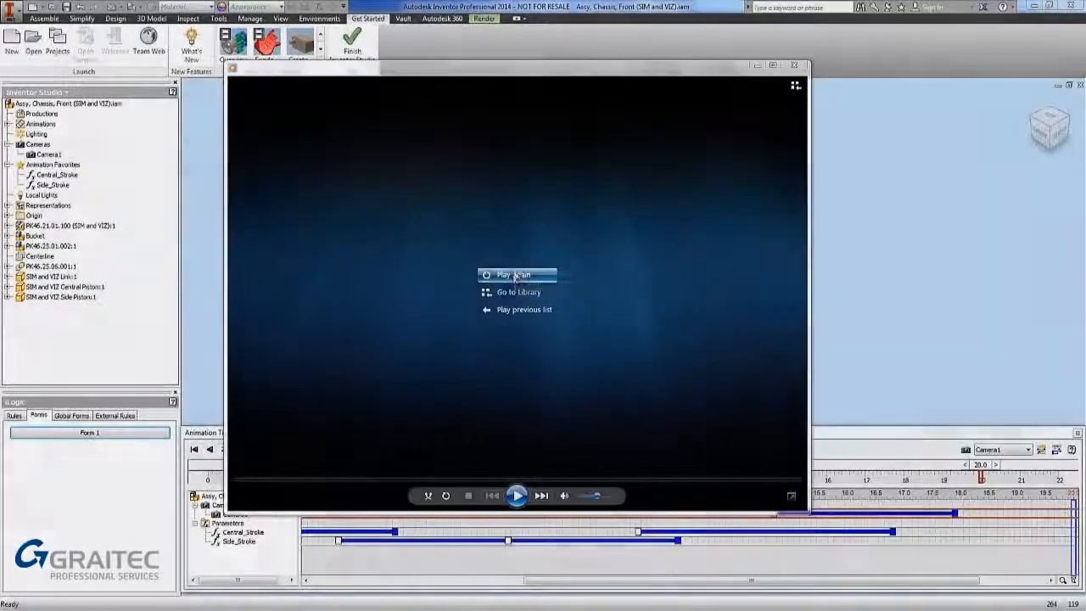
mouse_move(513, 274)
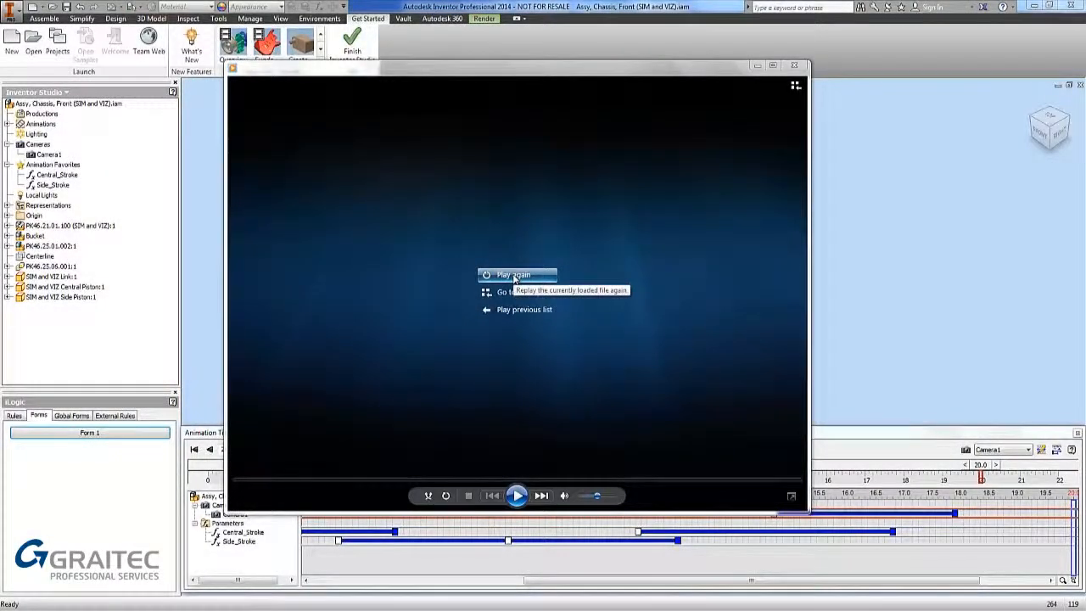
left_click(512, 274)
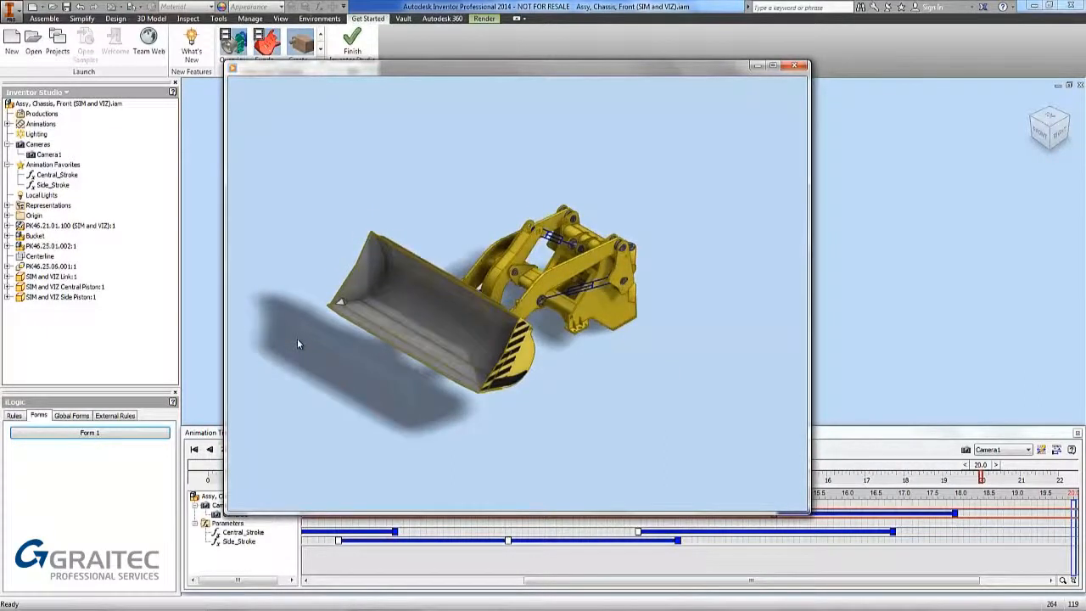
left_click(484, 18)
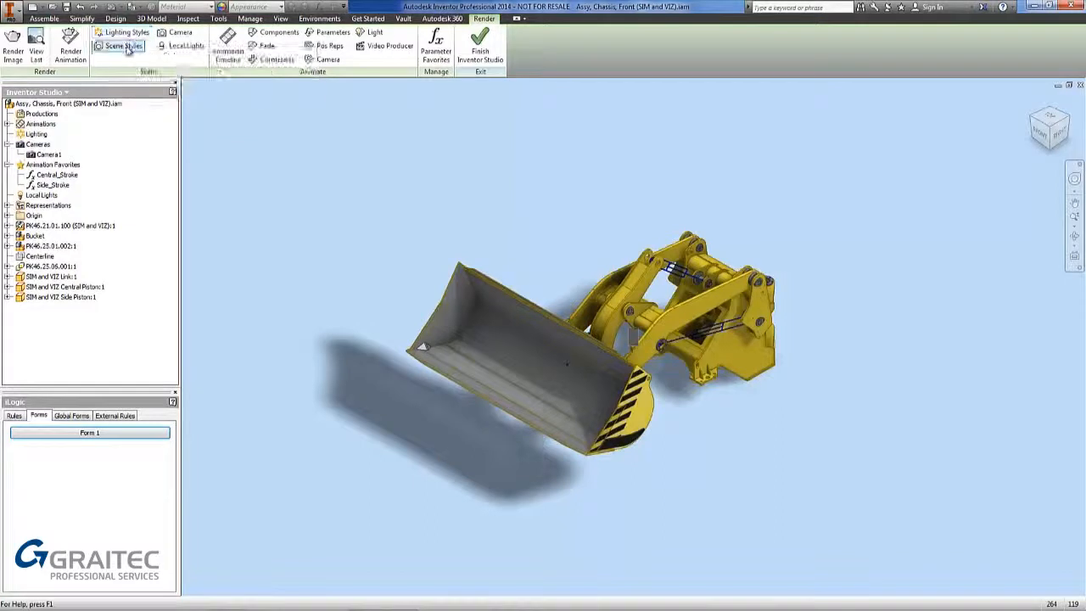
mouse_move(125, 33)
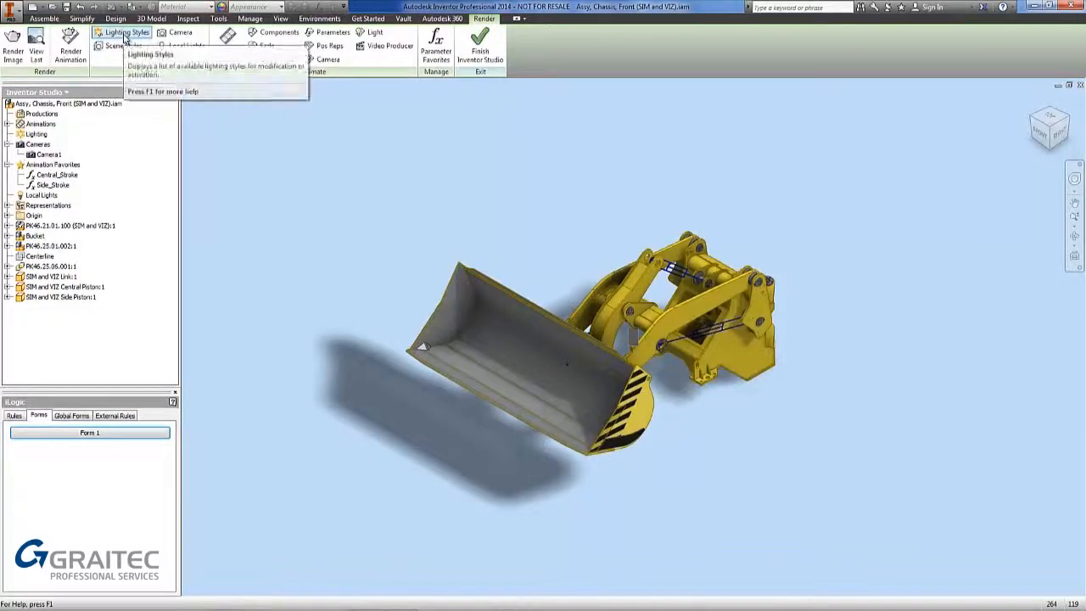
mouse_move(127, 32)
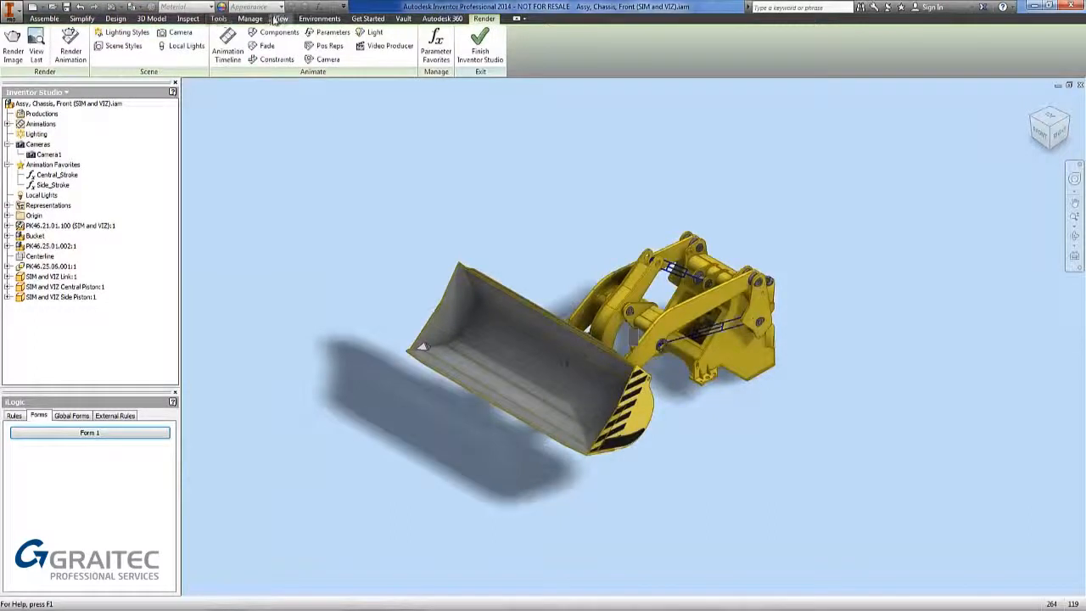
Check the View display settings, then return to the Render tools over the loader.
left_click(280, 19)
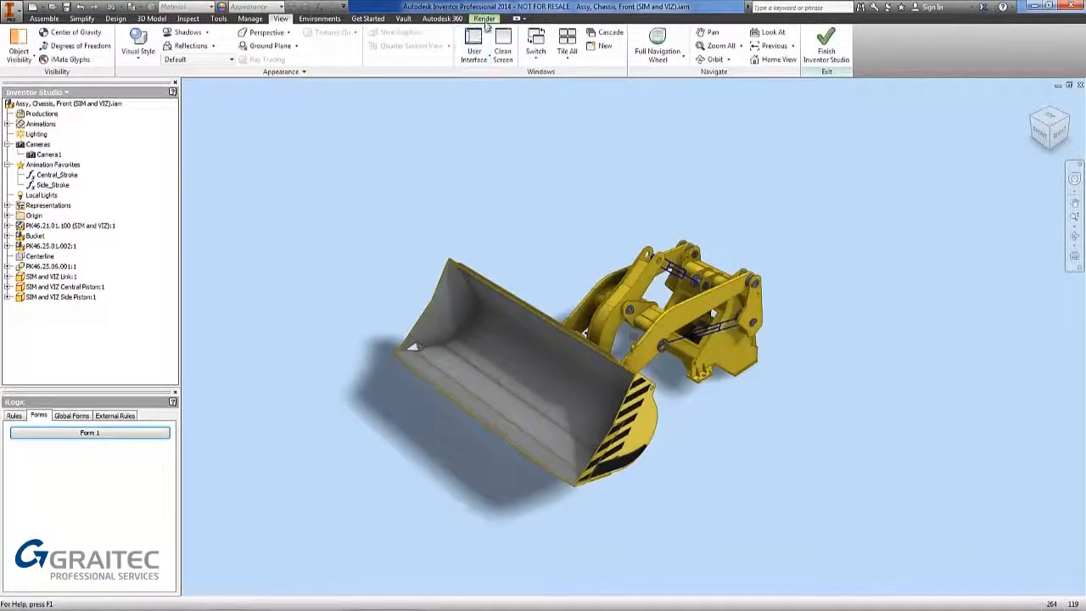
left_click(483, 19)
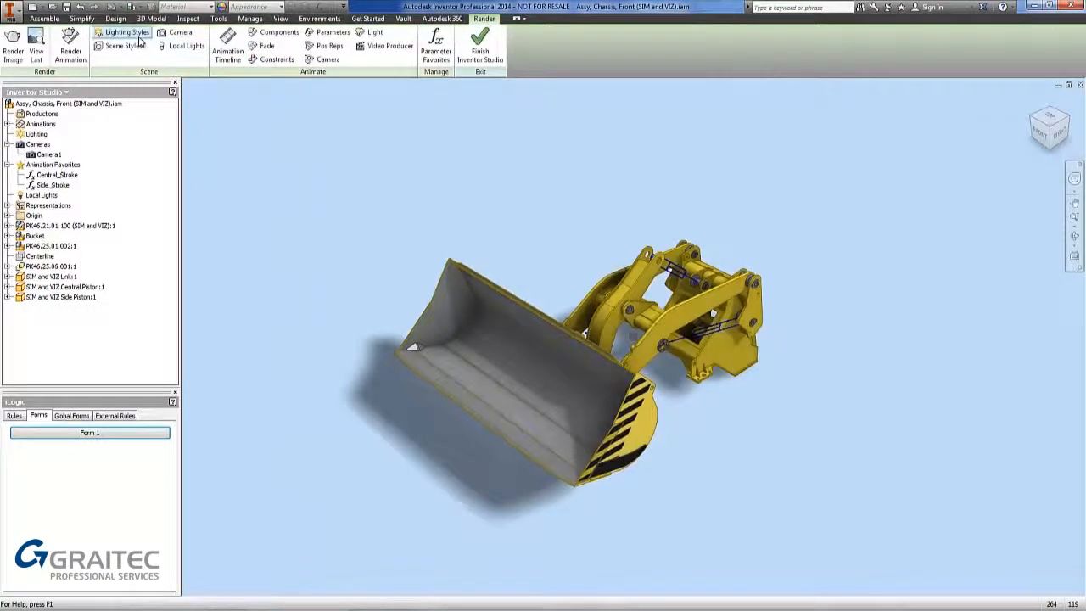
mouse_move(280, 146)
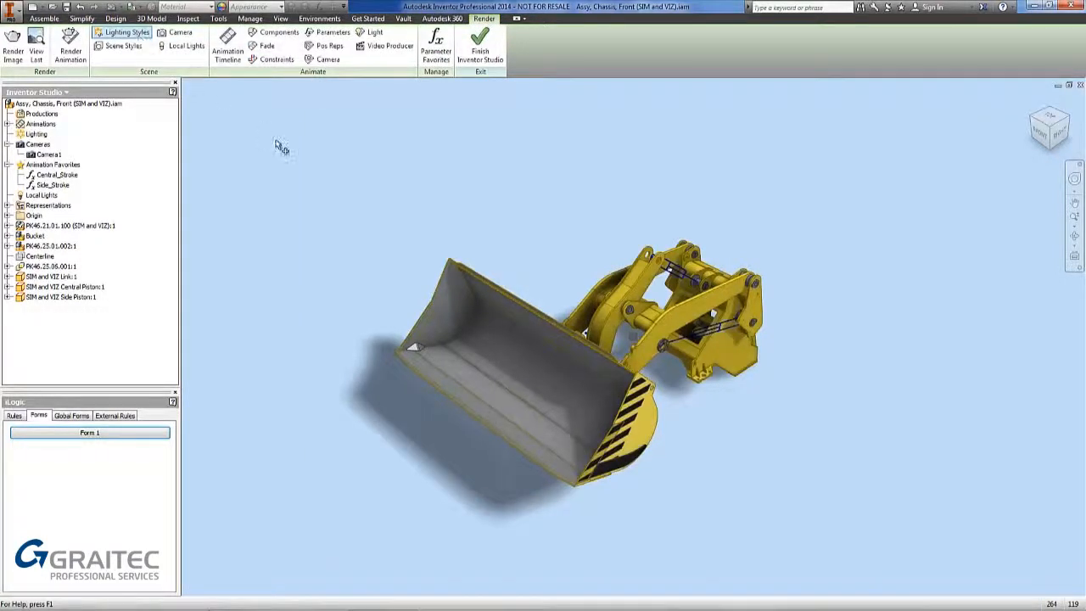
Browse the lighting styles and set Display as the active lighting style.
left_click(126, 32)
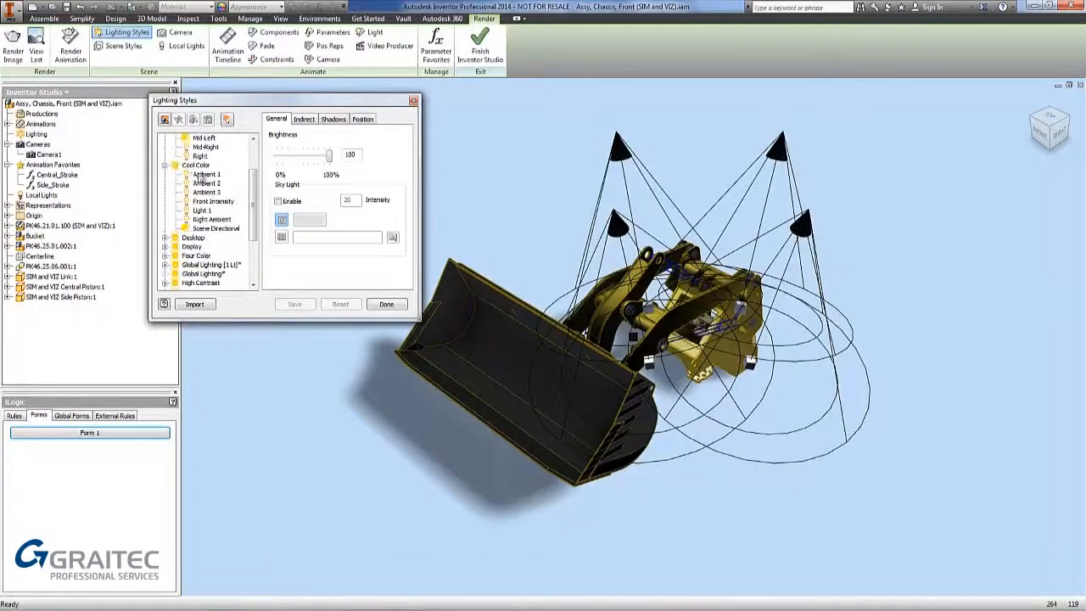
left_click(196, 165)
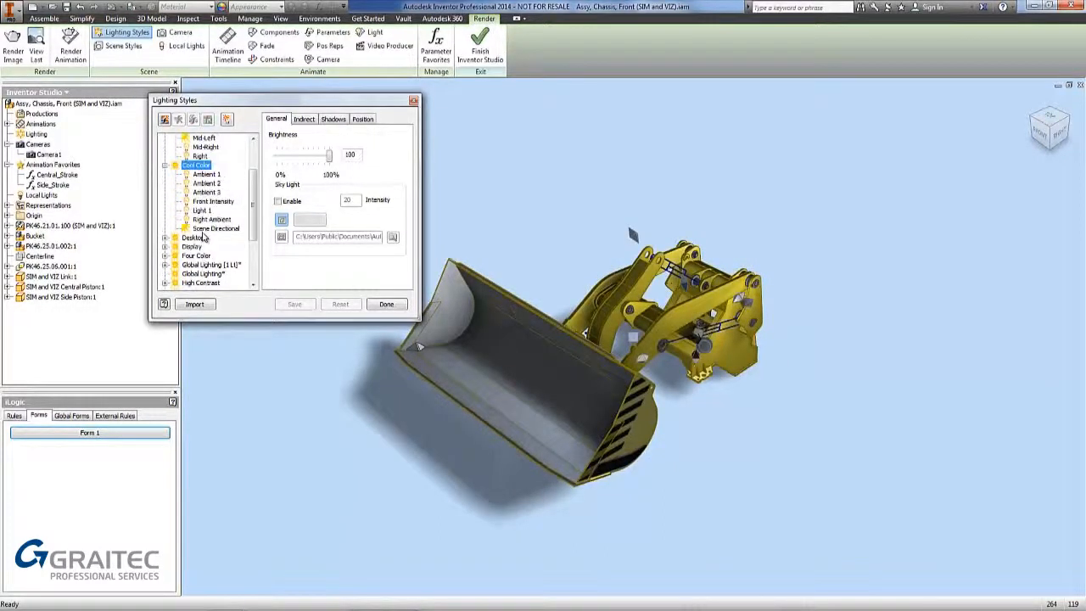
scroll("down", 3)
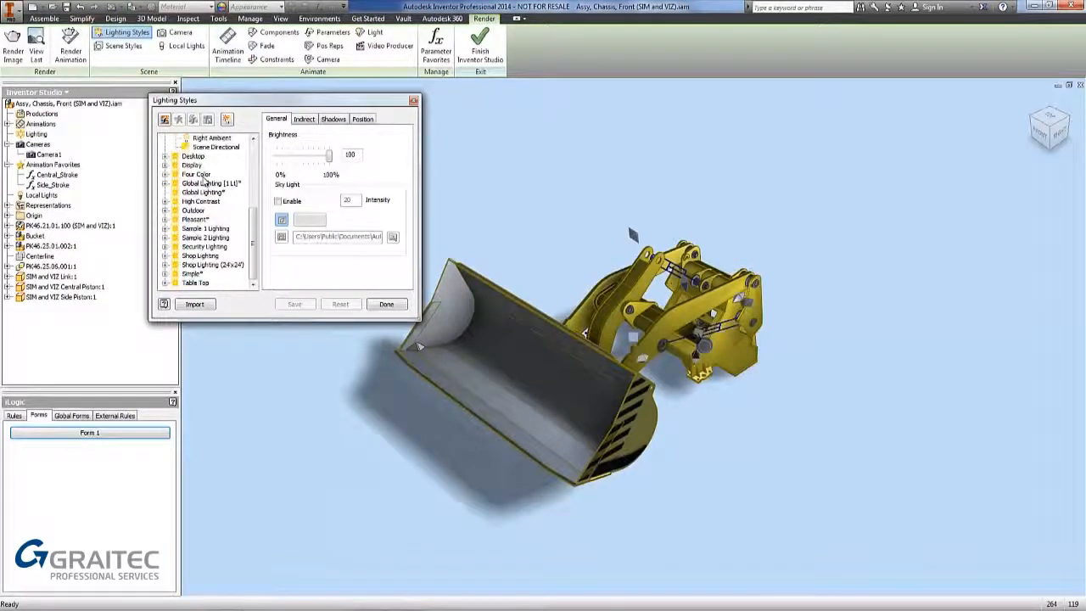
right_click(192, 165)
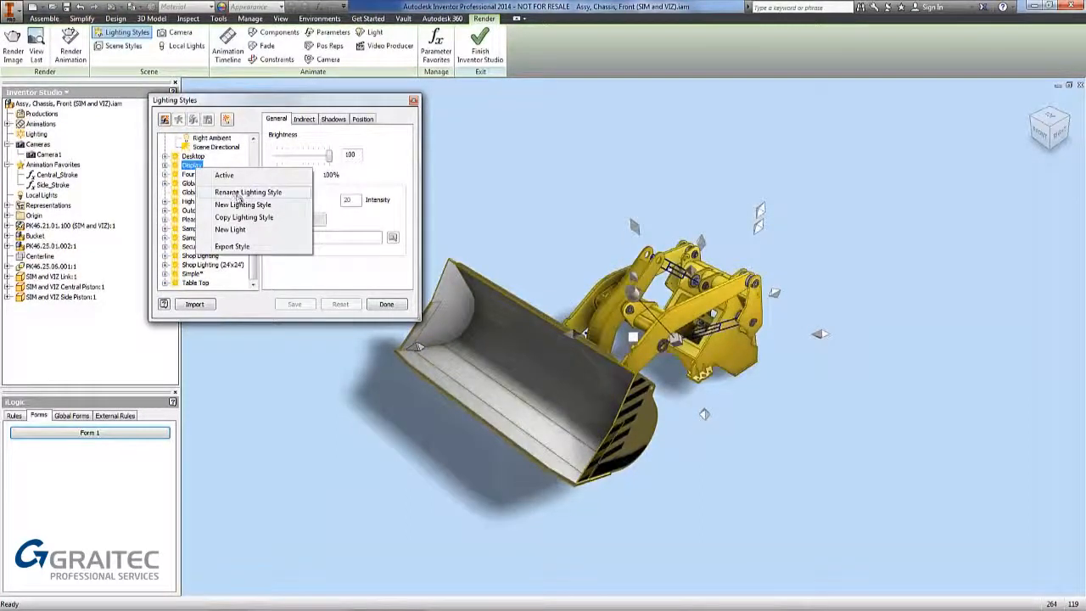
mouse_move(246, 228)
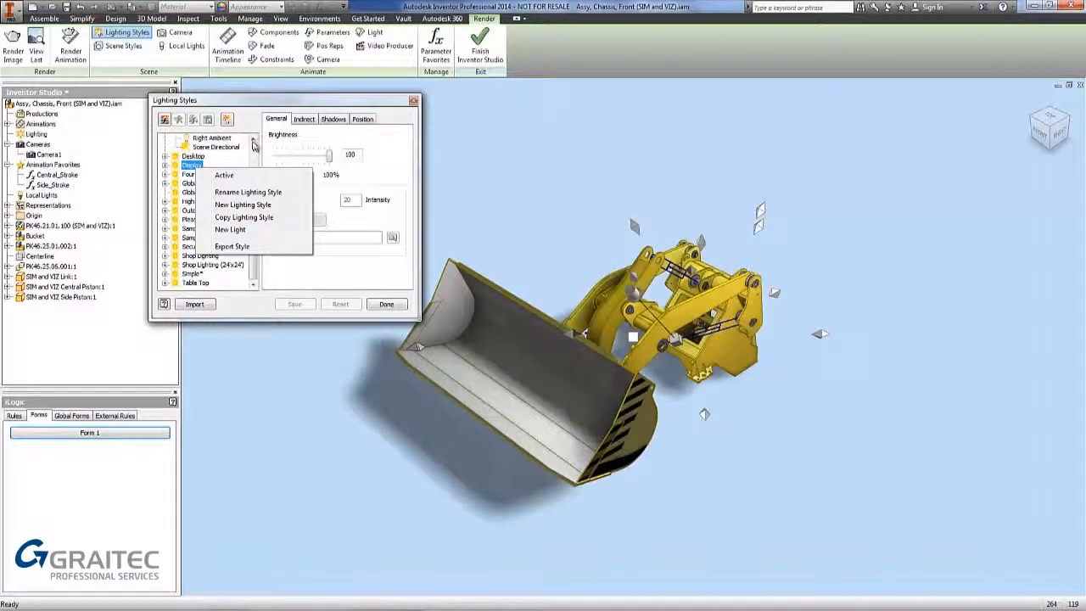
left_click(223, 175)
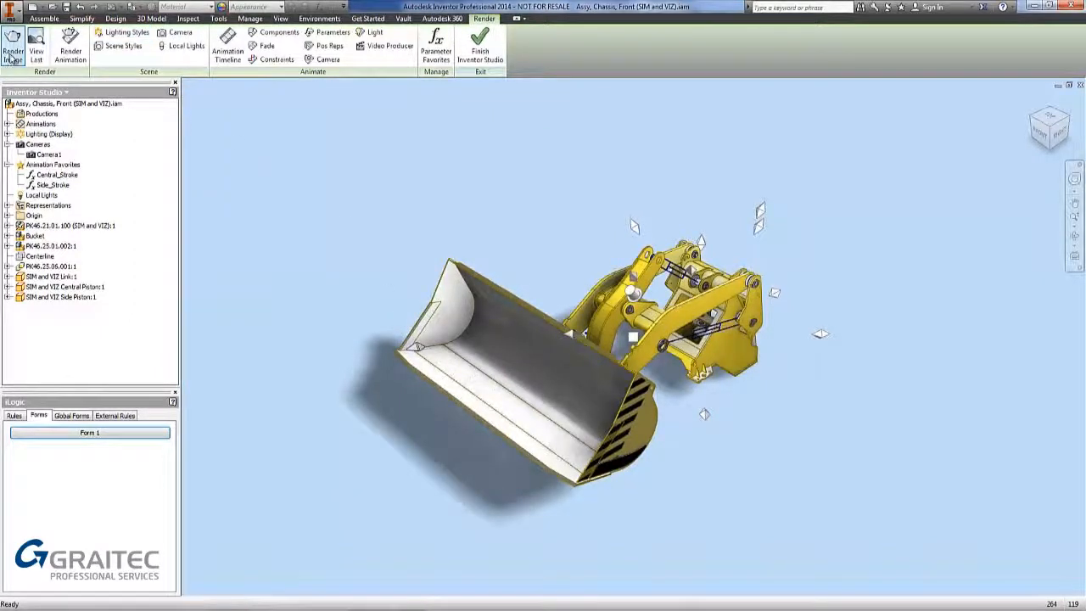
mouse_move(12, 42)
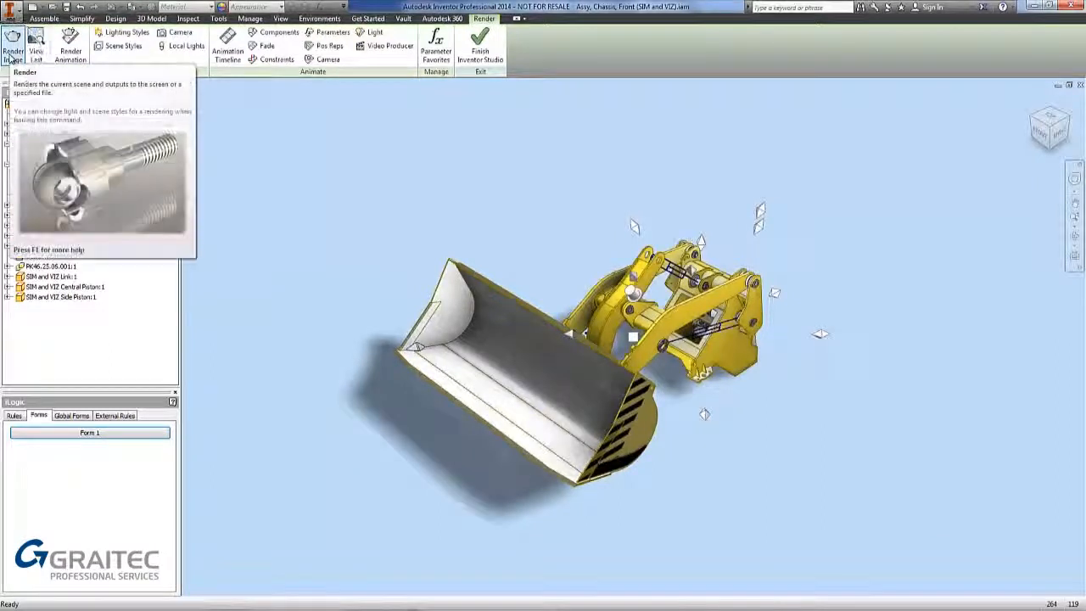
Set the still render to save its output as Render.bmp.
left_click(13, 47)
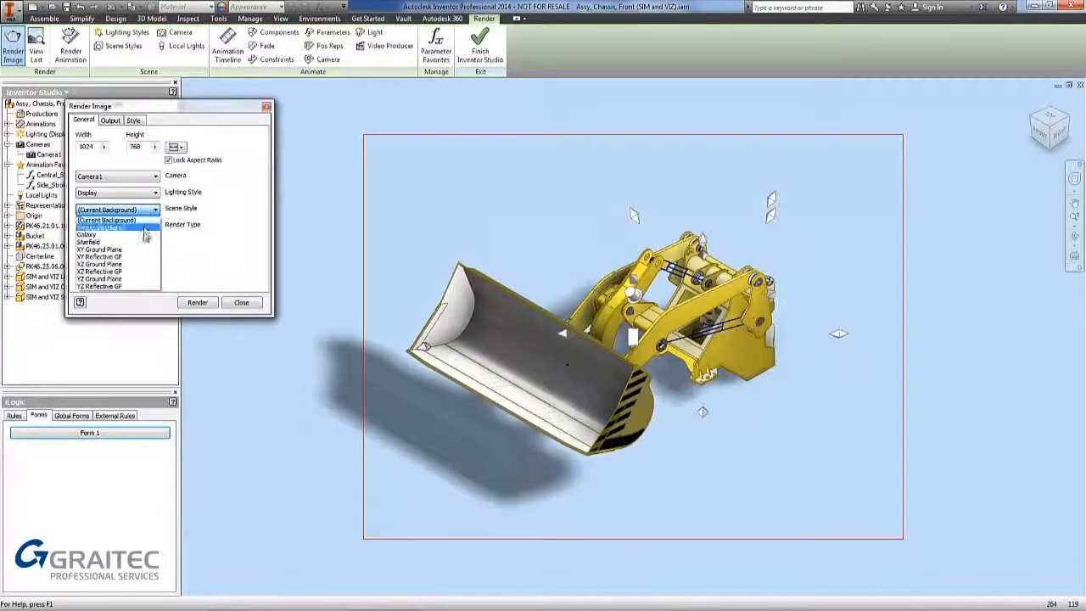
mouse_move(142, 242)
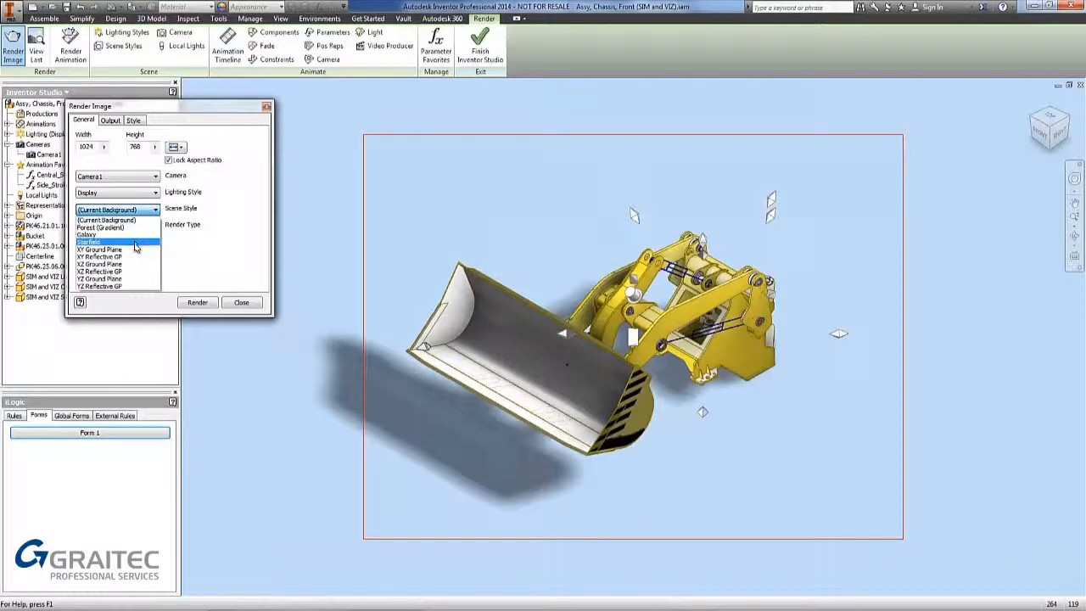
left_click(116, 225)
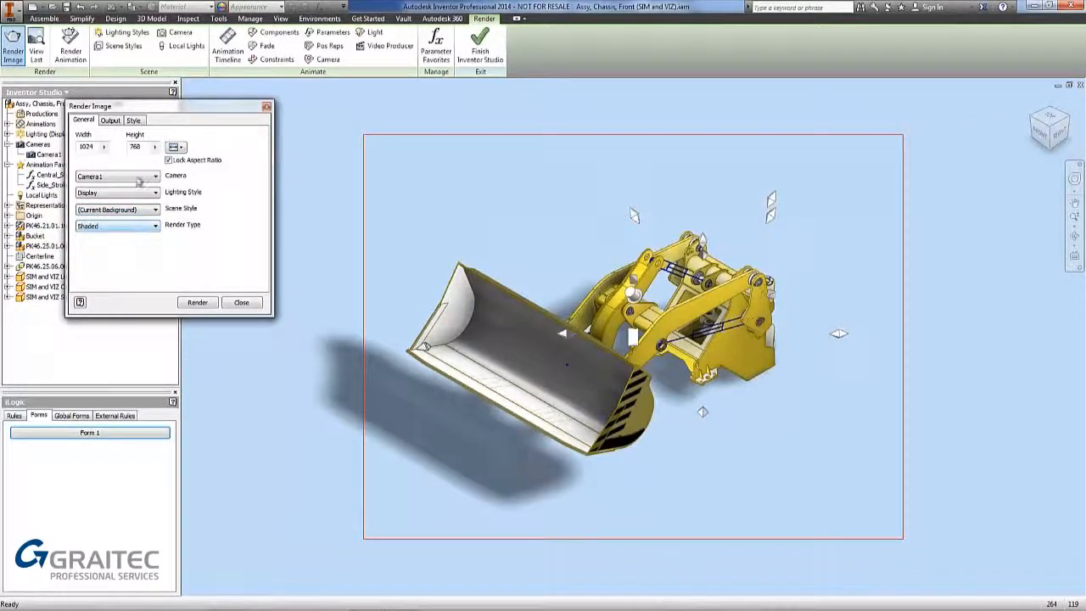
left_click(110, 120)
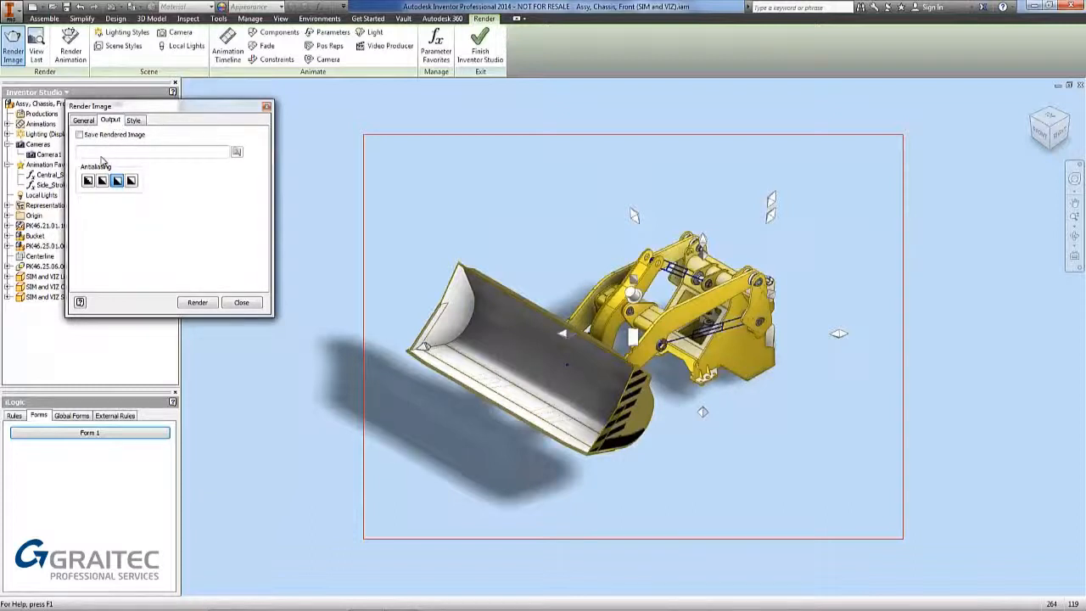
left_click(236, 151)
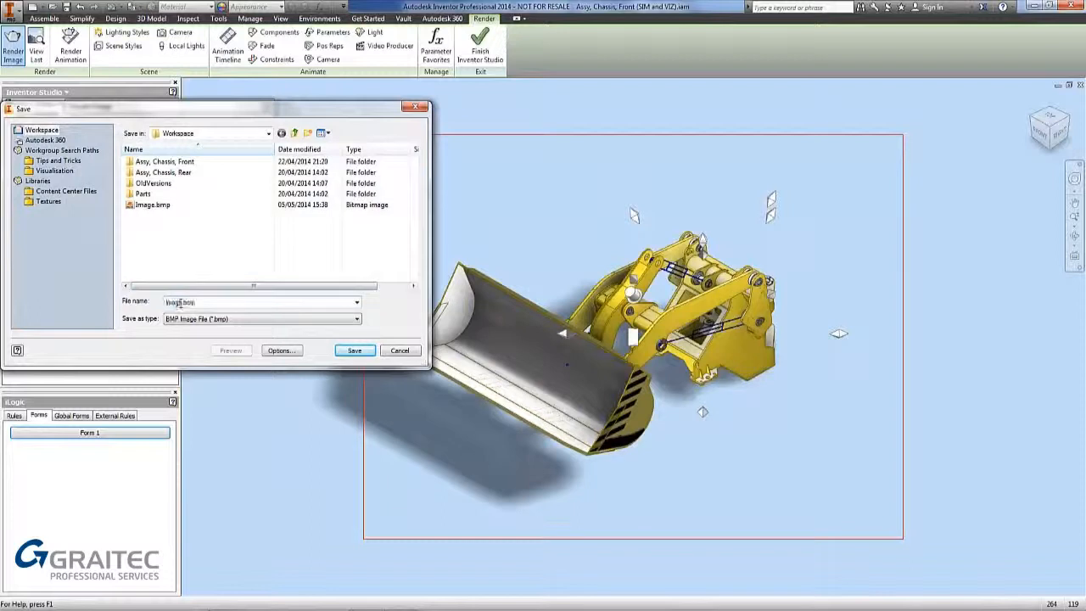
triple_click(259, 302)
type("Render")
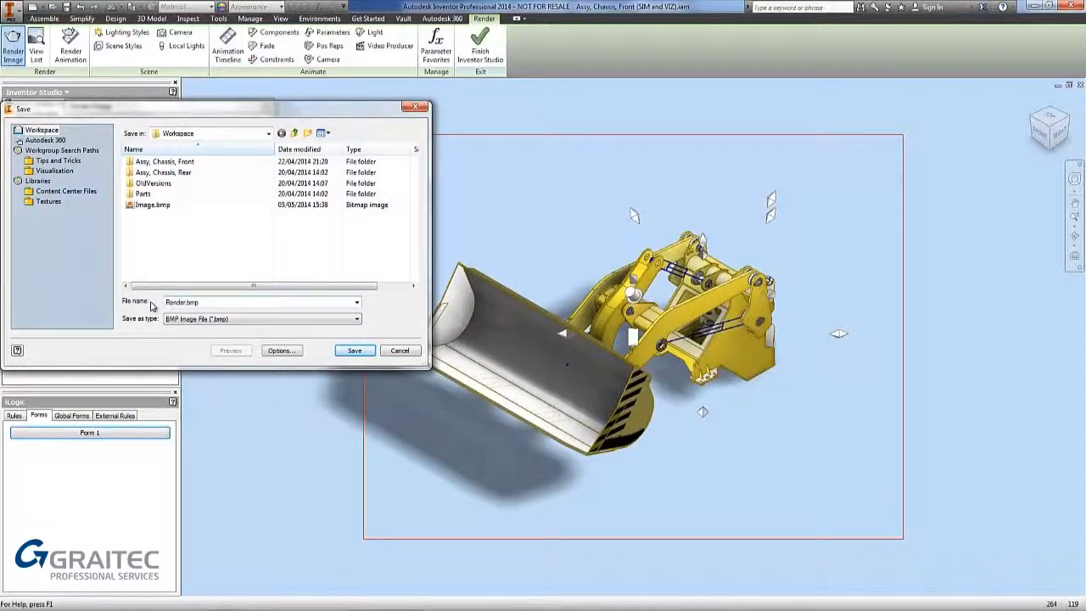
left_click(354, 350)
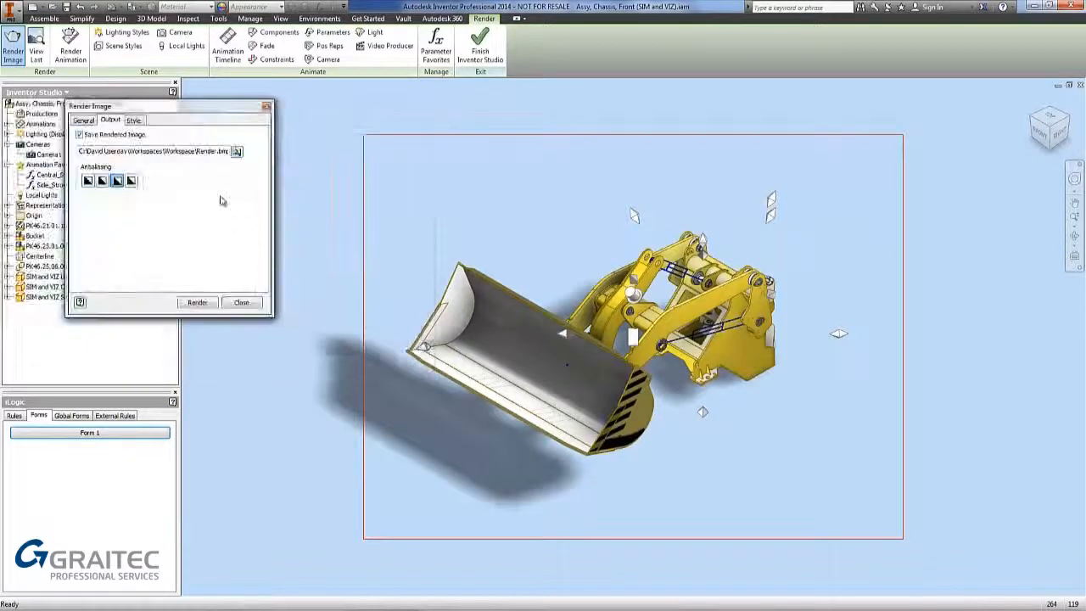
mouse_move(117, 181)
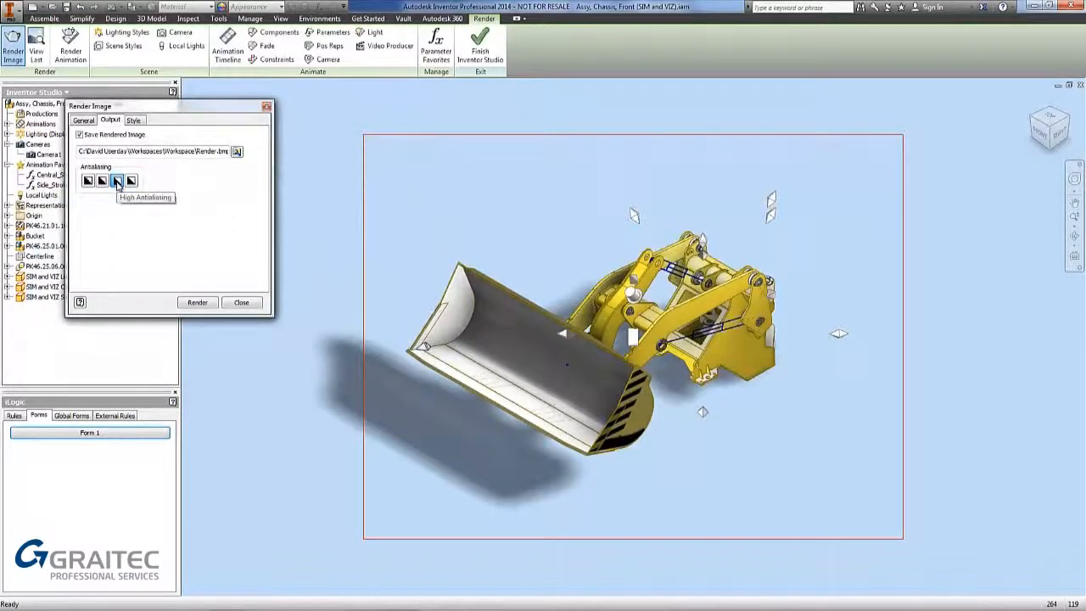
Choose high antialiasing with true reflection and start the still render.
left_click(133, 119)
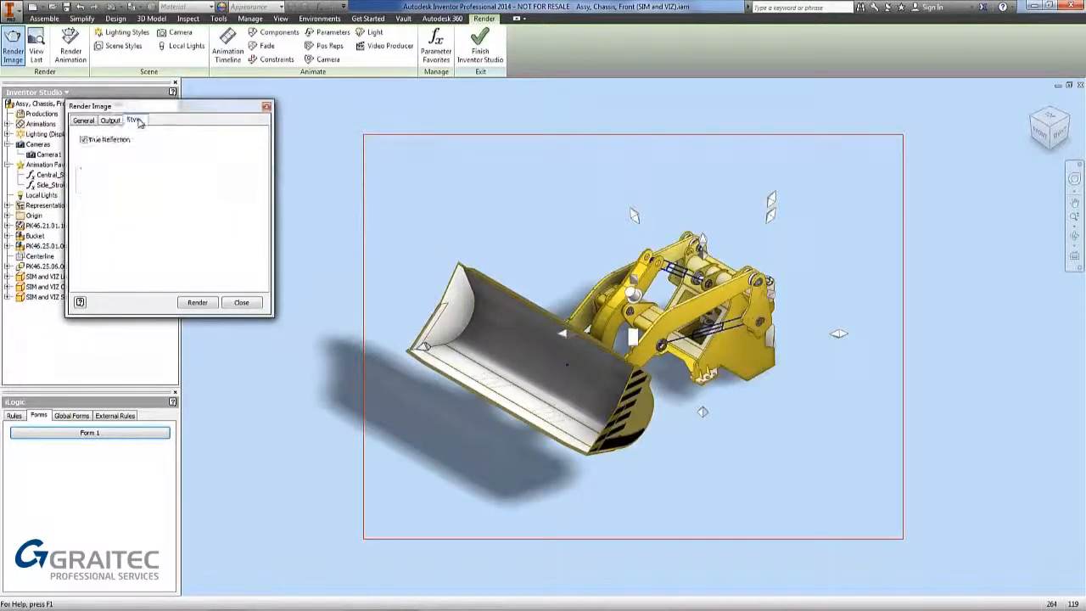
left_click(134, 120)
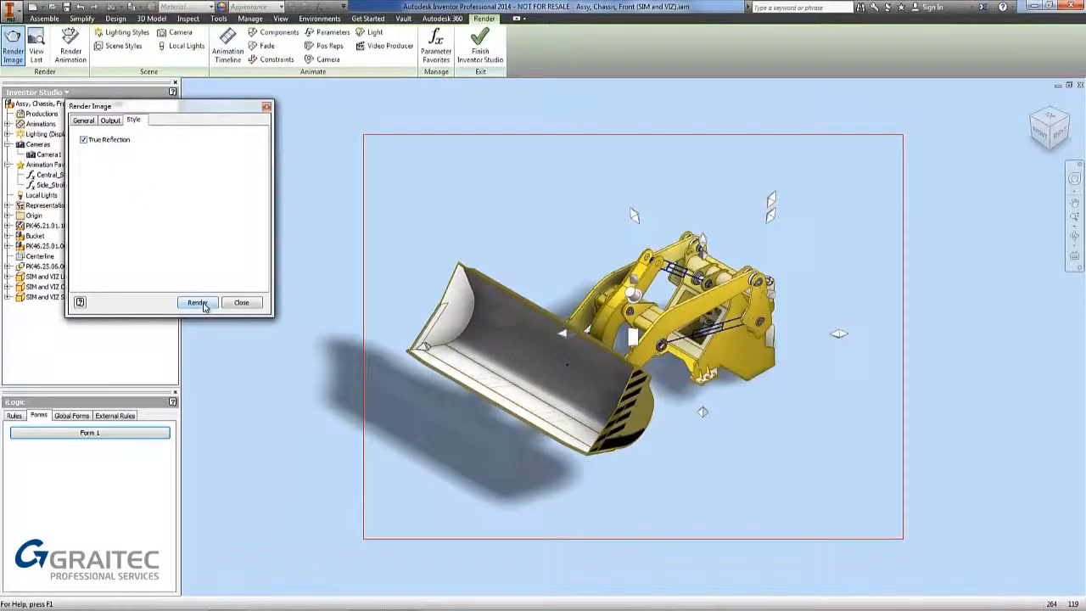
left_click(197, 303)
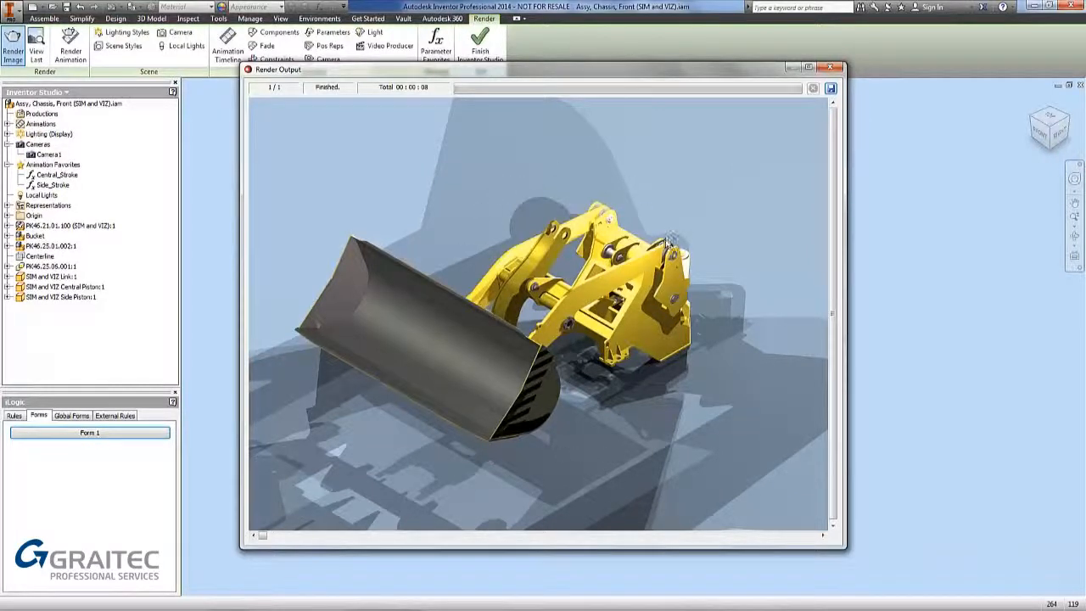
Close the finished Render Output window once the still image completes.
left_click(829, 67)
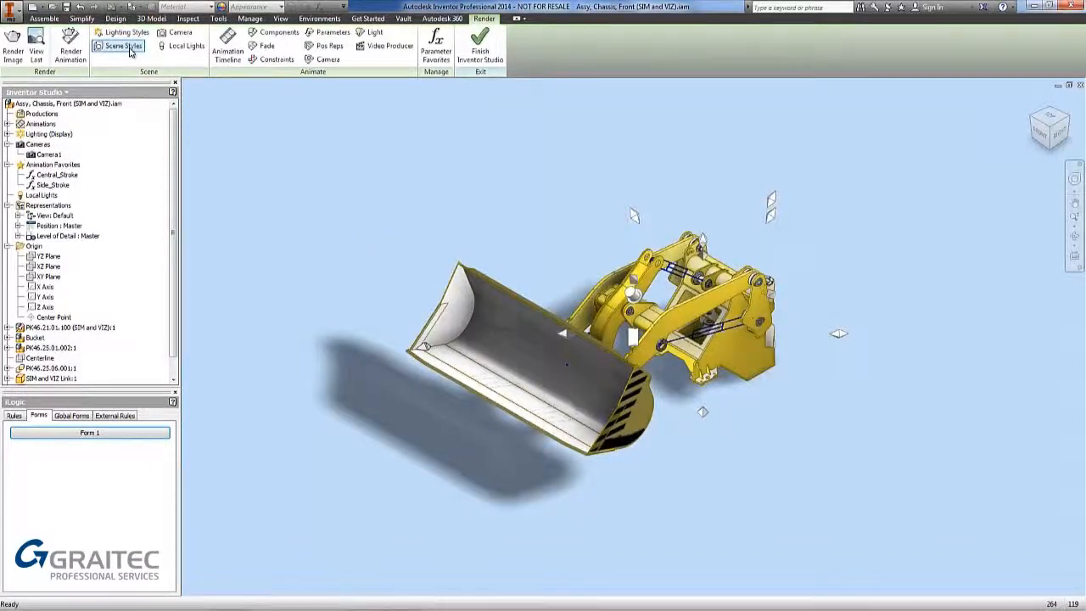
left_click(123, 45)
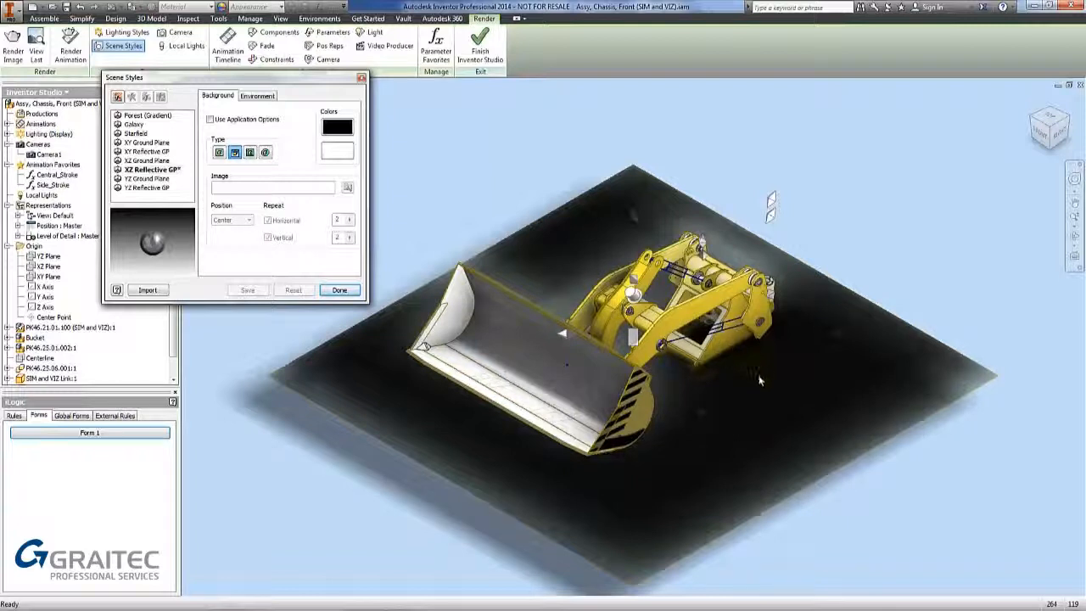
mouse_move(406, 308)
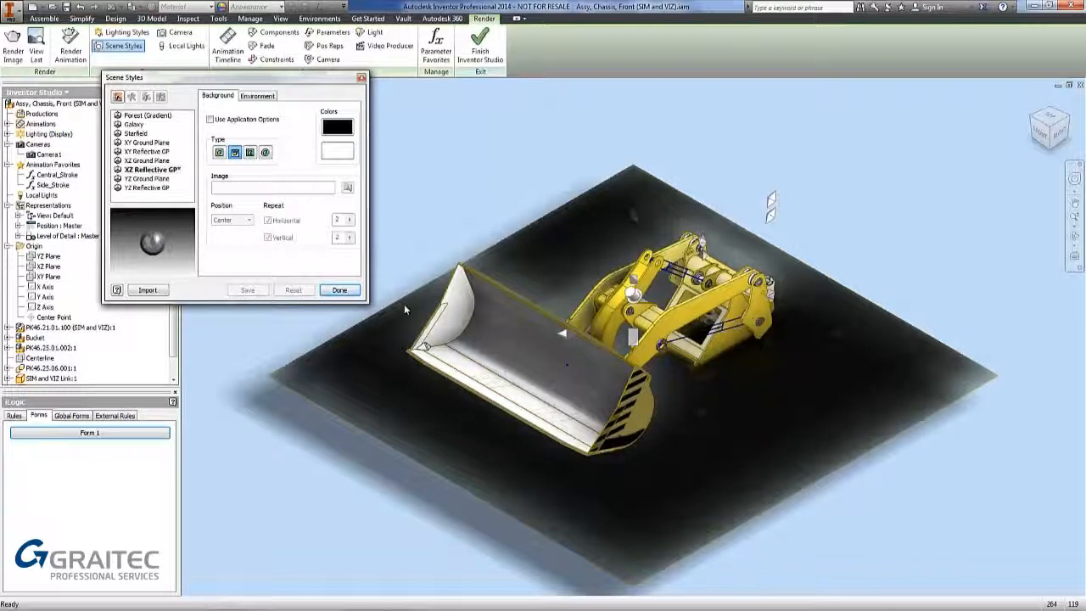
left_click(338, 290)
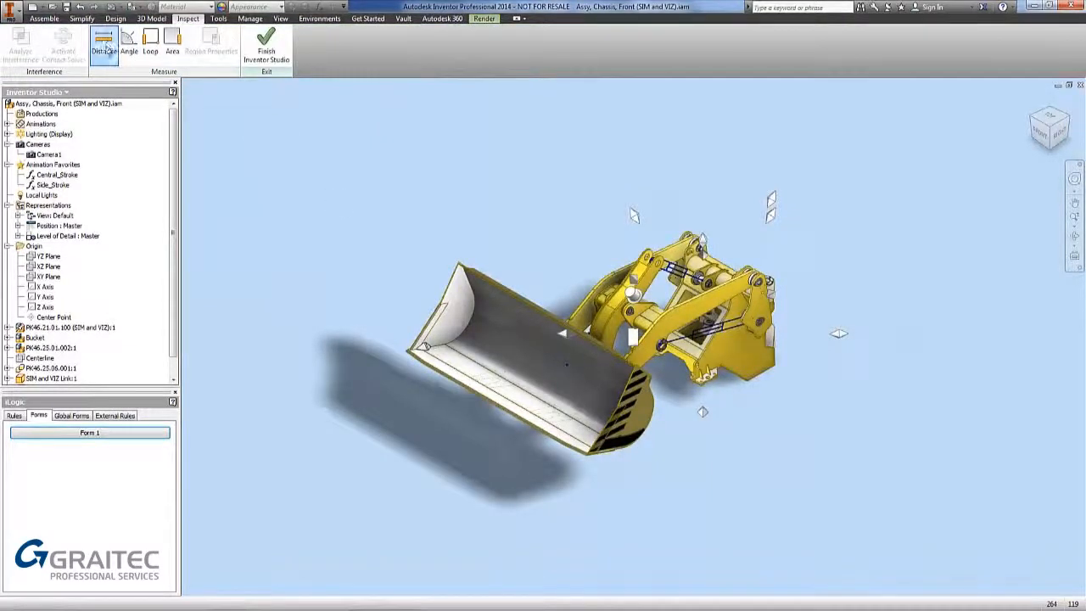
Measure 645.008 mm from the XZ Plane to the chassis bottom face, then return to Render.
left_click(103, 42)
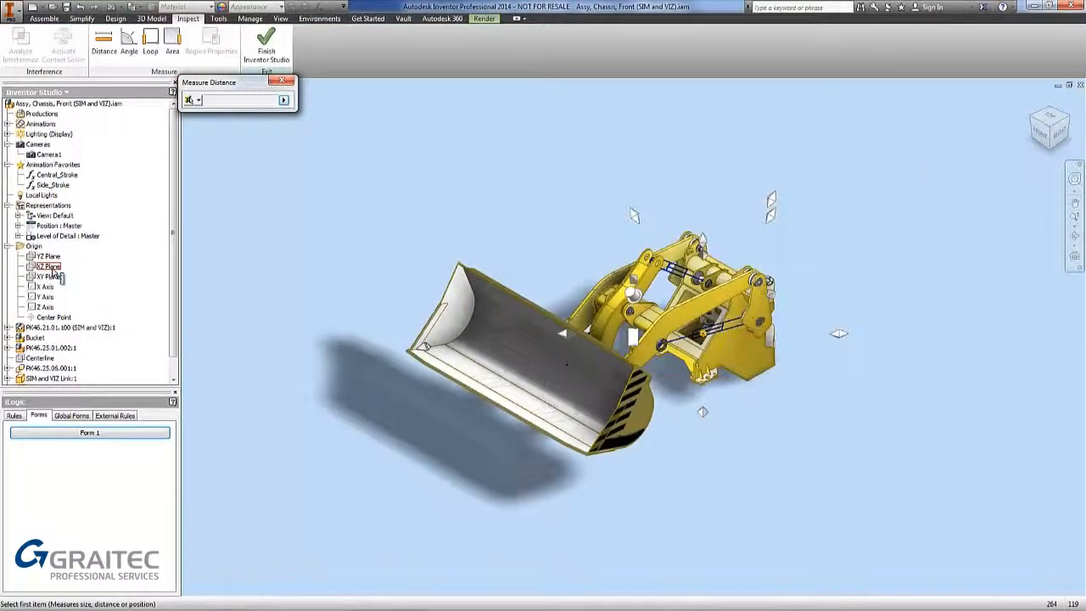
left_click(48, 267)
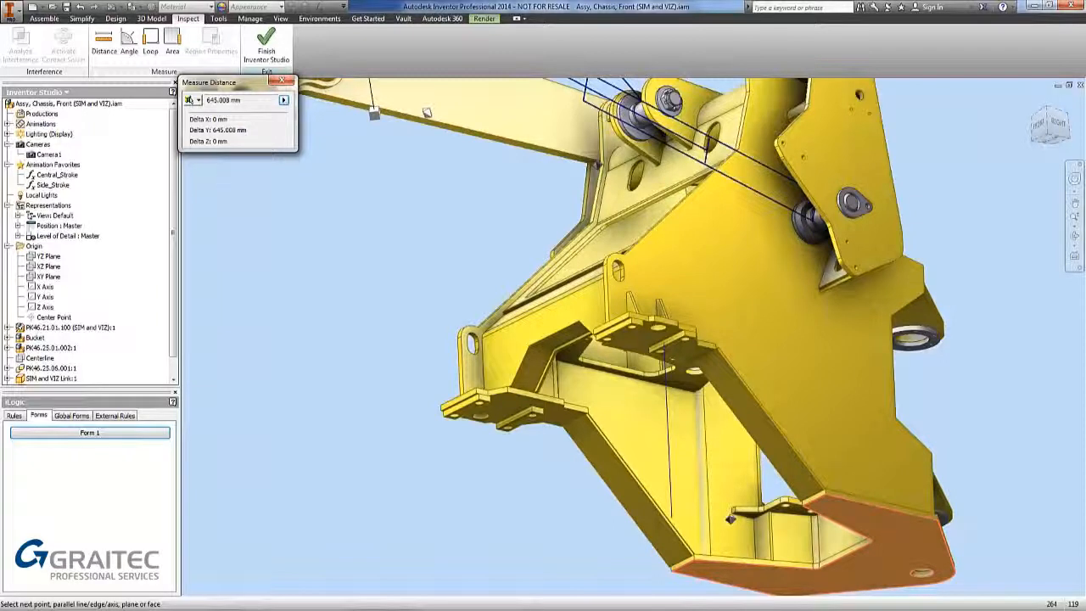
triple_click(223, 100)
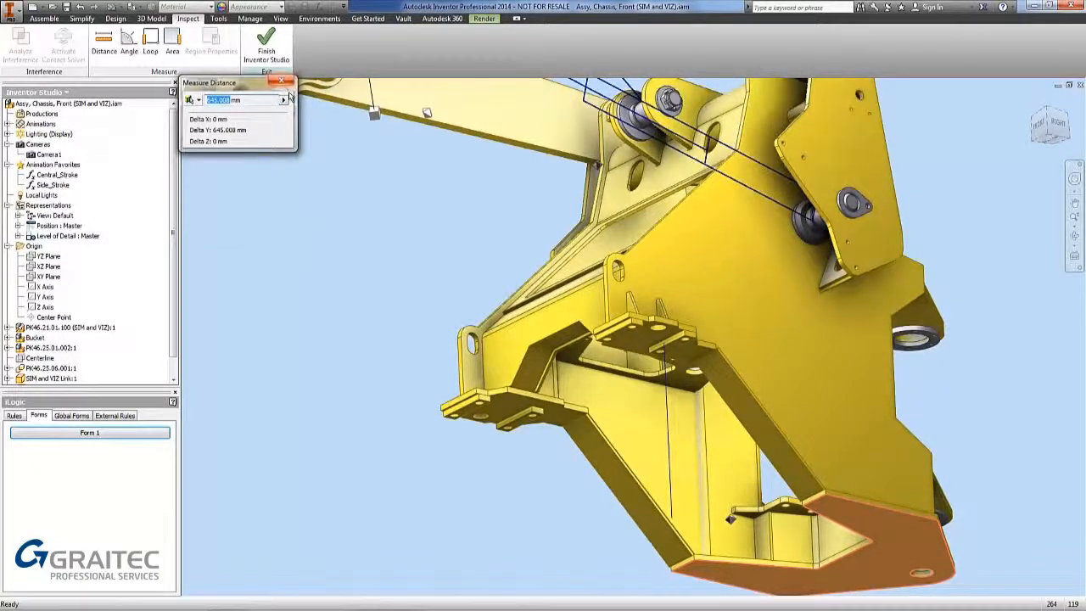
left_click(280, 82)
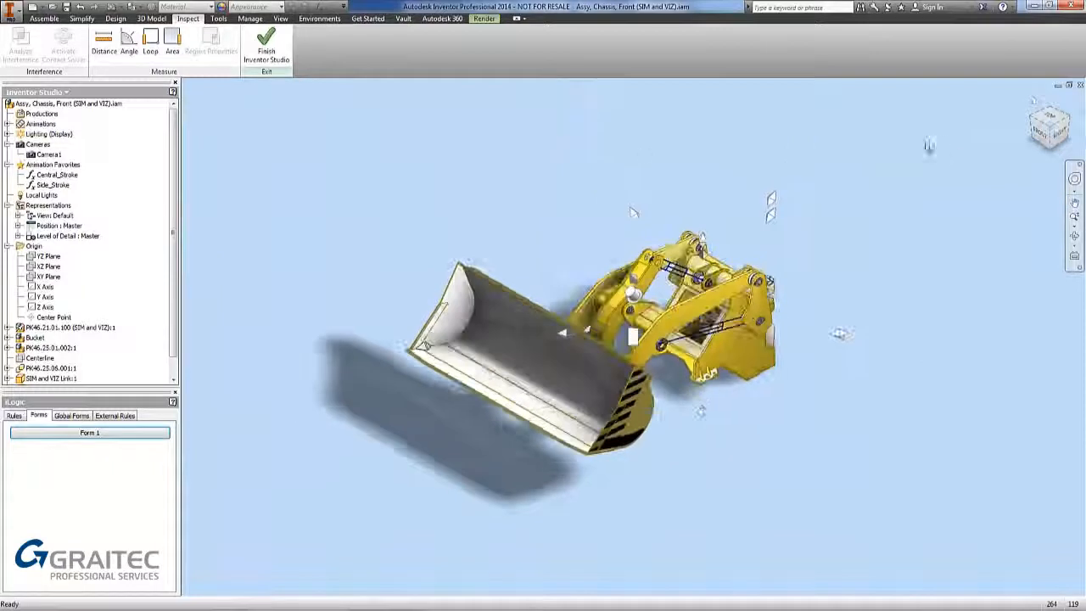
left_click(483, 19)
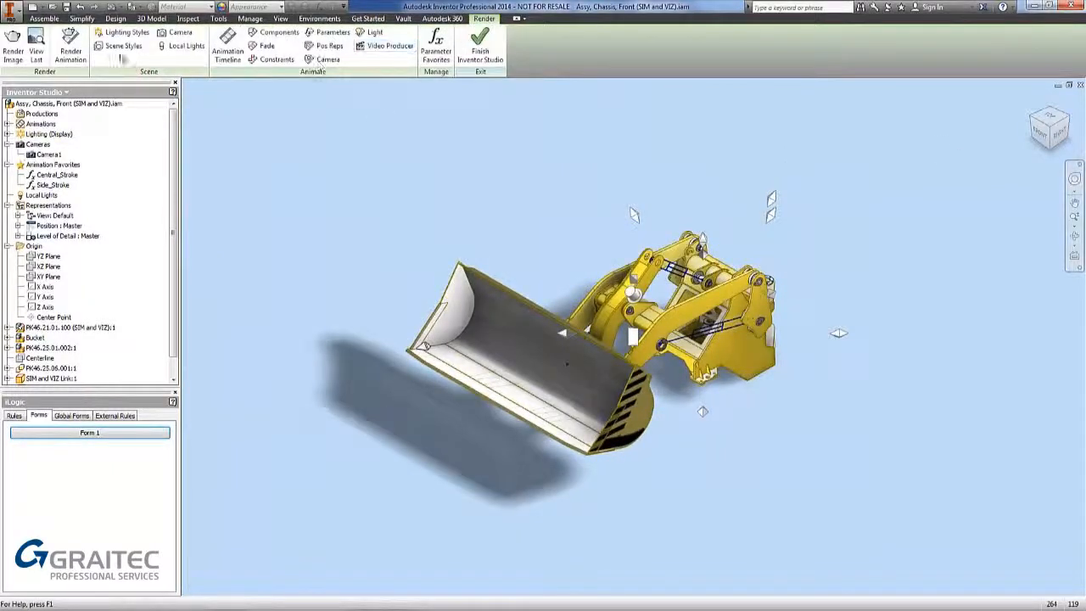
Set the XZ Reflective GP ground plane offset to -645.008 in Scene Styles.
left_click(124, 33)
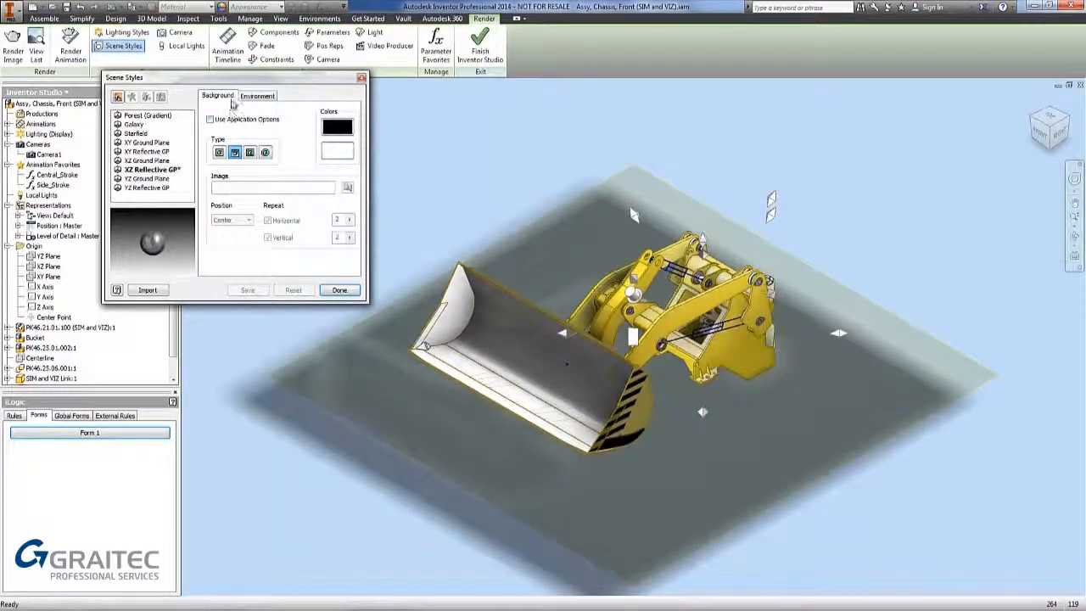
left_click(256, 95)
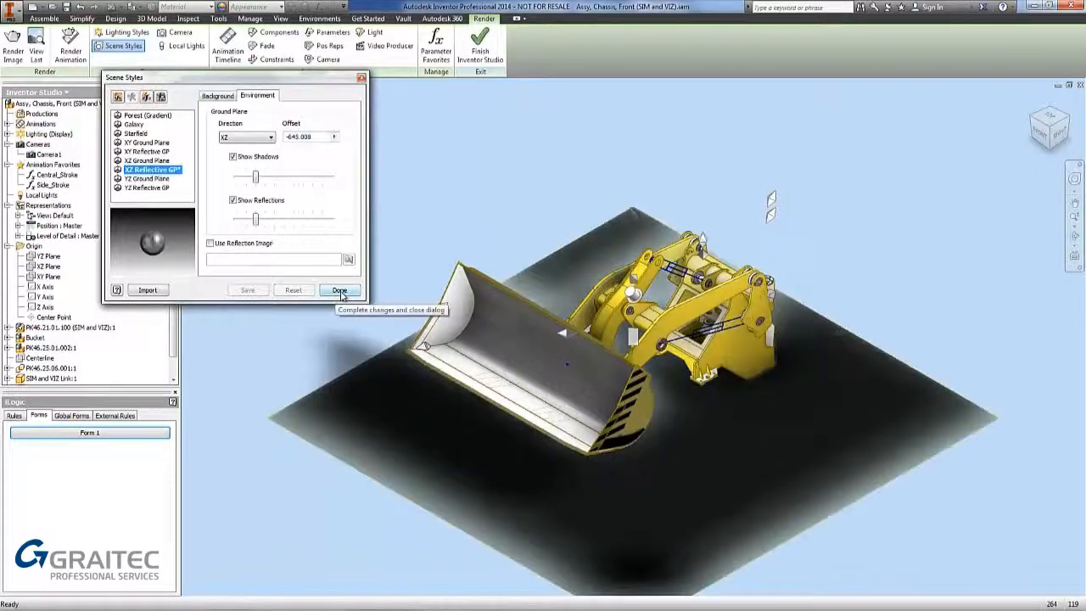
left_click(339, 290)
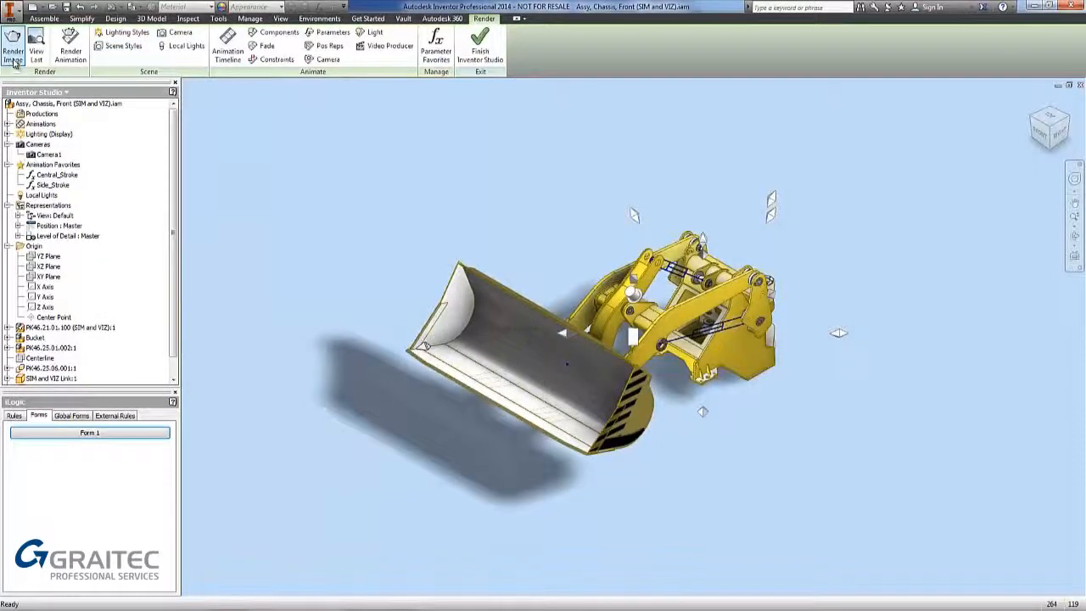
Render the loader with the XZ Reflective GP scene, overwriting Render.bmp.
left_click(13, 47)
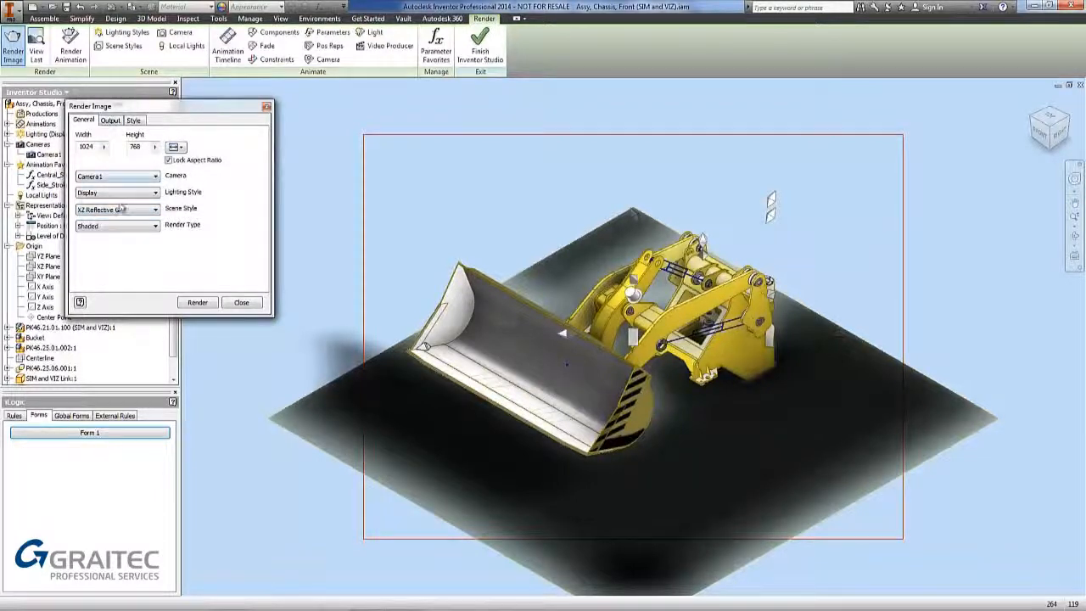
left_click(197, 302)
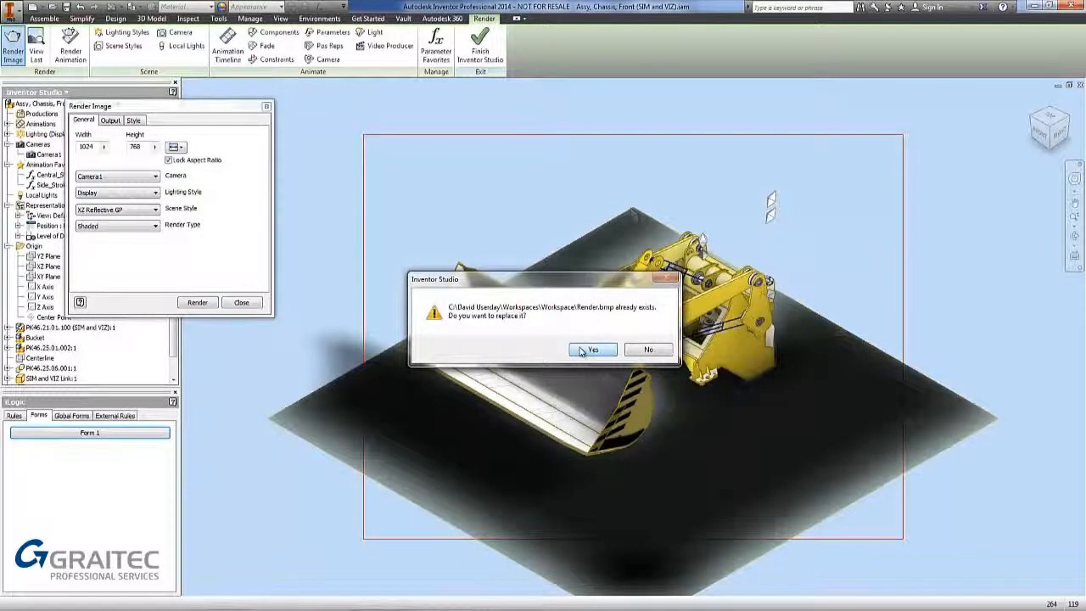
left_click(592, 350)
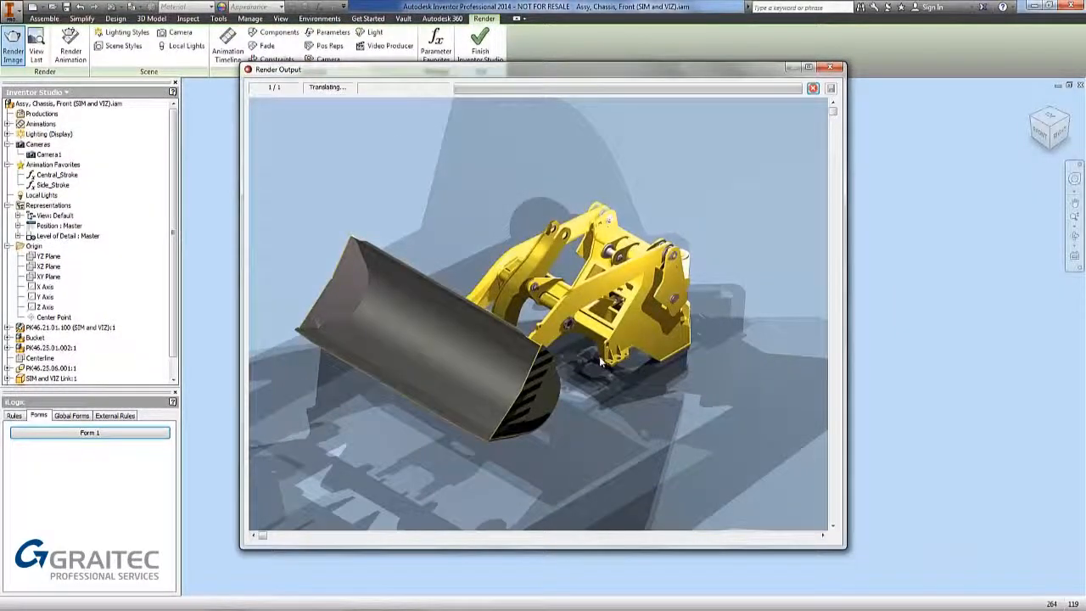